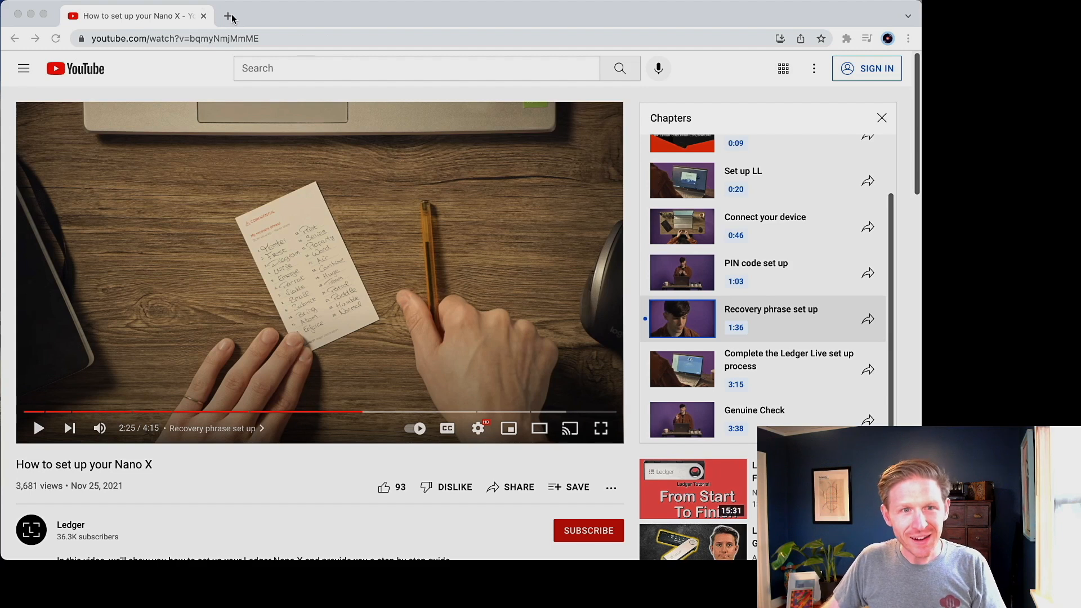
# - In a new tab, search Google for 'bip39' and scroll through the results
pyautogui.click(227, 16)
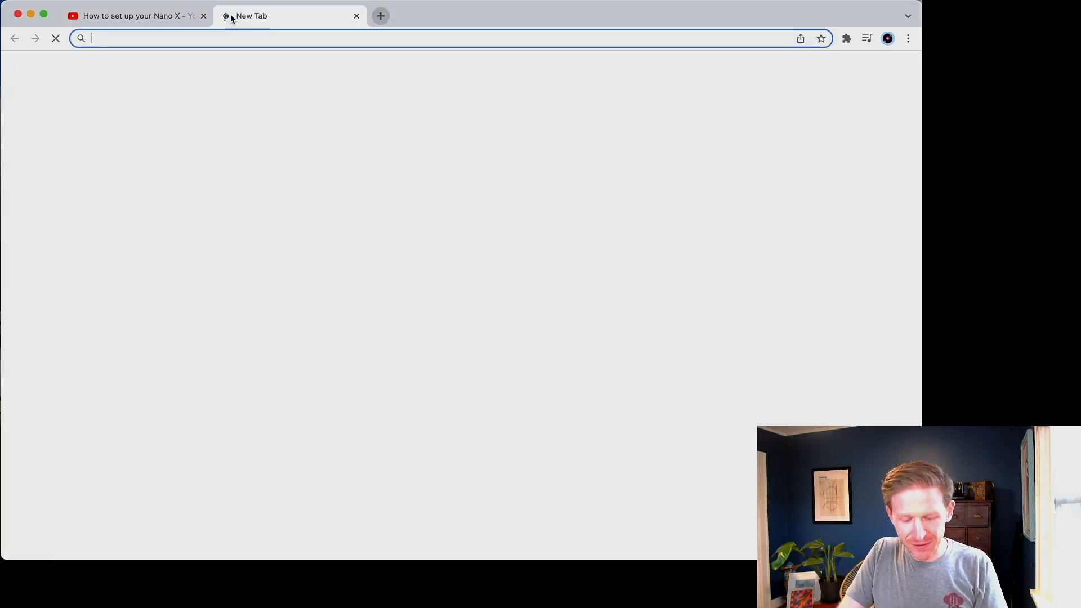
pyautogui.write('bip3')
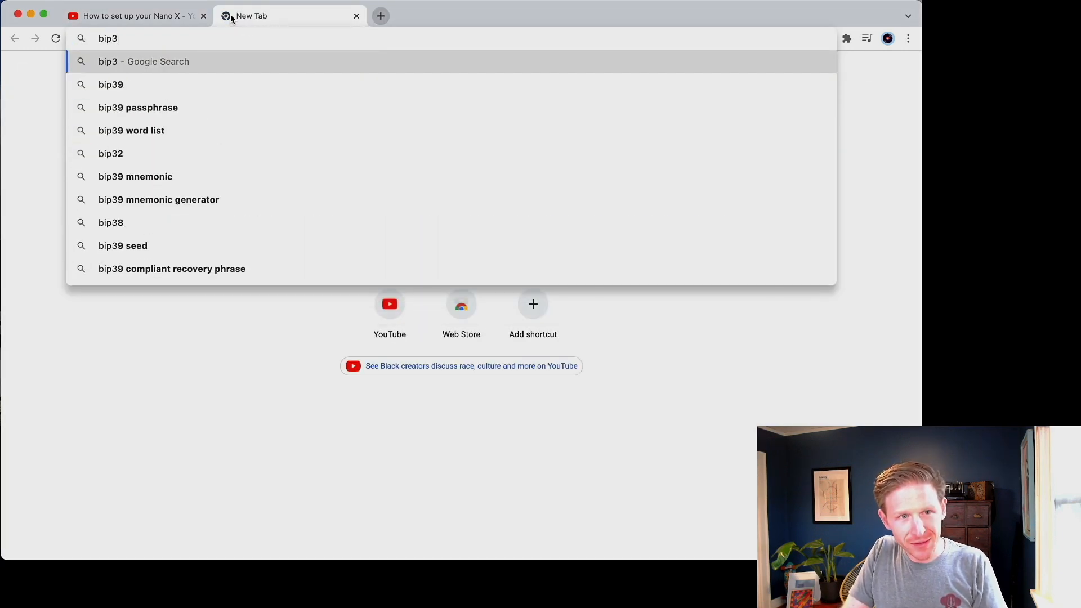
pyautogui.click(111, 83)
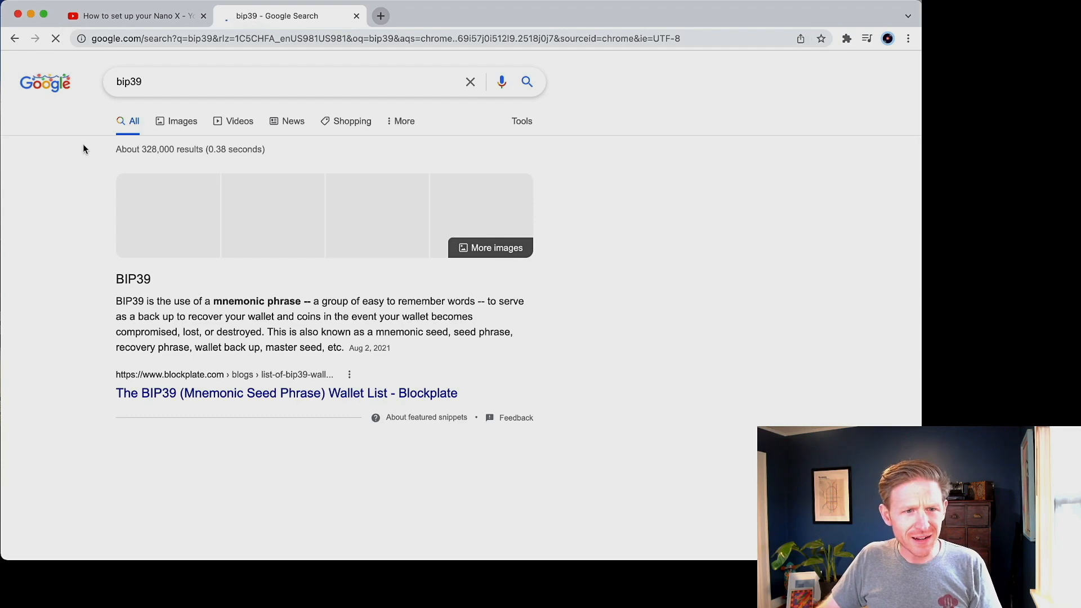
pyautogui.scroll(-3)
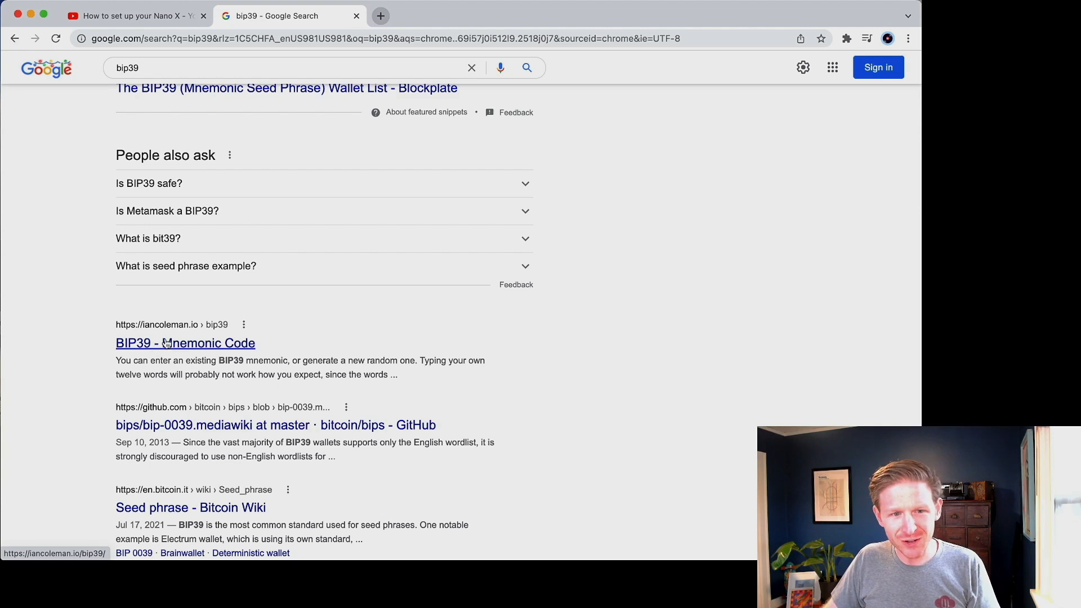
# - Open the iancoleman.io BIP39 converter and choose 24 words for random mnemonic generation
pyautogui.click(184, 342)
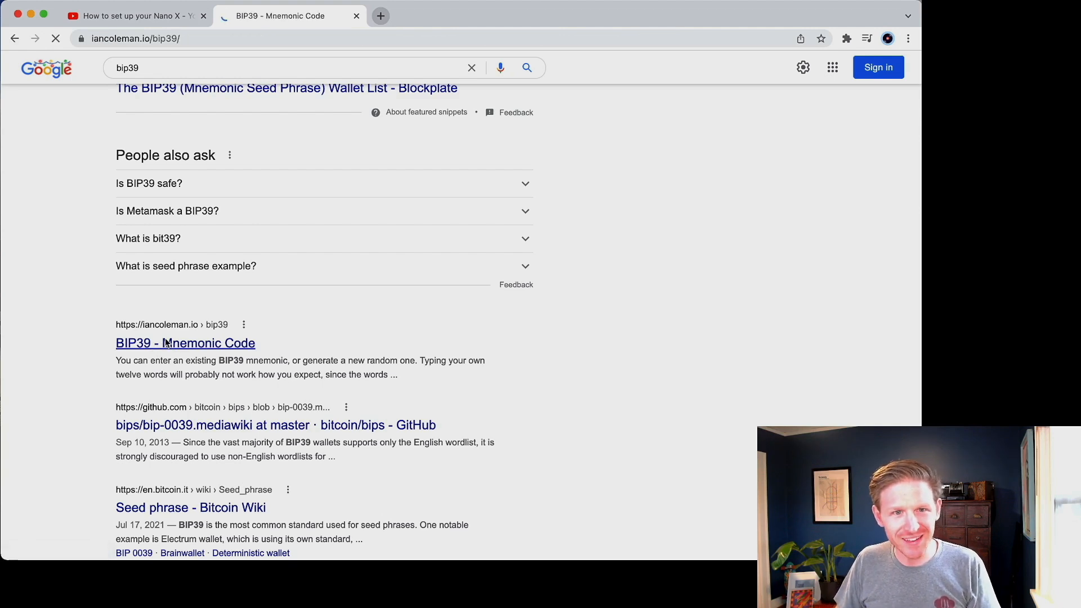
pyautogui.click(185, 343)
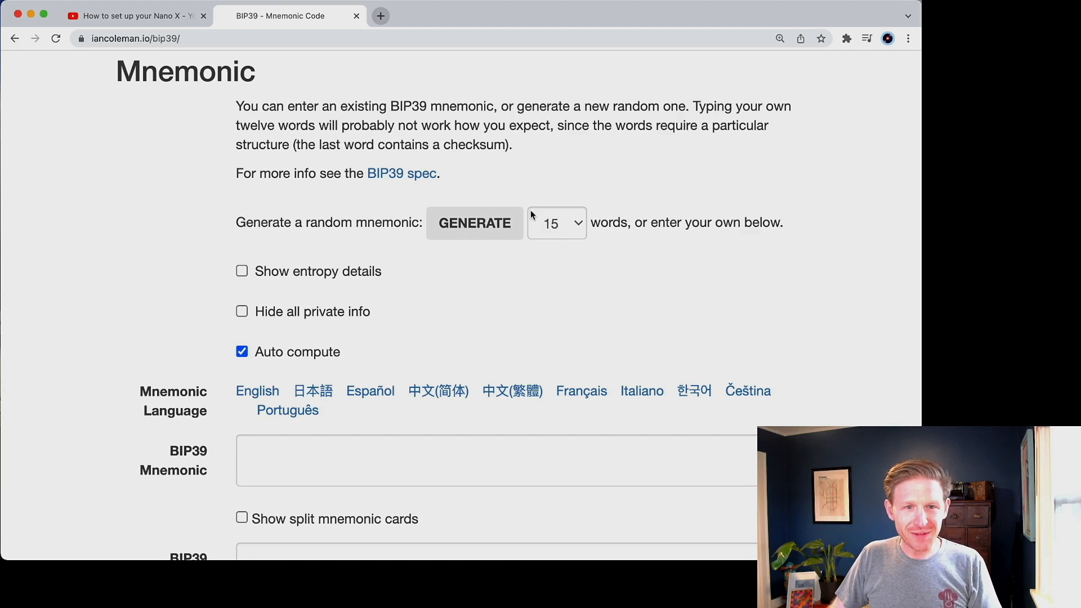
pyautogui.click(136, 15)
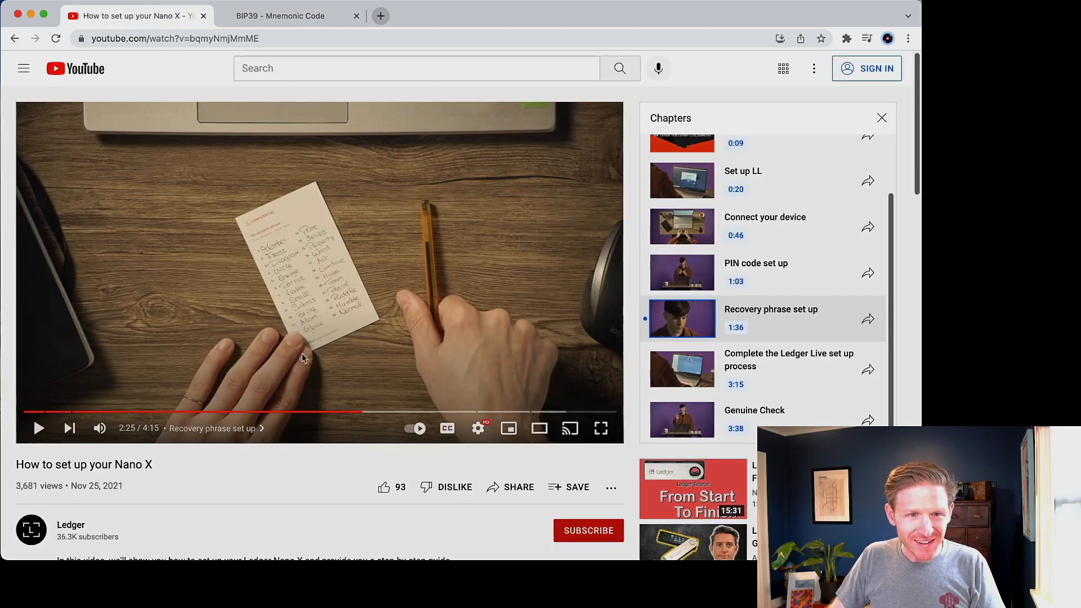
pyautogui.click(289, 15)
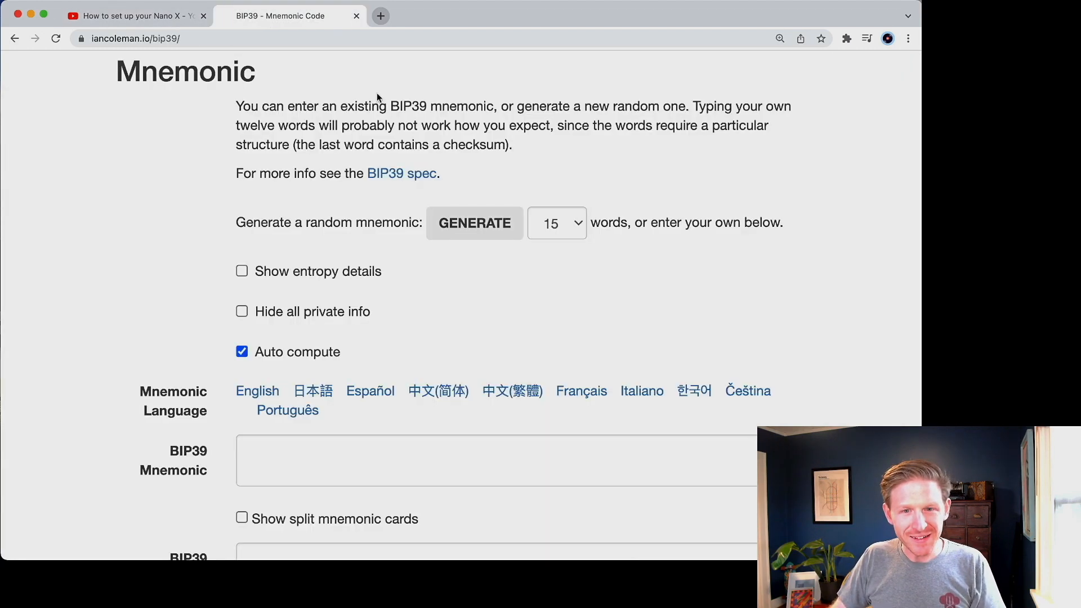
pyautogui.click(555, 222)
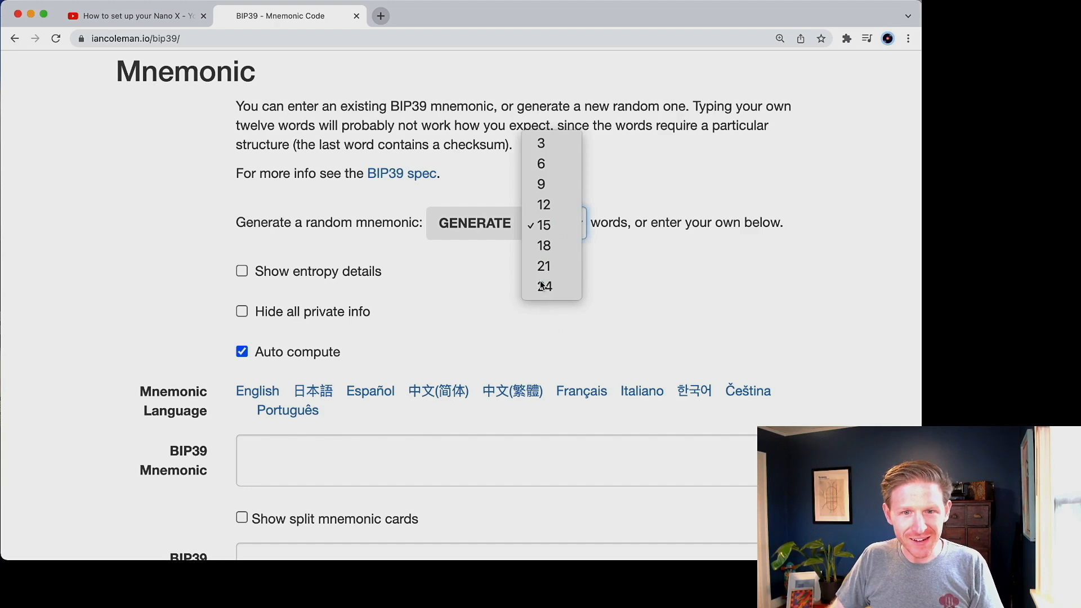
pyautogui.click(544, 286)
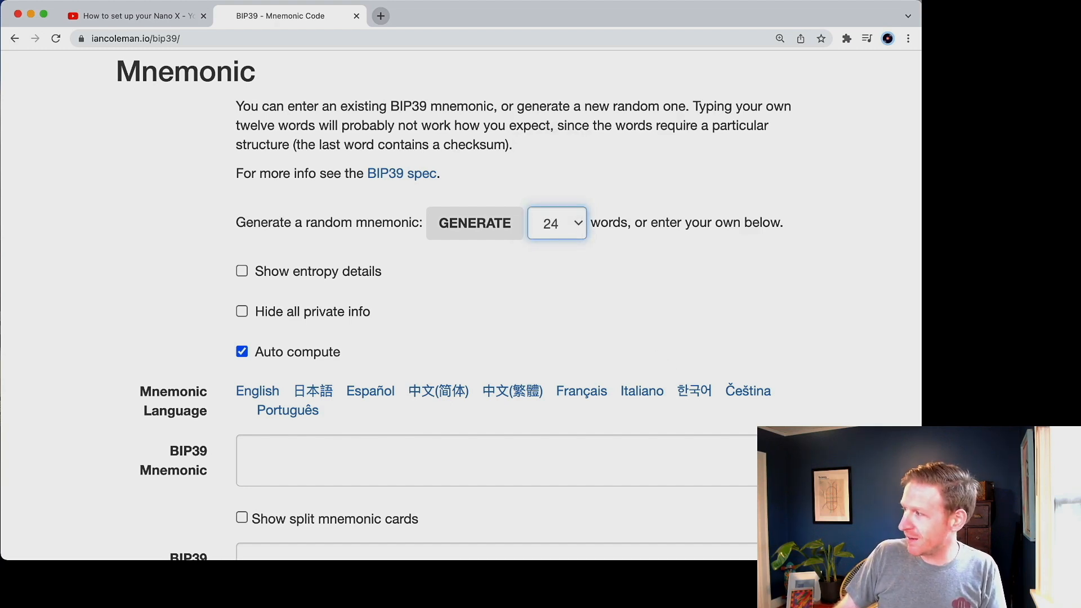
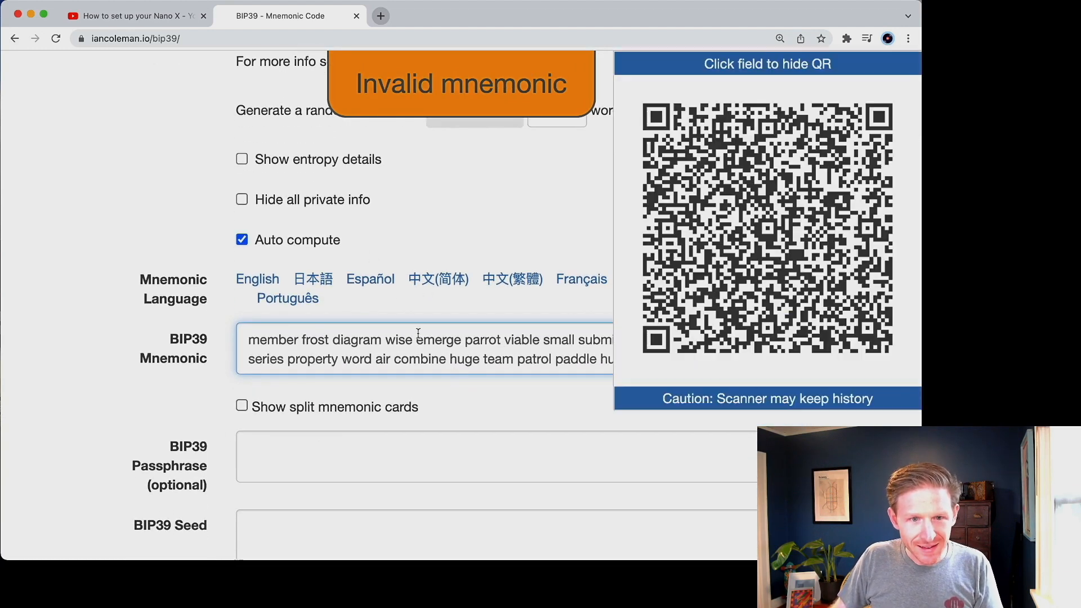
pyautogui.click(131, 15)
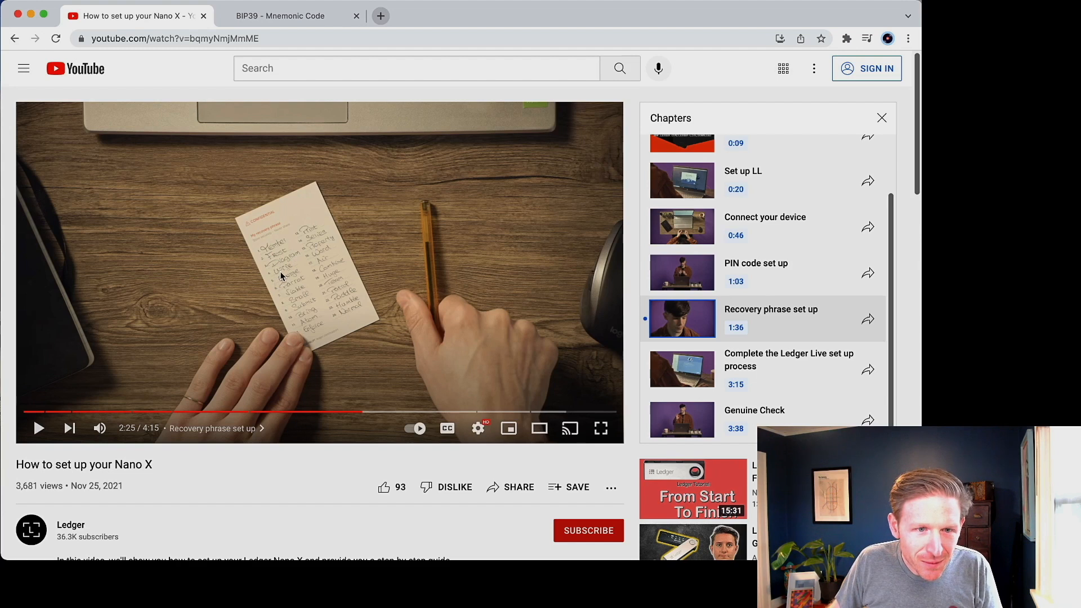
pyautogui.click(289, 15)
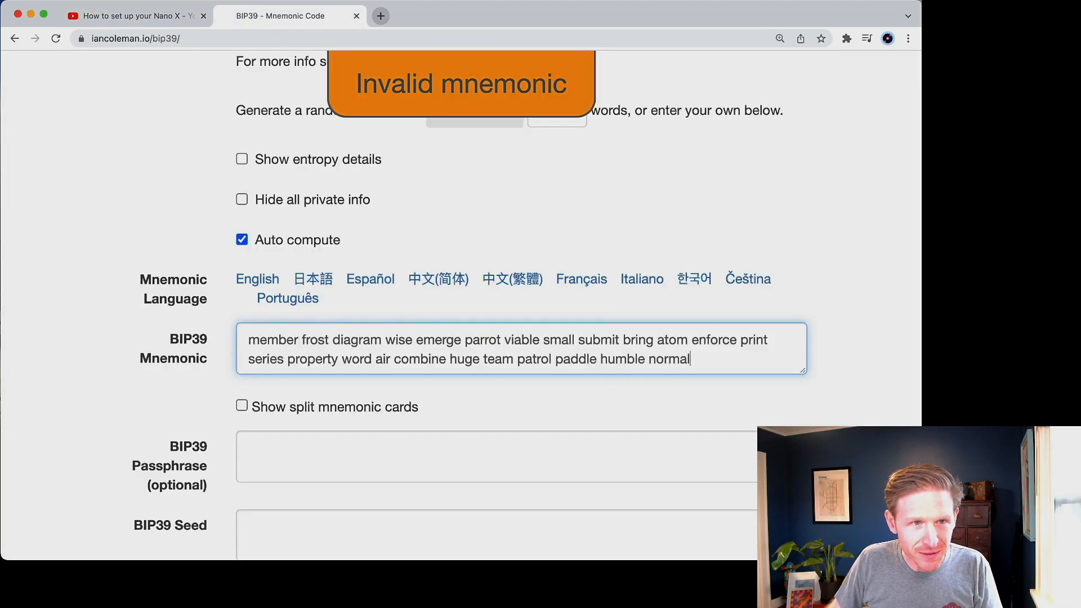
pyautogui.click(134, 16)
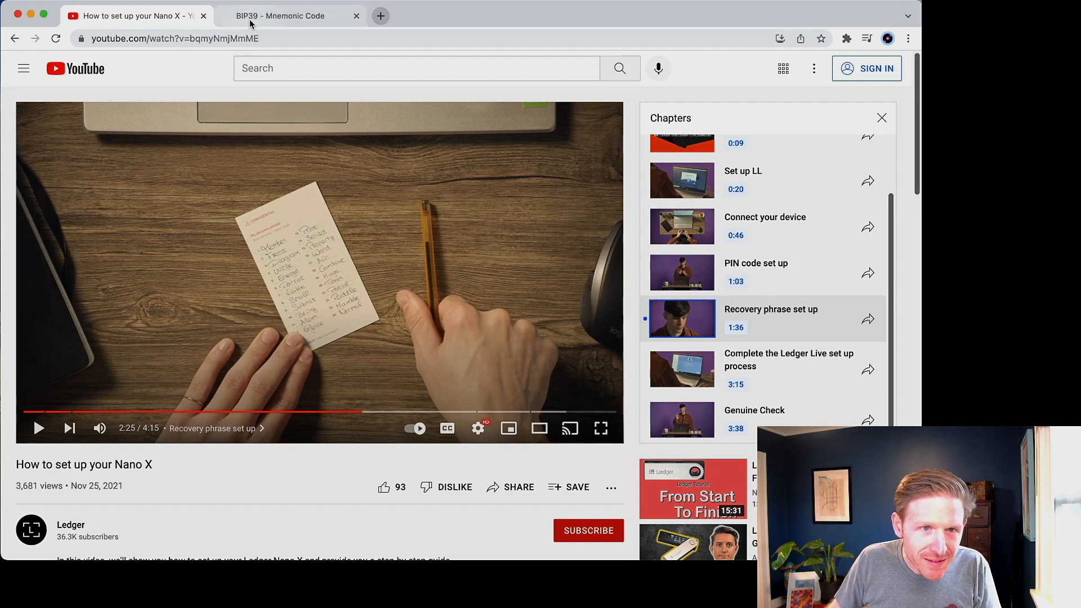
pyautogui.click(283, 15)
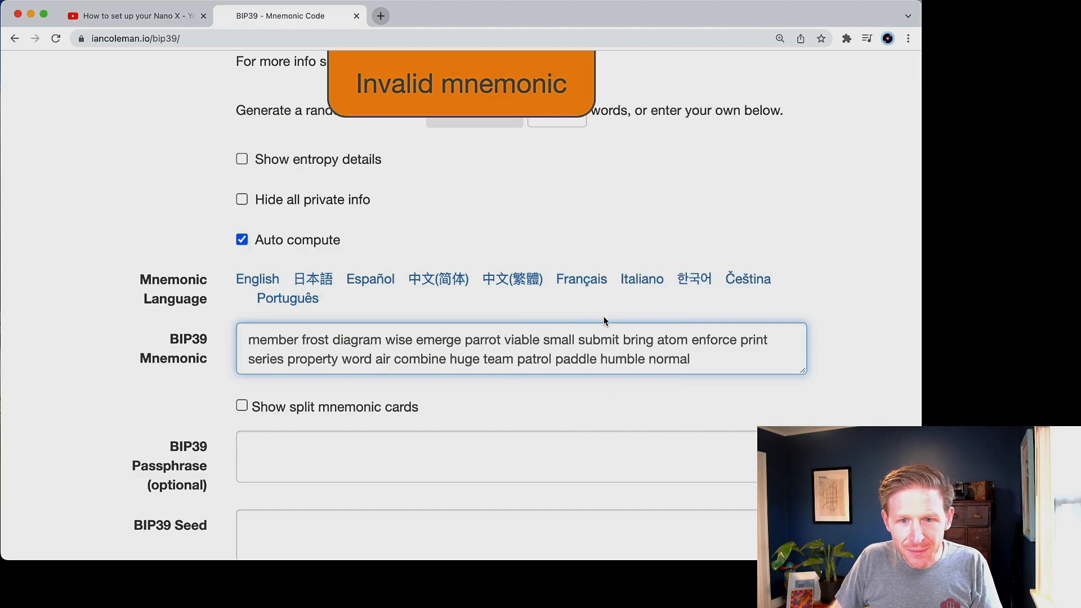
pyautogui.click(134, 15)
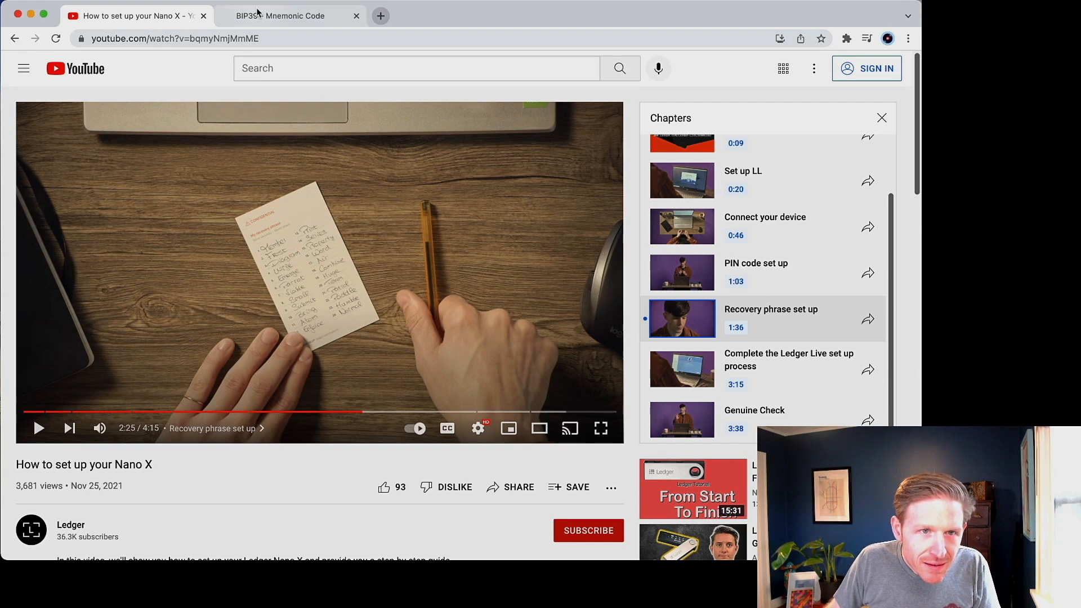
pyautogui.click(282, 15)
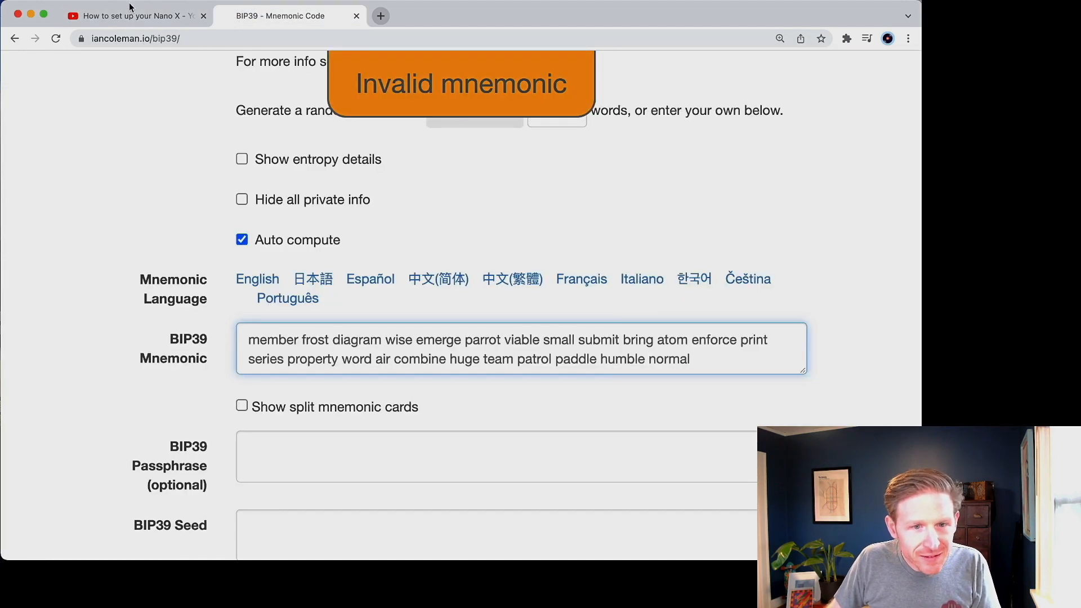
pyautogui.click(134, 15)
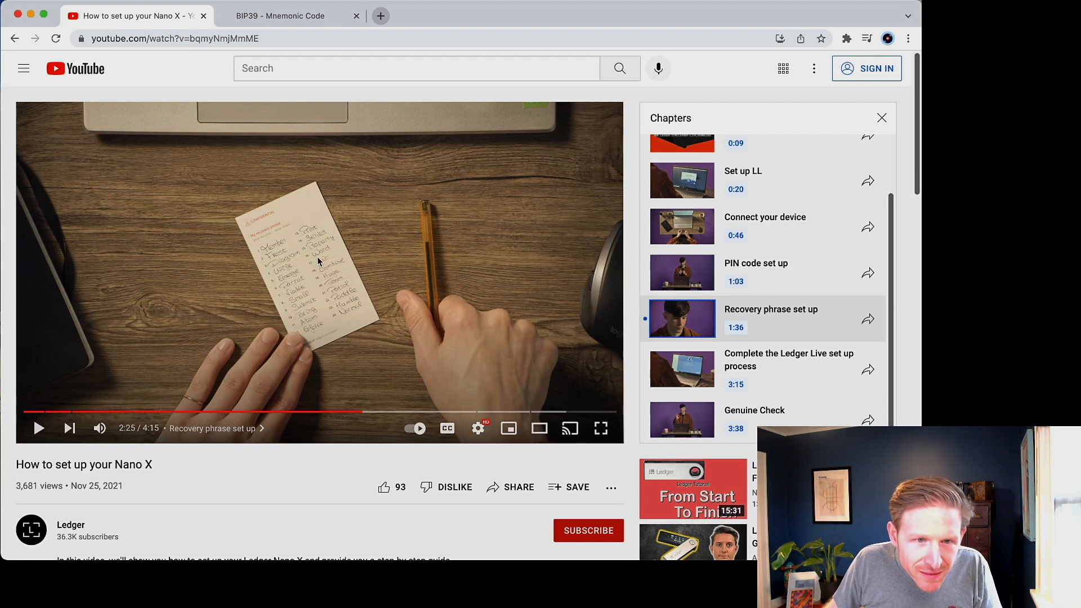
pyautogui.moveTo(334, 267)
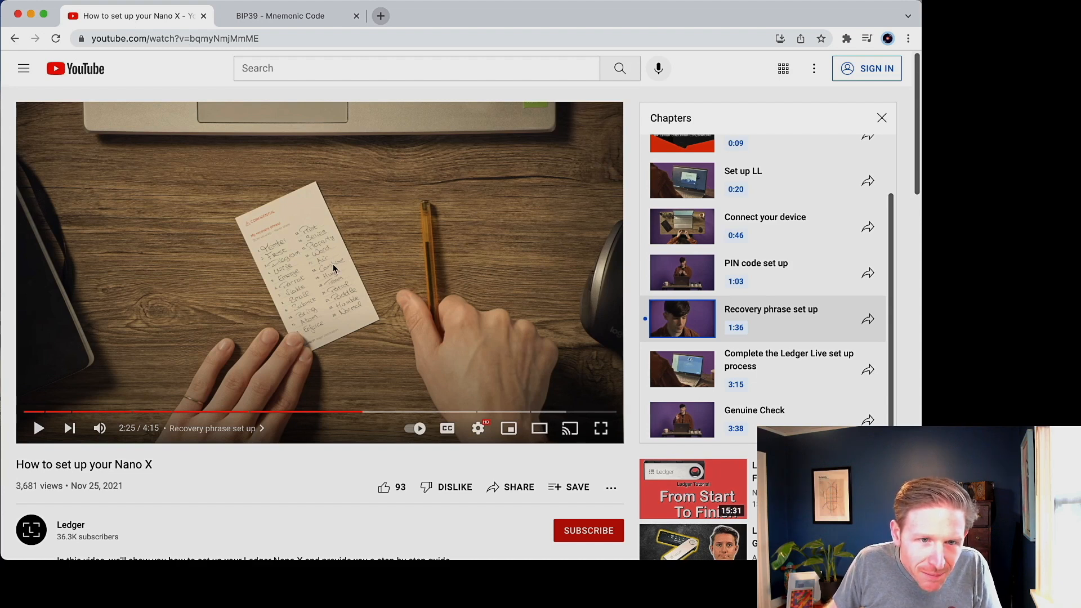
pyautogui.click(289, 15)
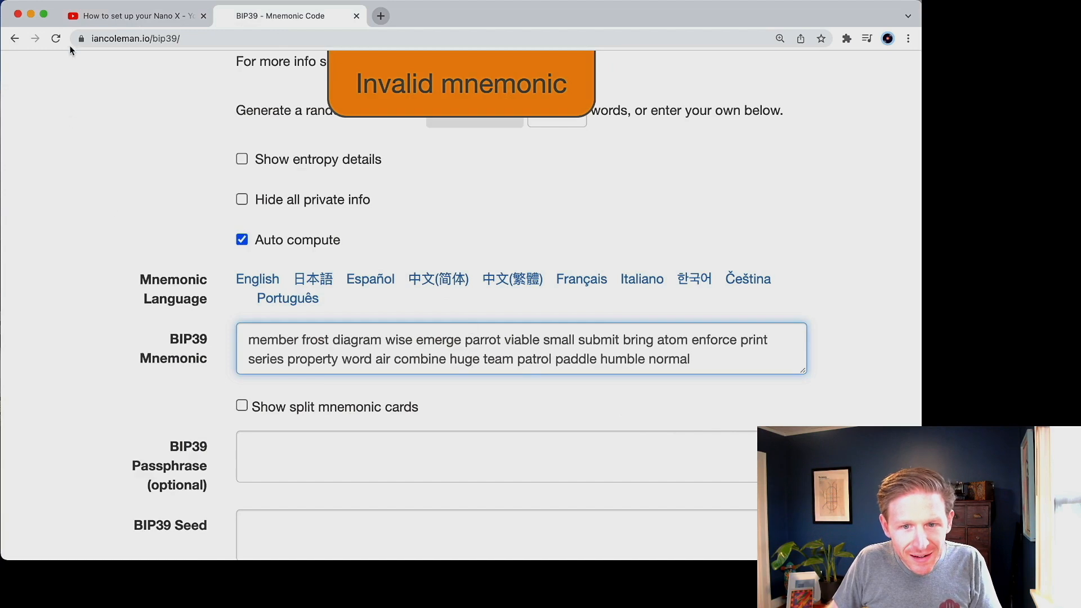
pyautogui.click(135, 15)
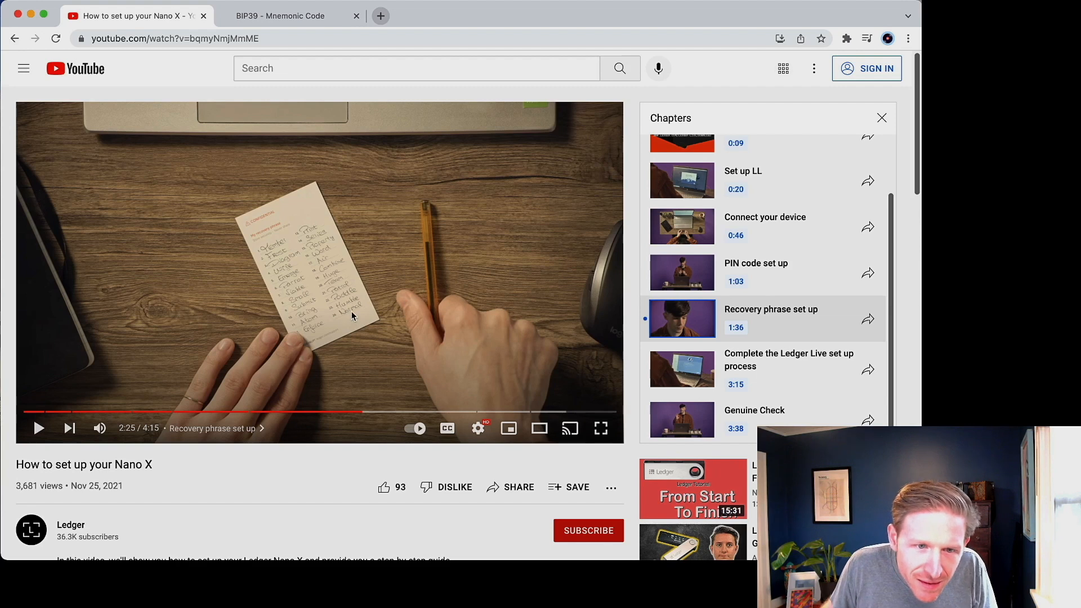
pyautogui.click(289, 15)
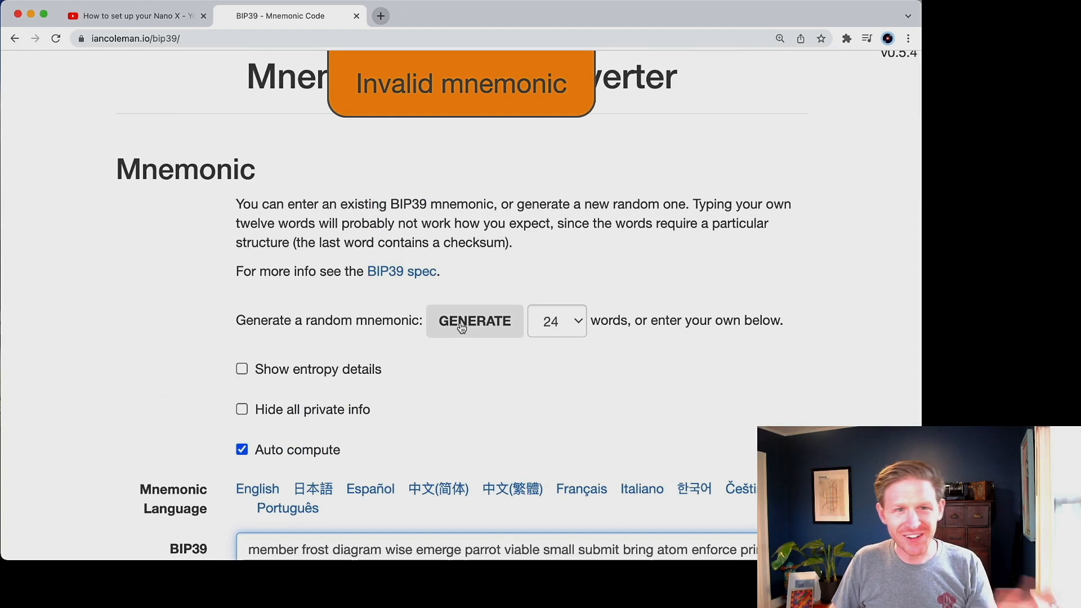
# - Generate a fresh random 24-word mnemonic, briefly showing and hiding its QR code
pyautogui.click(474, 320)
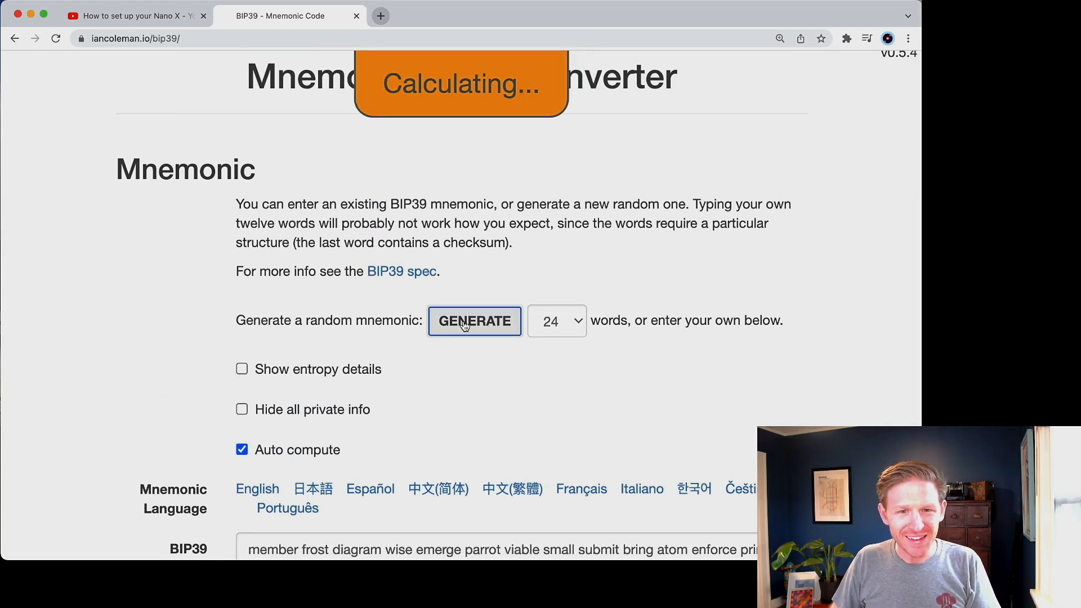
pyautogui.click(474, 322)
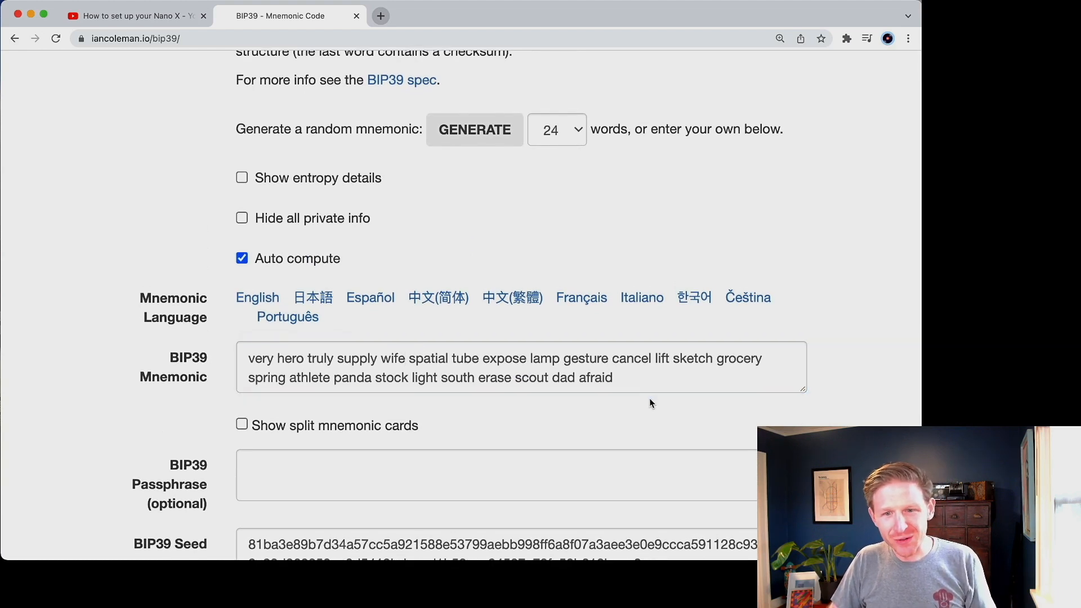
pyautogui.click(378, 354)
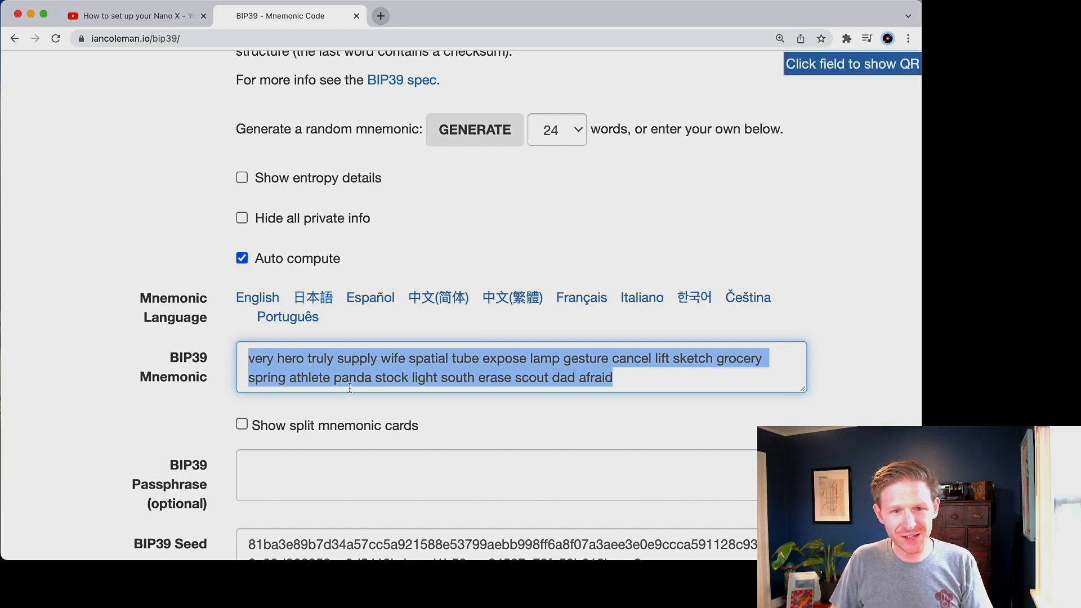
pyautogui.click(482, 368)
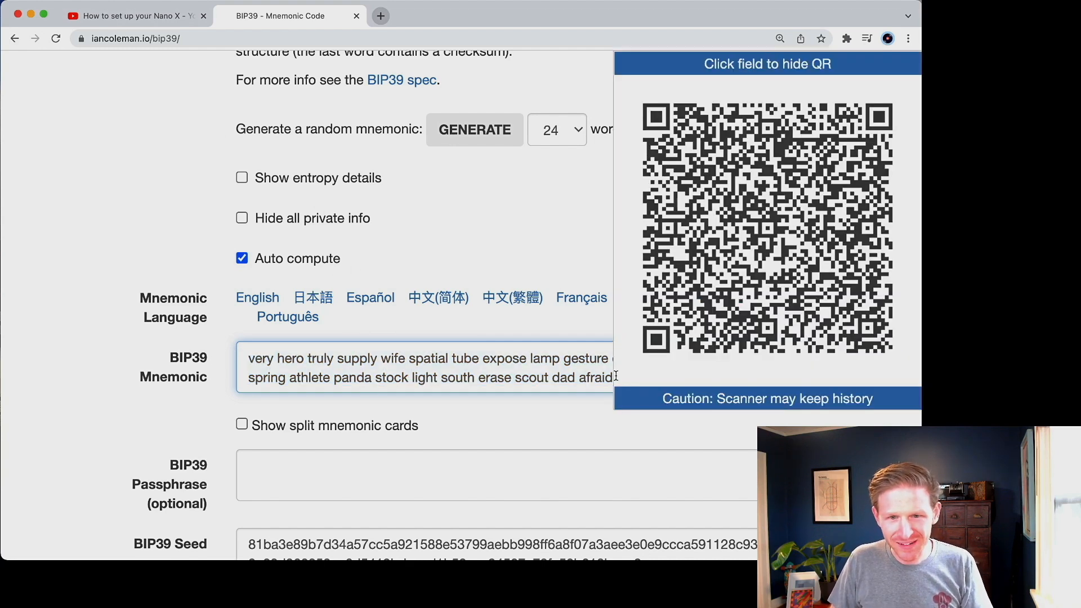
pyautogui.click(427, 367)
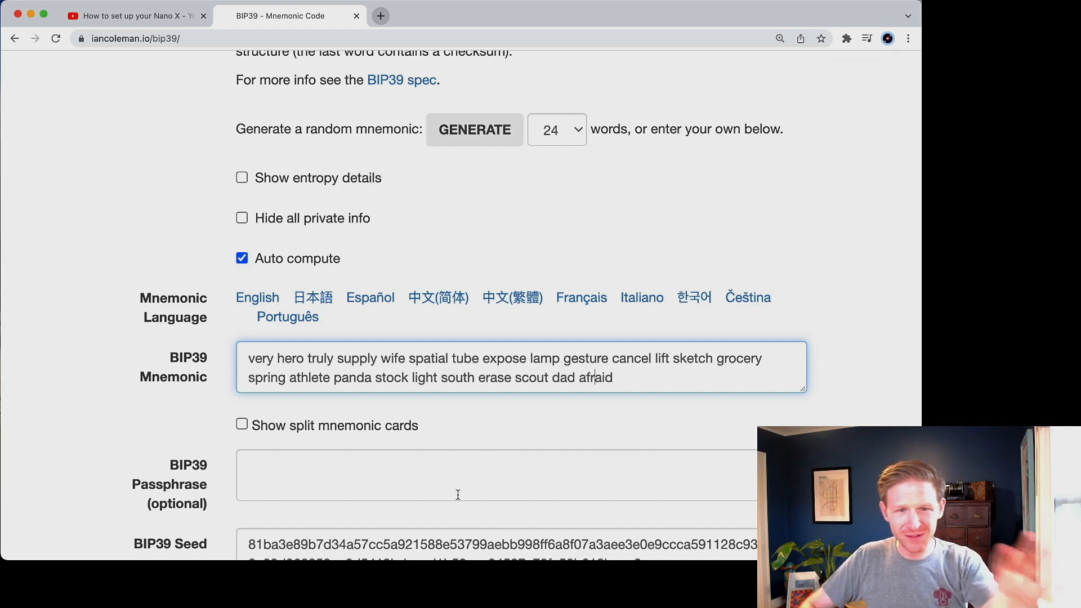
pyautogui.scroll(-3)
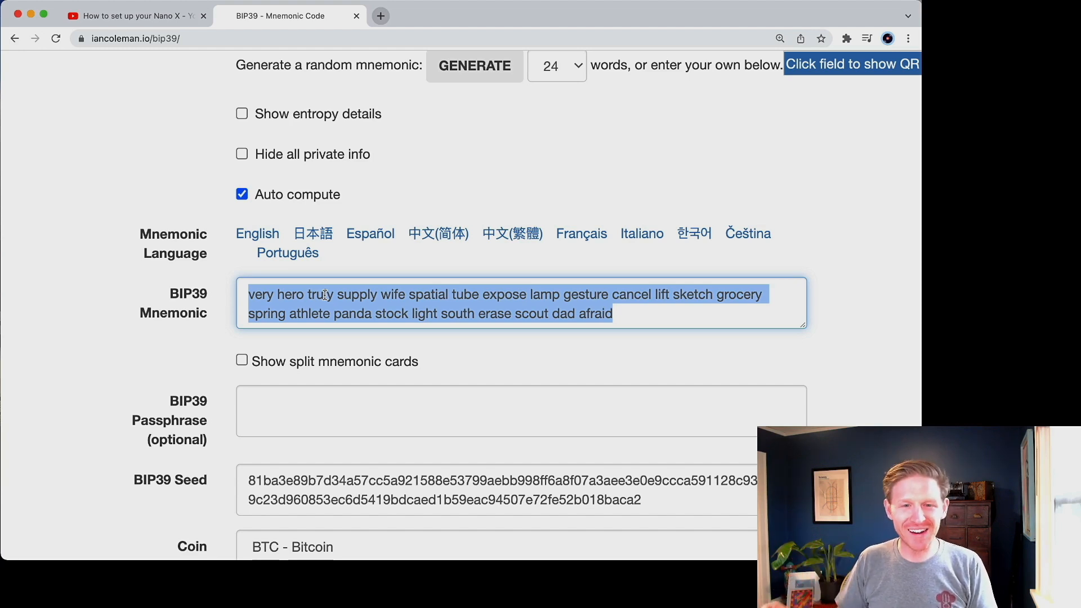
pyautogui.scroll(-3)
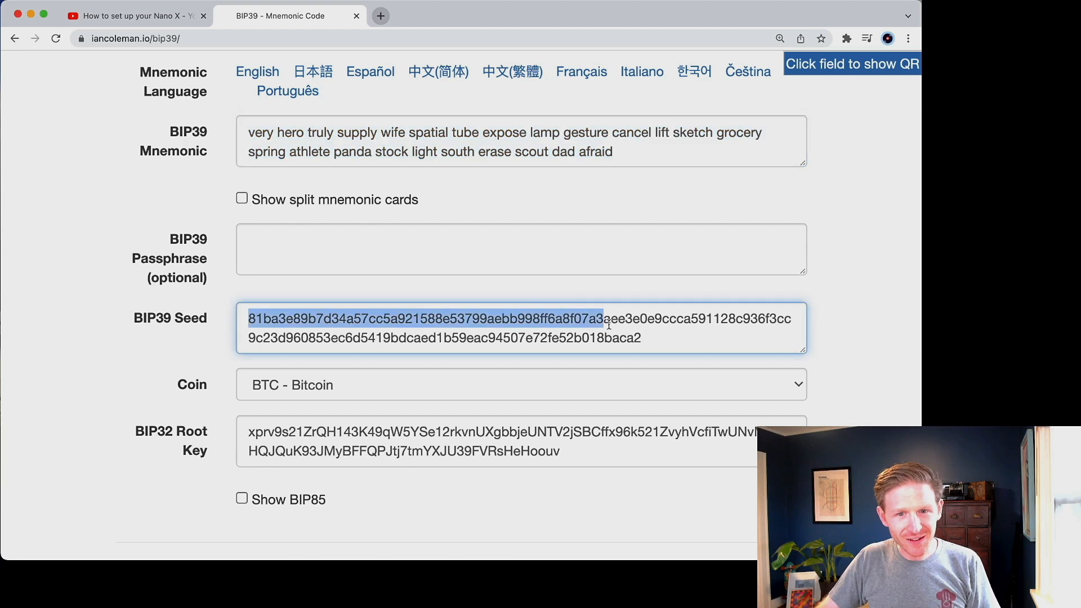
pyautogui.click(520, 318)
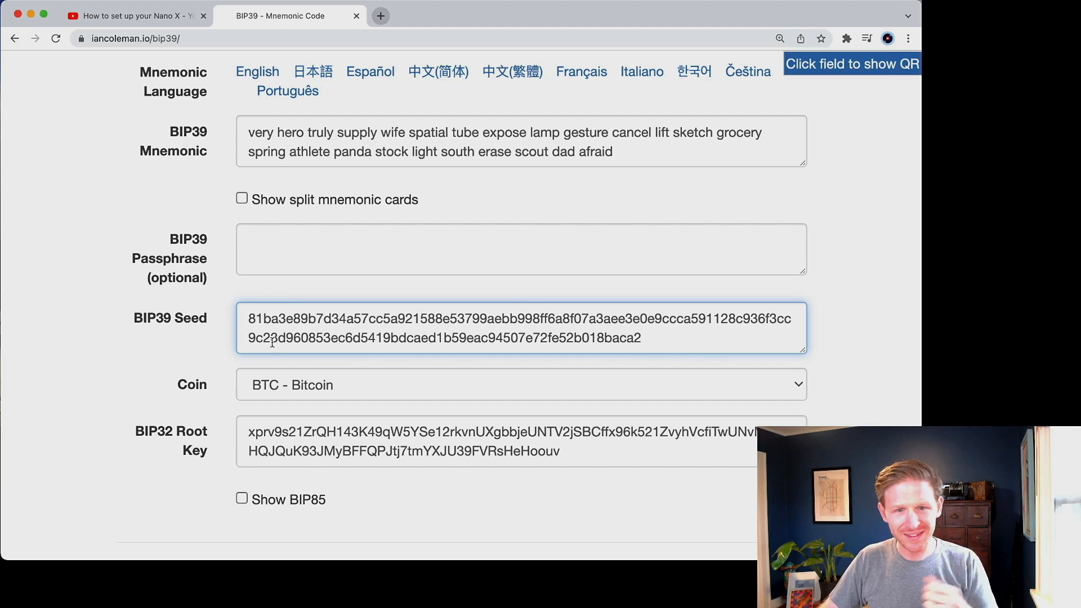
pyautogui.scroll(-3)
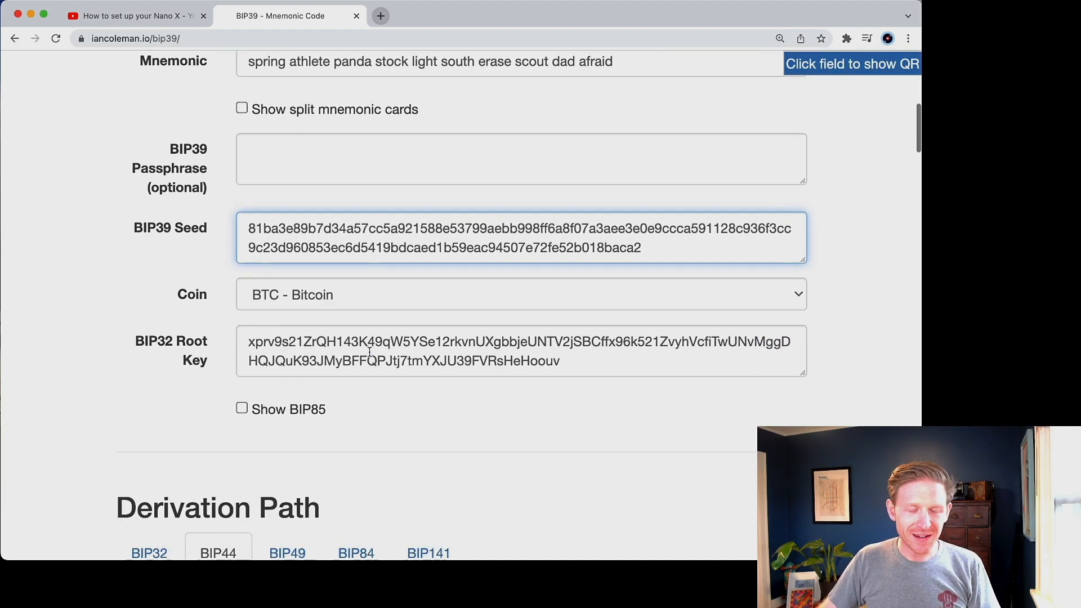
pyautogui.scroll(-3)
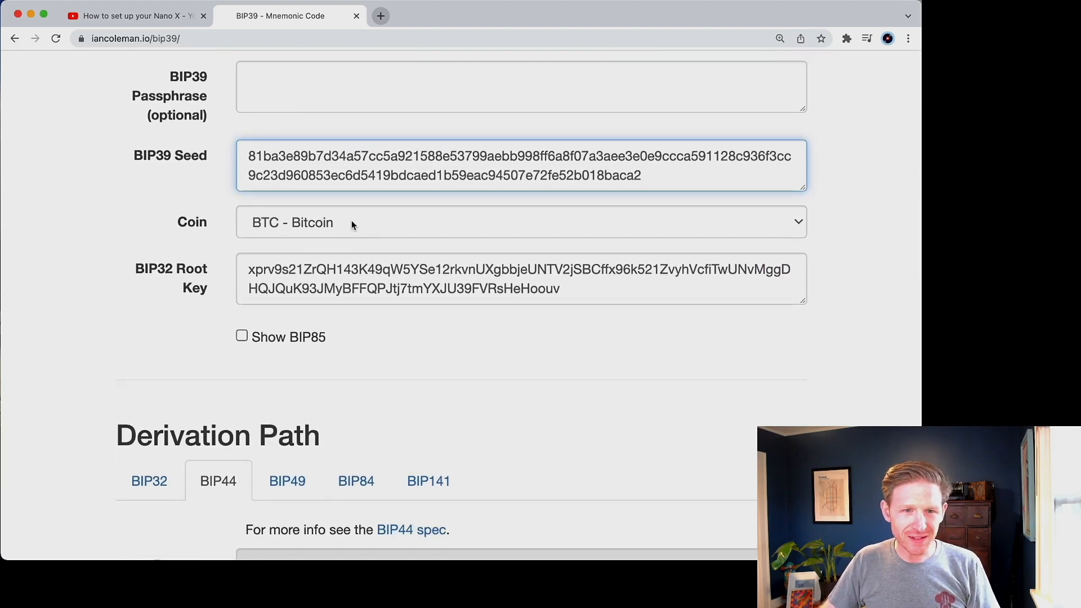
pyautogui.scroll(-3)
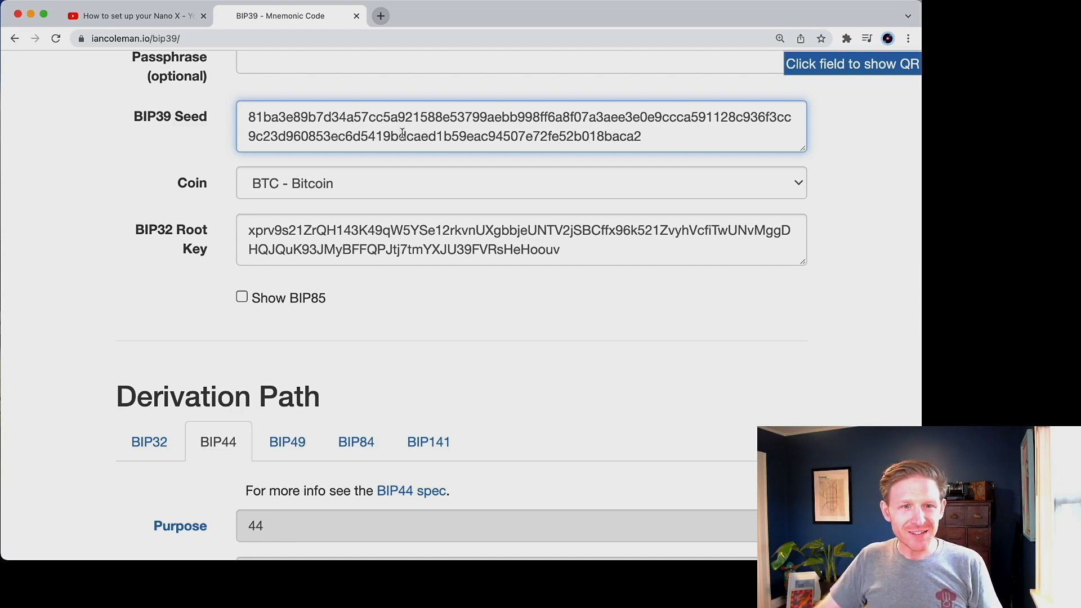
# - Select ETH - Ethereum from the Coin list so the BIP44 coin reads 60
pyautogui.click(521, 183)
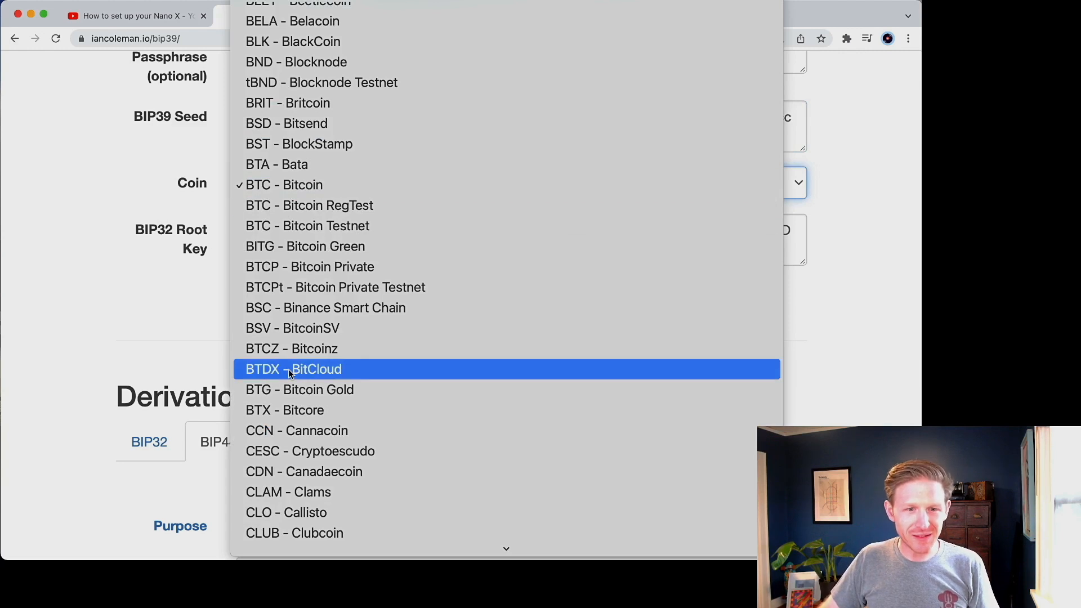
pyautogui.scroll(-3)
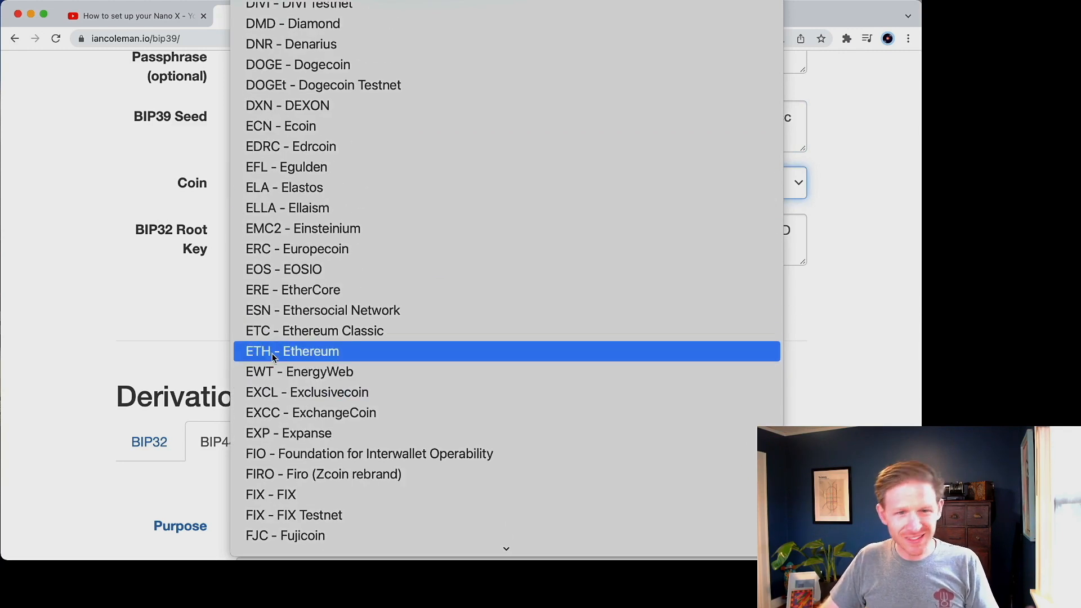
pyautogui.click(291, 351)
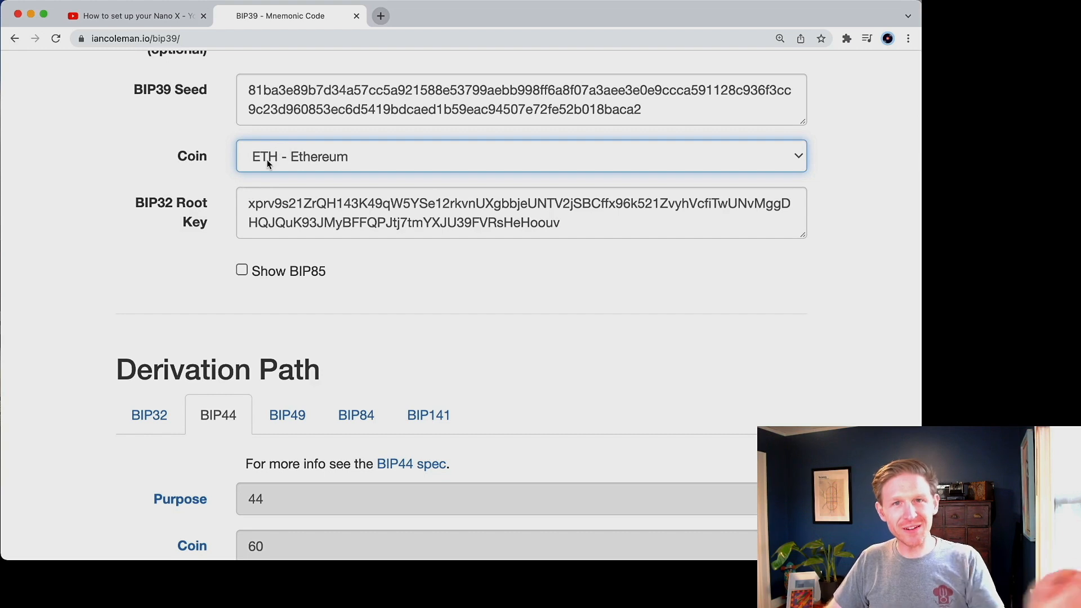
pyautogui.scroll(-3)
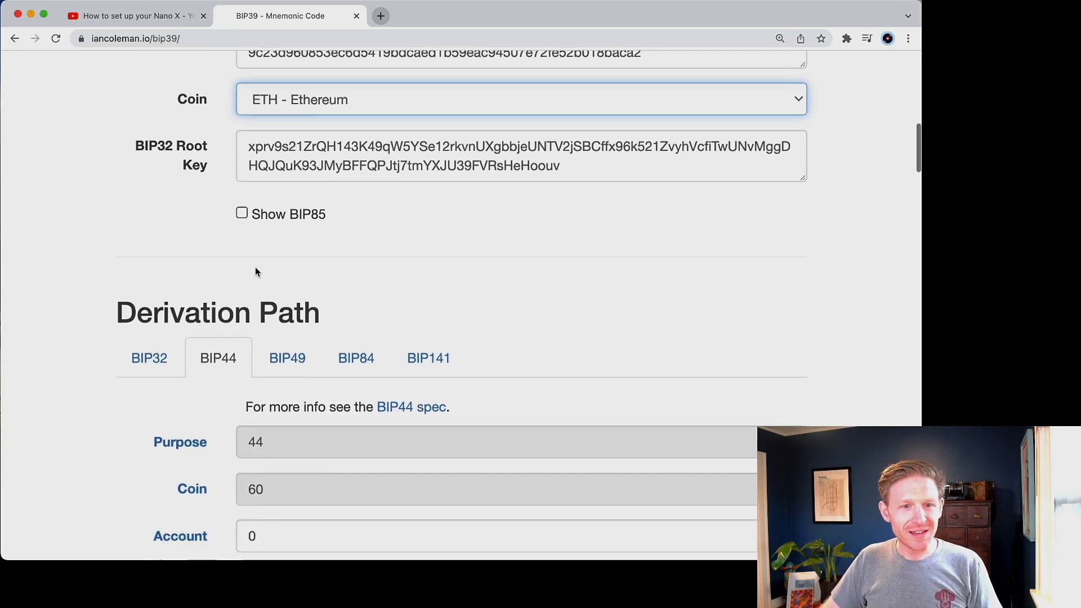
pyautogui.scroll(-3)
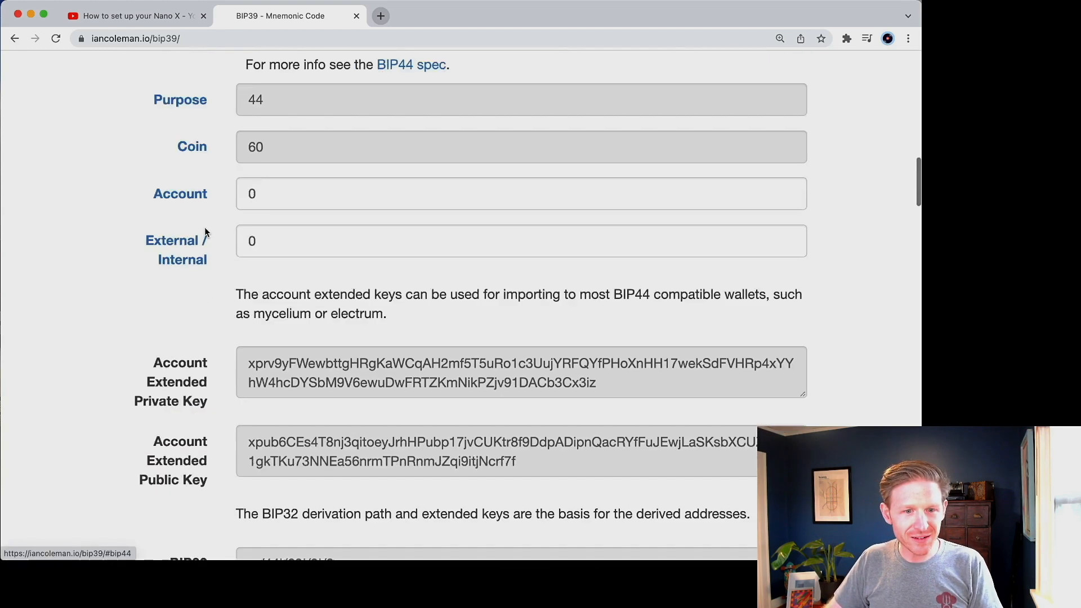
pyautogui.scroll(-3)
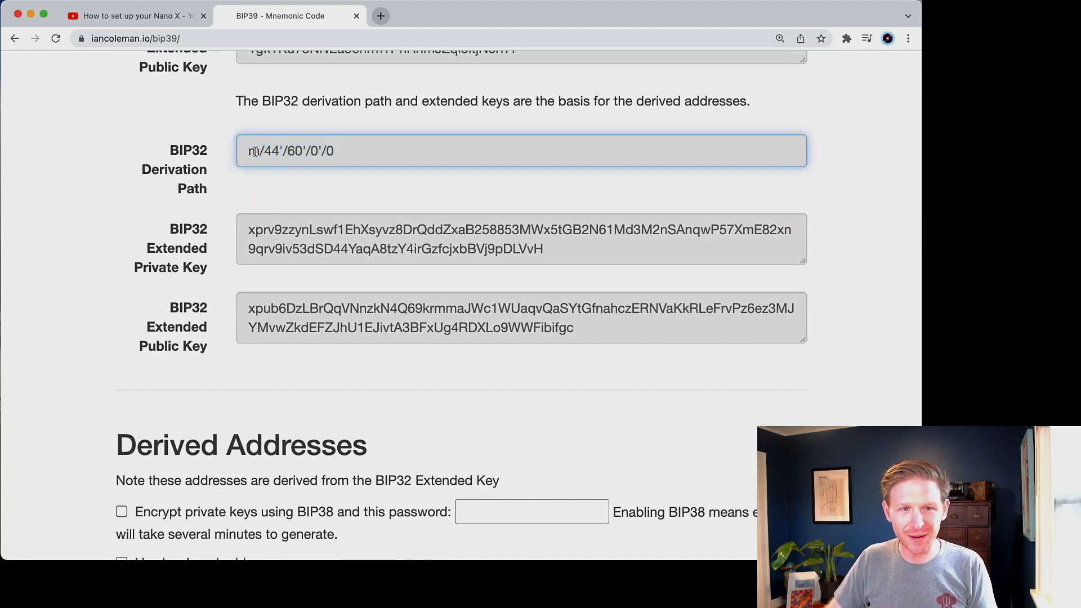
pyautogui.tripleClick(292, 151)
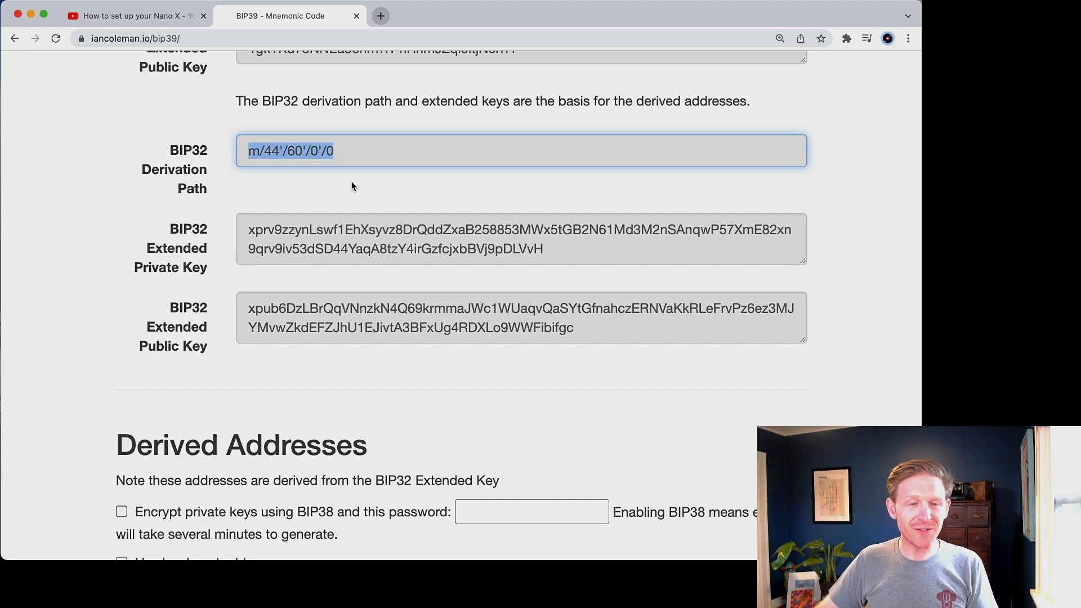
pyautogui.moveTo(359, 232)
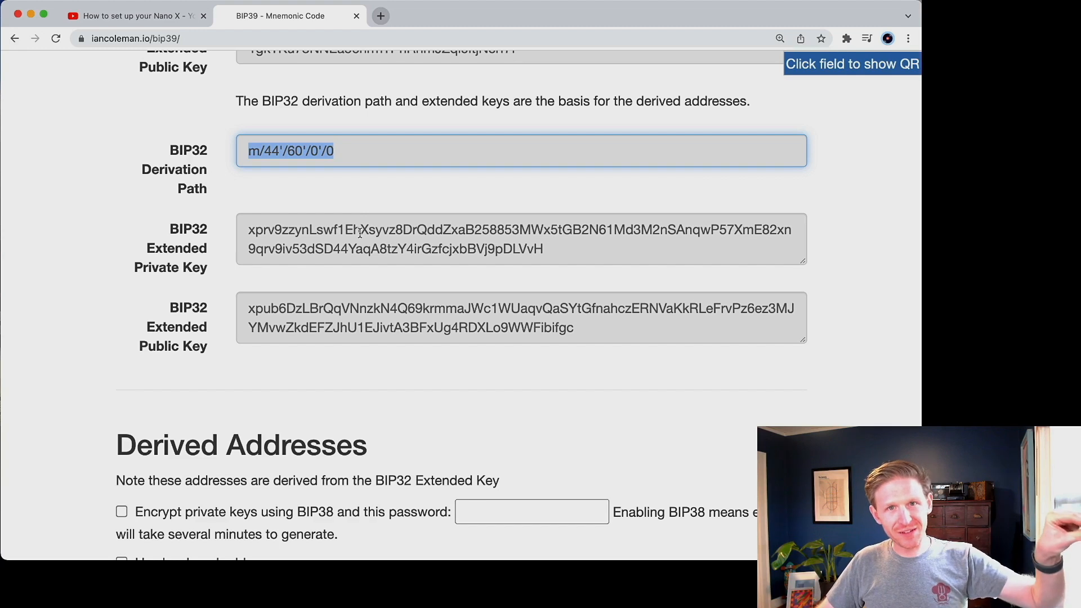
pyautogui.moveTo(386, 246)
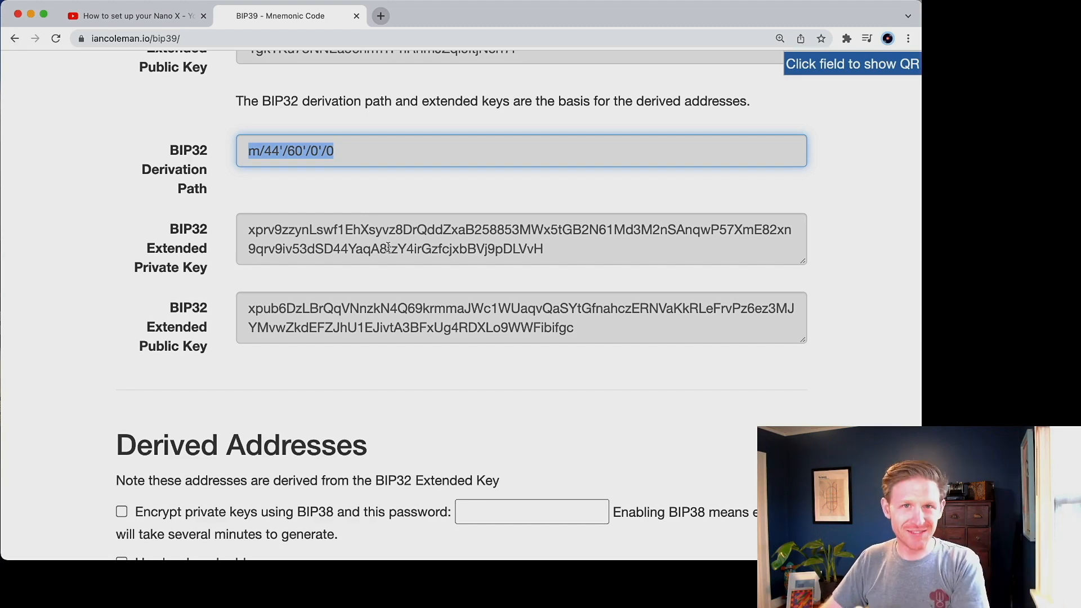
pyautogui.scroll(-3)
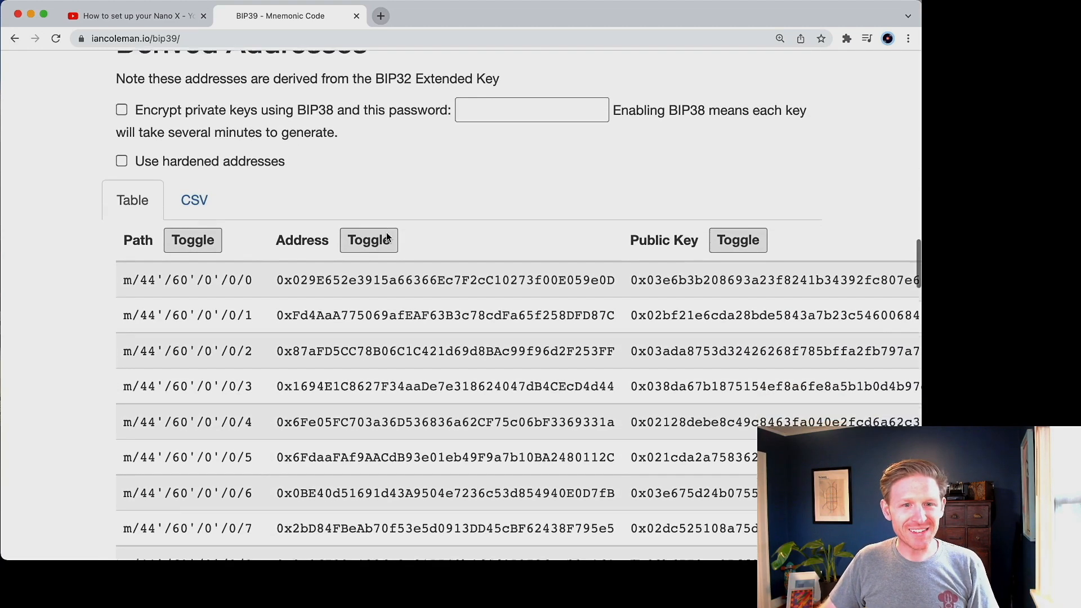
pyautogui.scroll(-3)
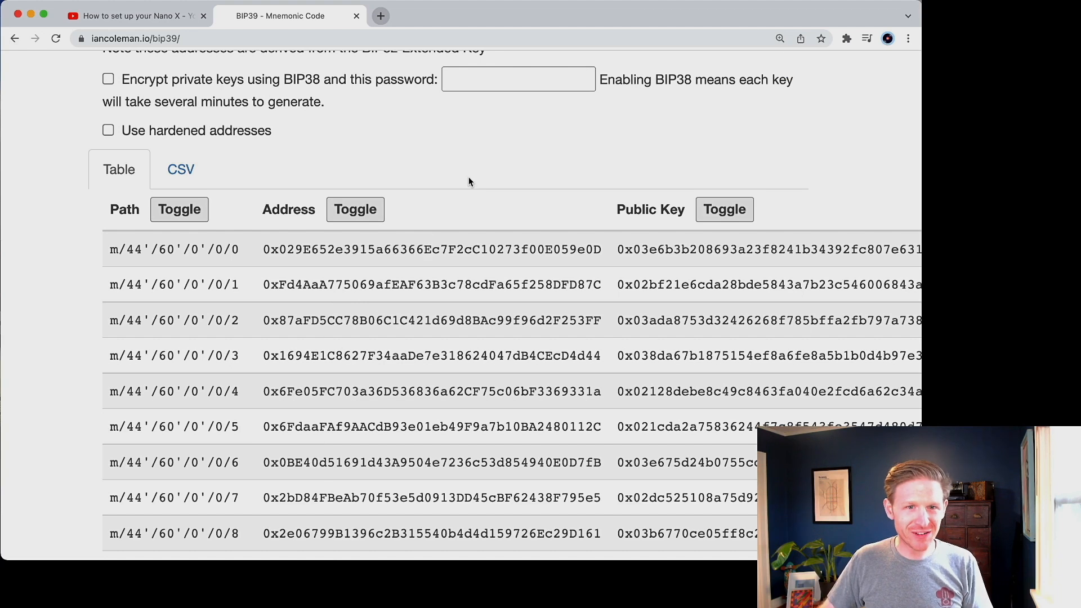
pyautogui.scroll(3)
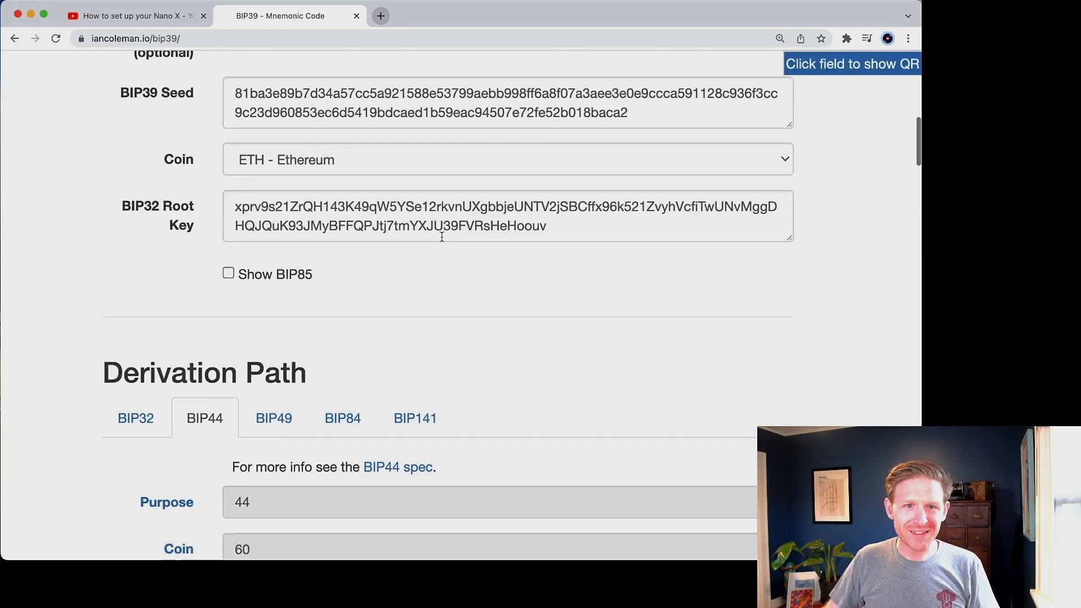
pyautogui.scroll(-3)
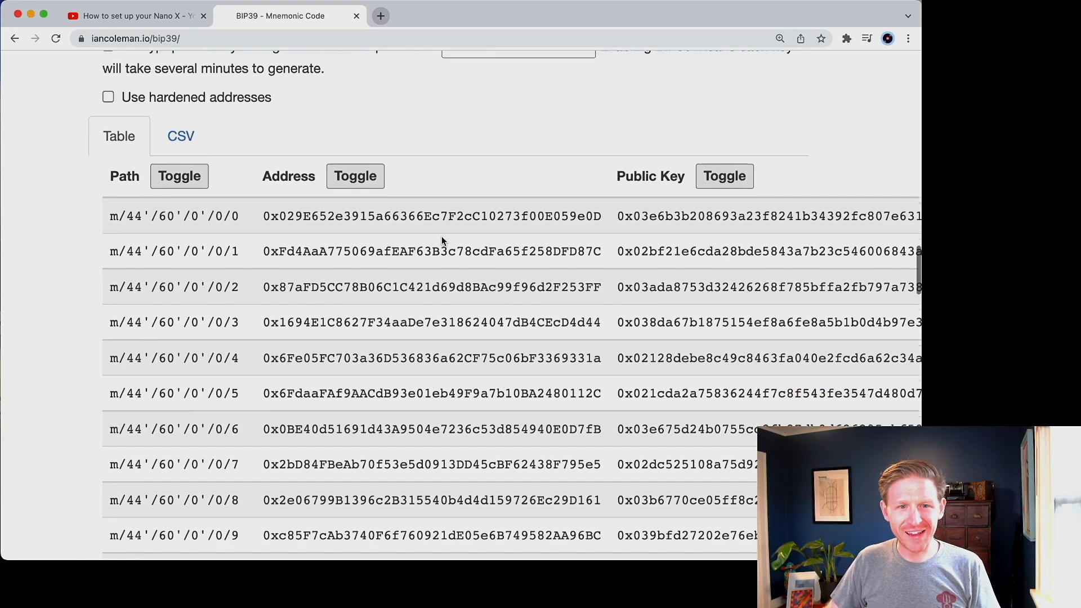
pyautogui.scroll(-3)
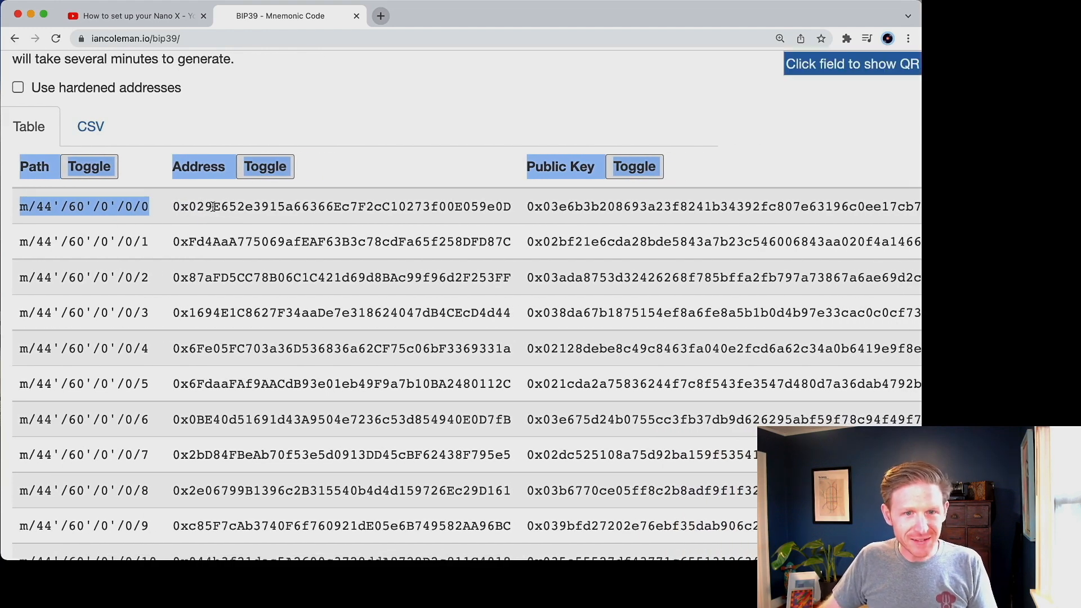
pyautogui.hscroll(3)
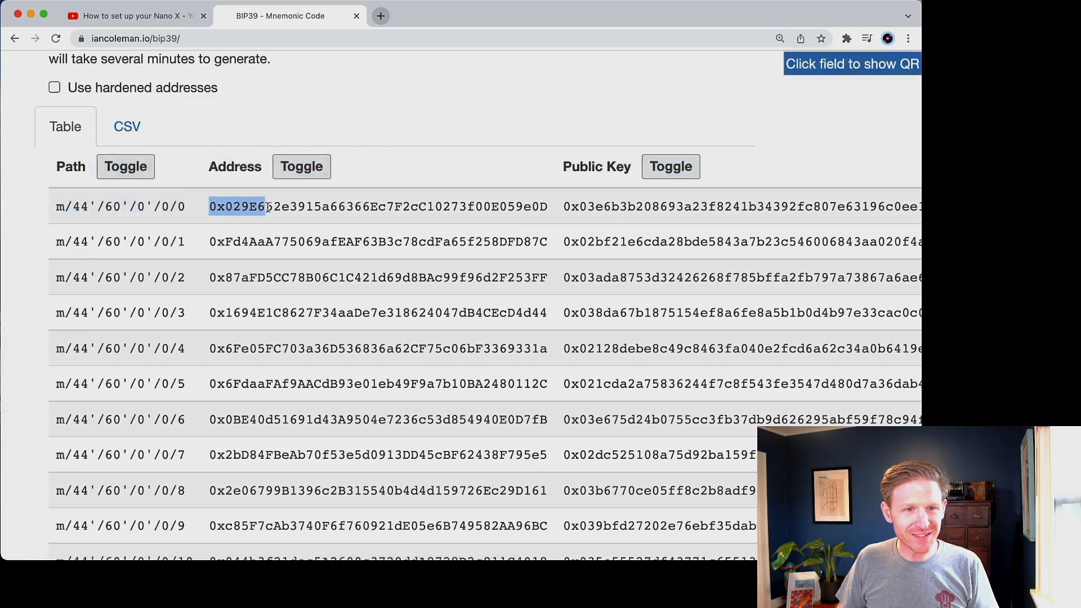
pyautogui.click(236, 206)
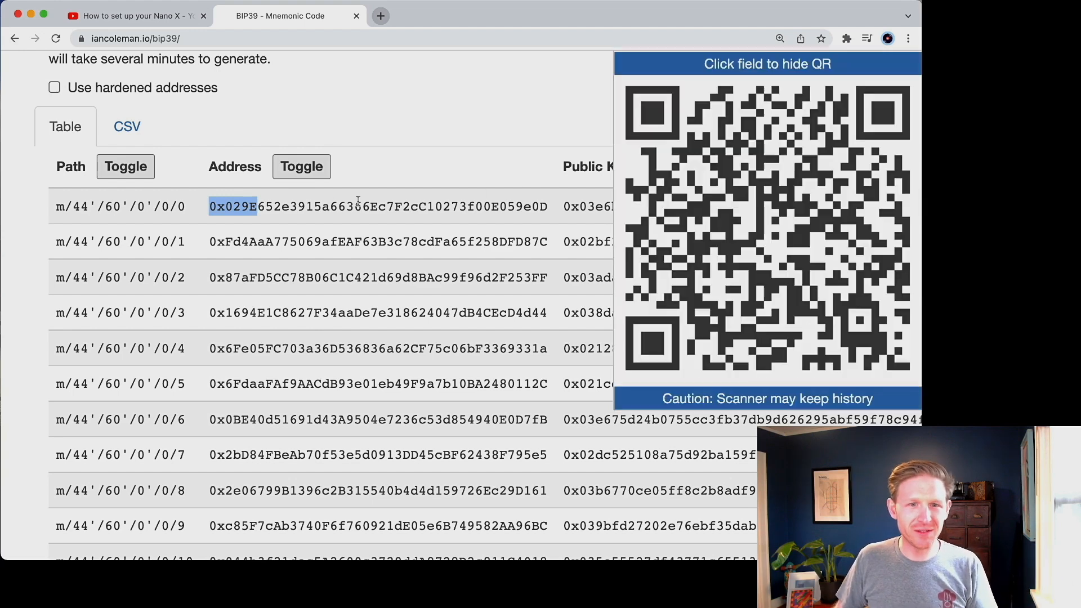
pyautogui.click(233, 206)
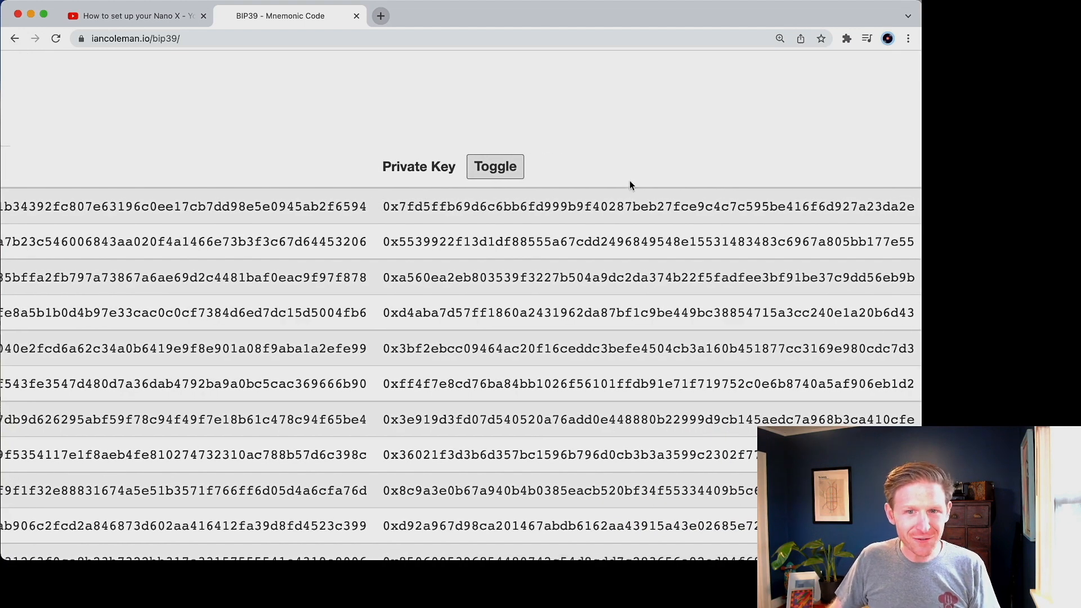
pyautogui.moveTo(412, 200)
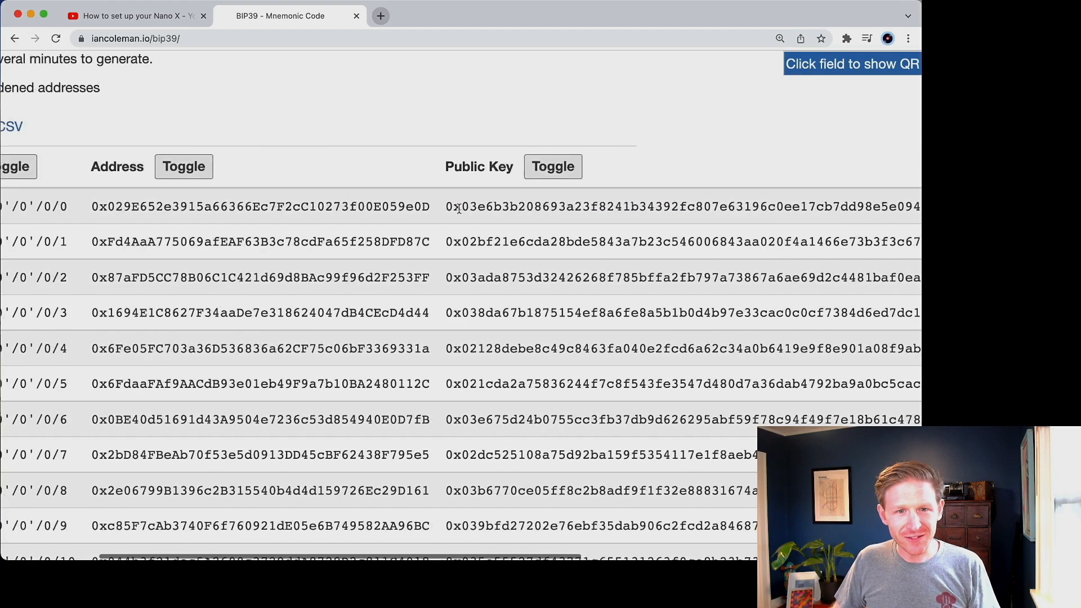
pyautogui.hscroll(-3)
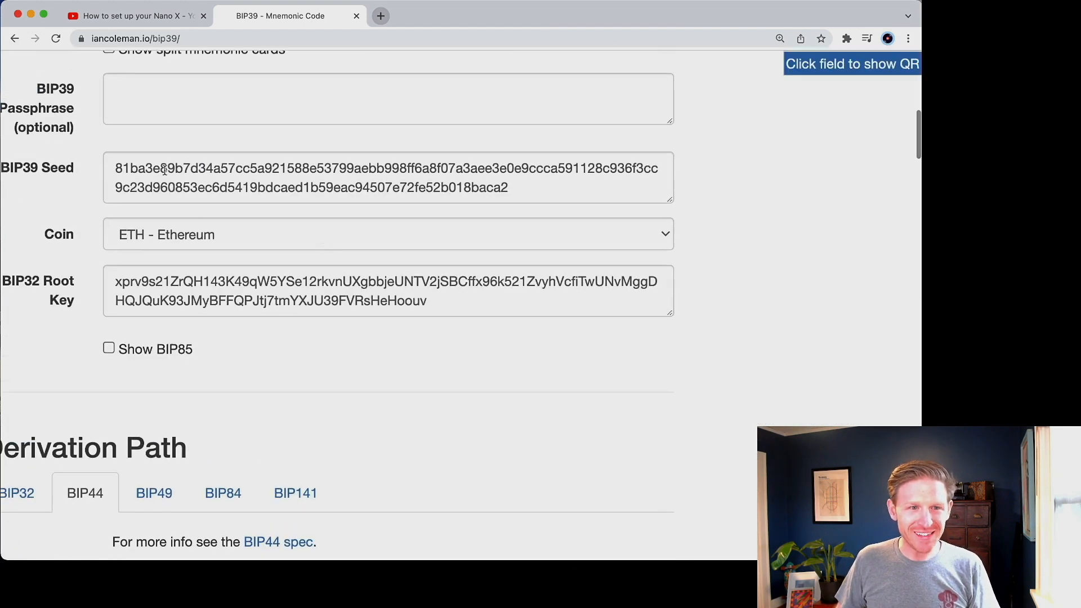
# - Scroll around the page and back up toward the Coin field
pyautogui.scroll(-3)
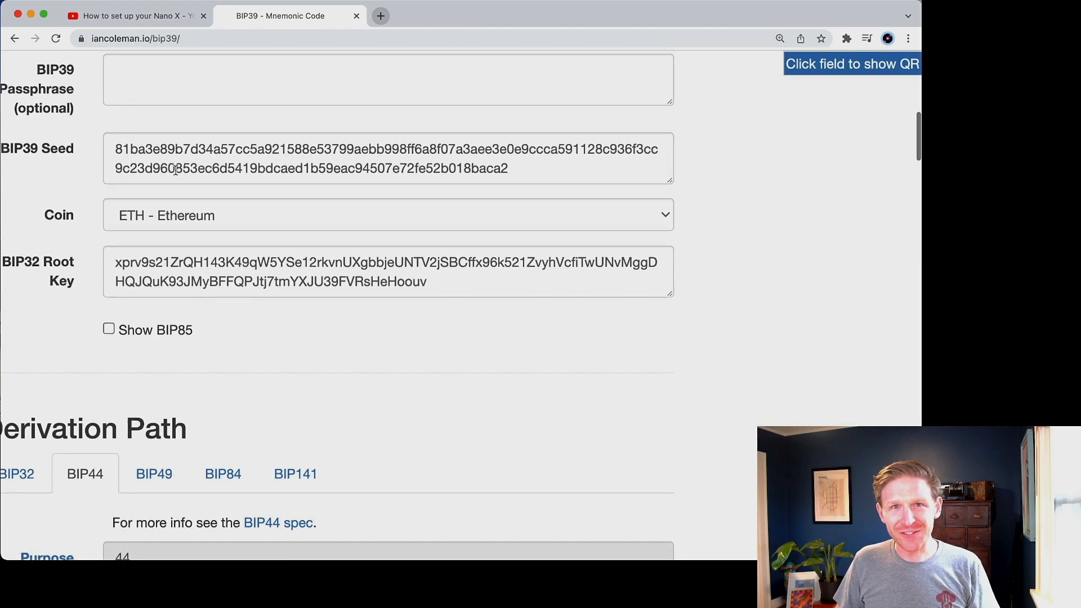
pyautogui.scroll(-3)
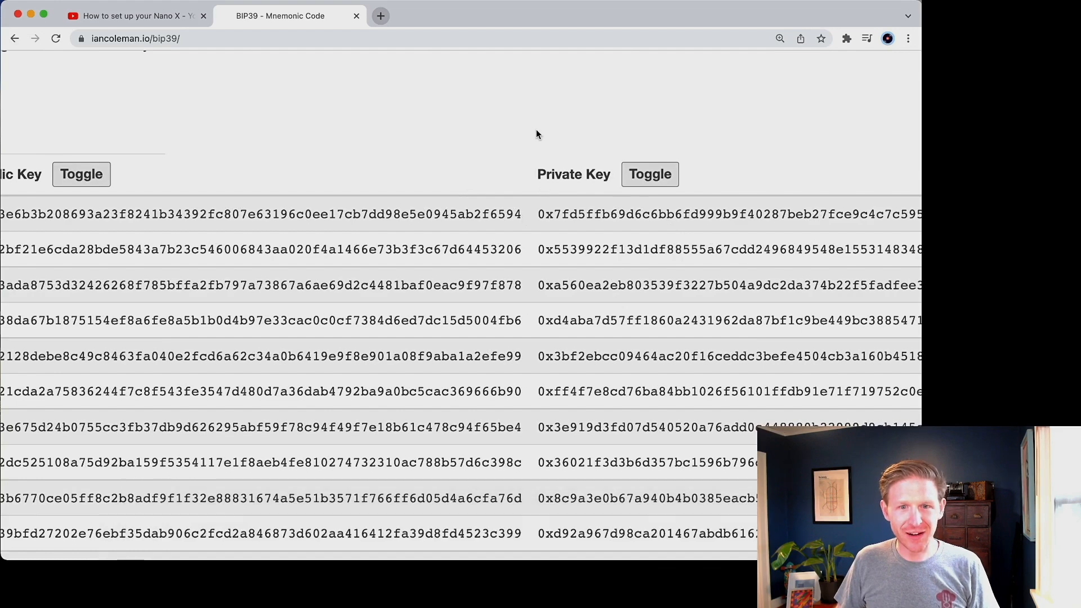
pyautogui.moveTo(603, 510)
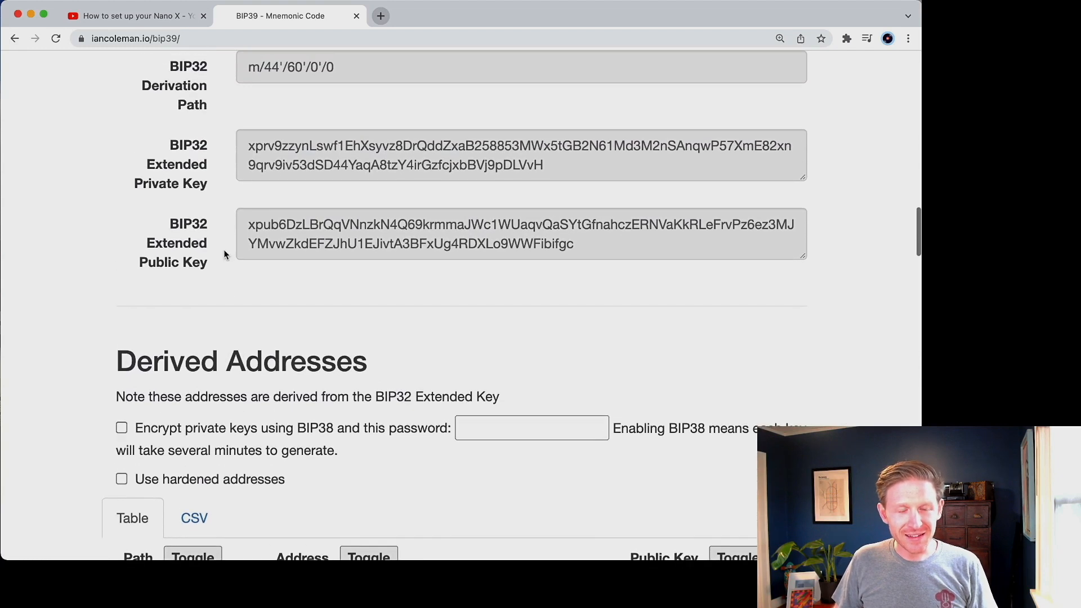
pyautogui.scroll(3)
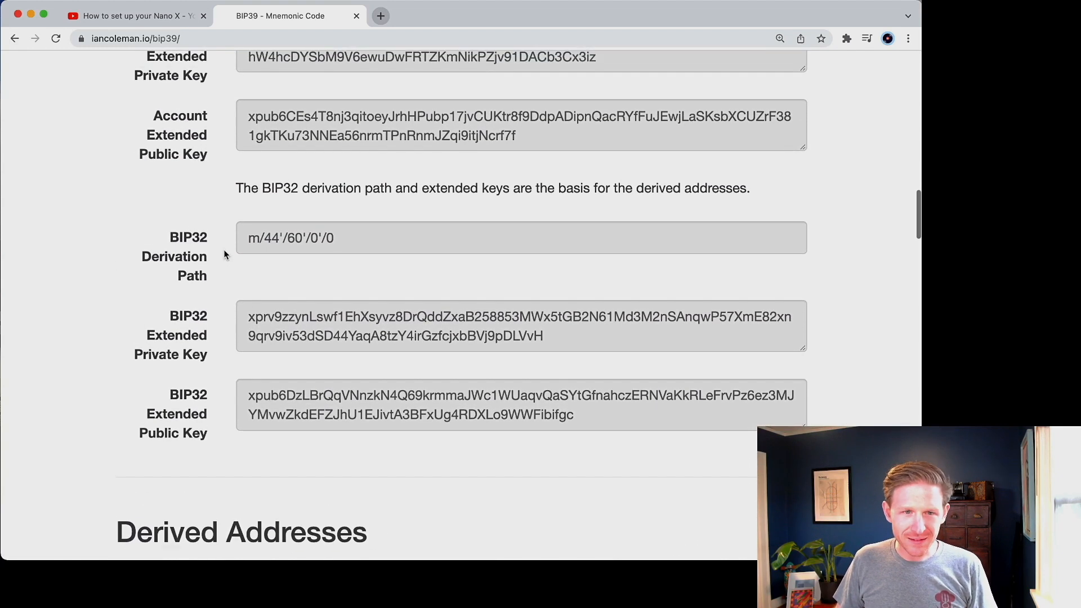
pyautogui.scroll(-3)
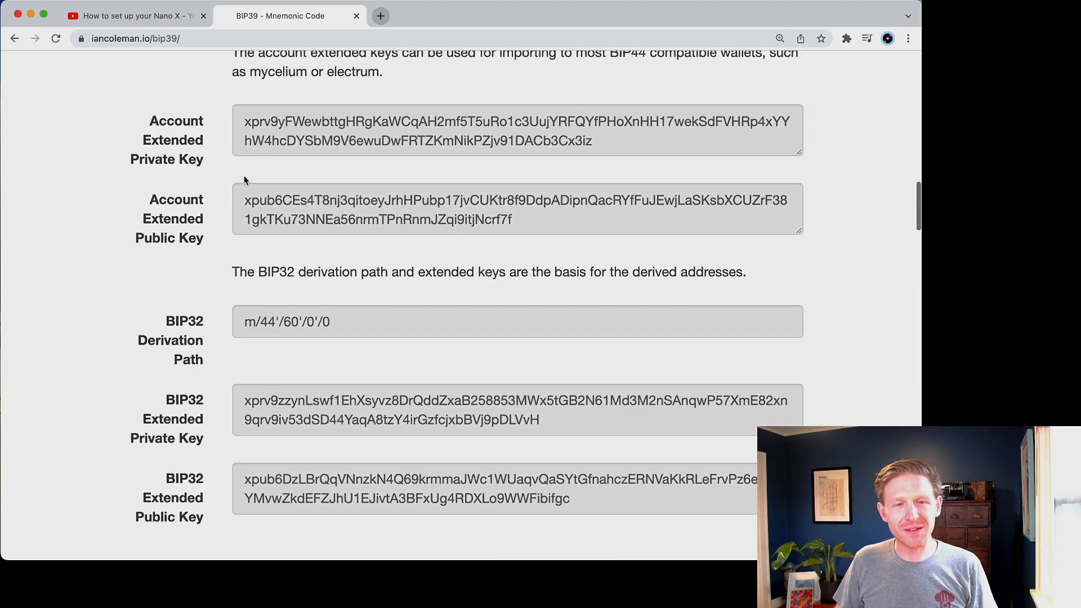
pyautogui.scroll(3)
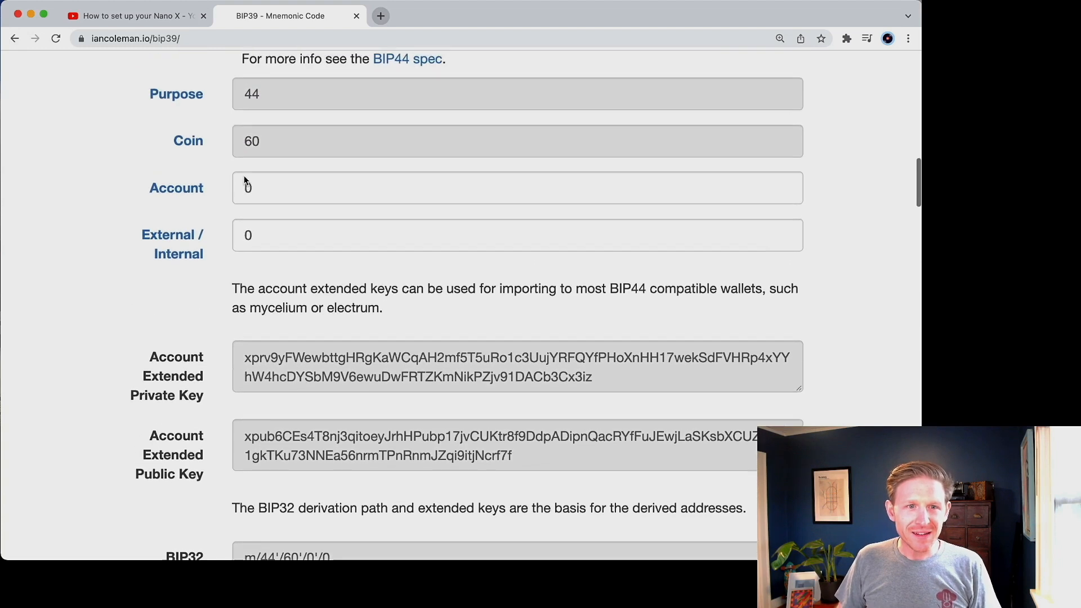
pyautogui.scroll(3)
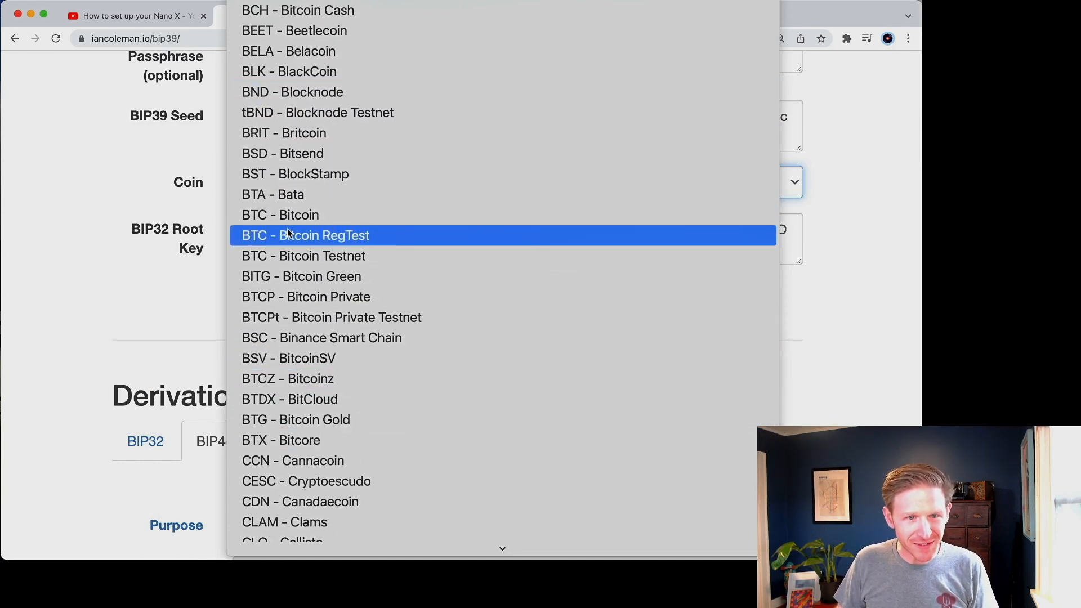
# - Pick BTC - Bitcoin as the coin and review the BIP44 fields showing coin 0
pyautogui.click(280, 214)
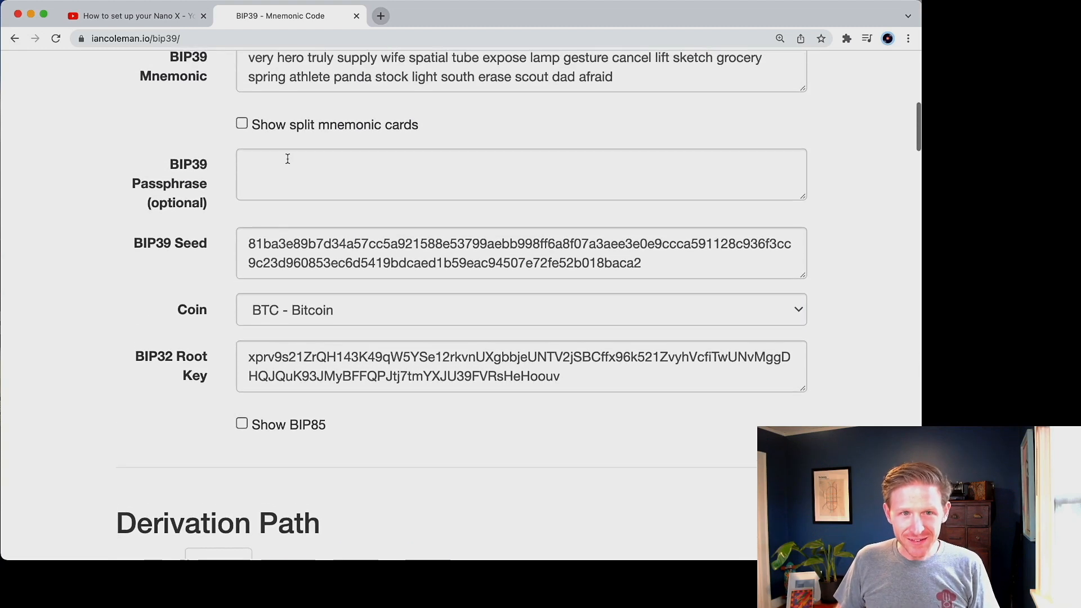
pyautogui.scroll(-3)
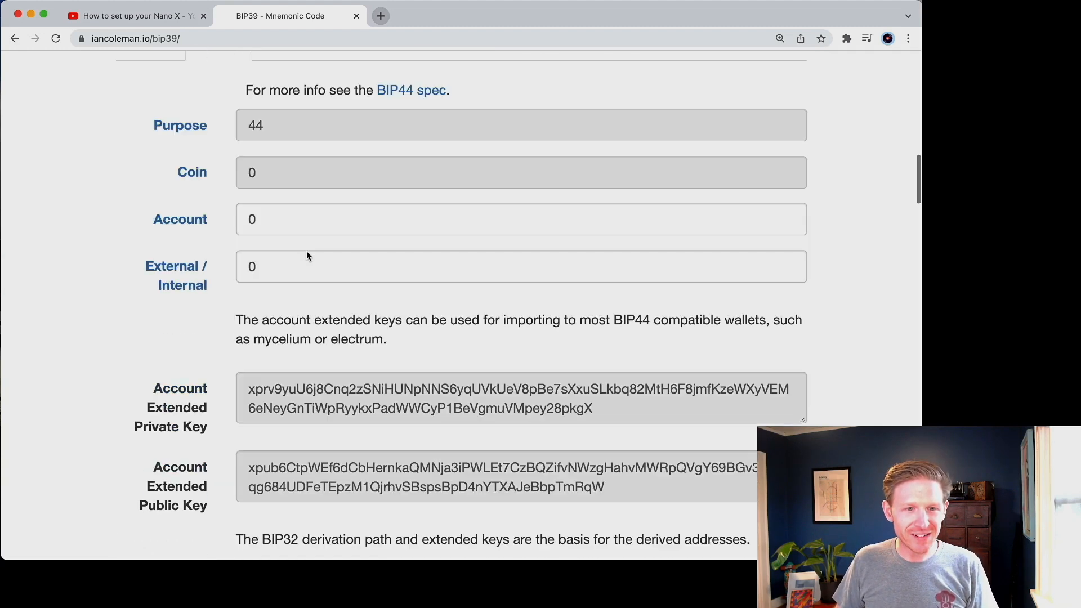
pyautogui.scroll(-3)
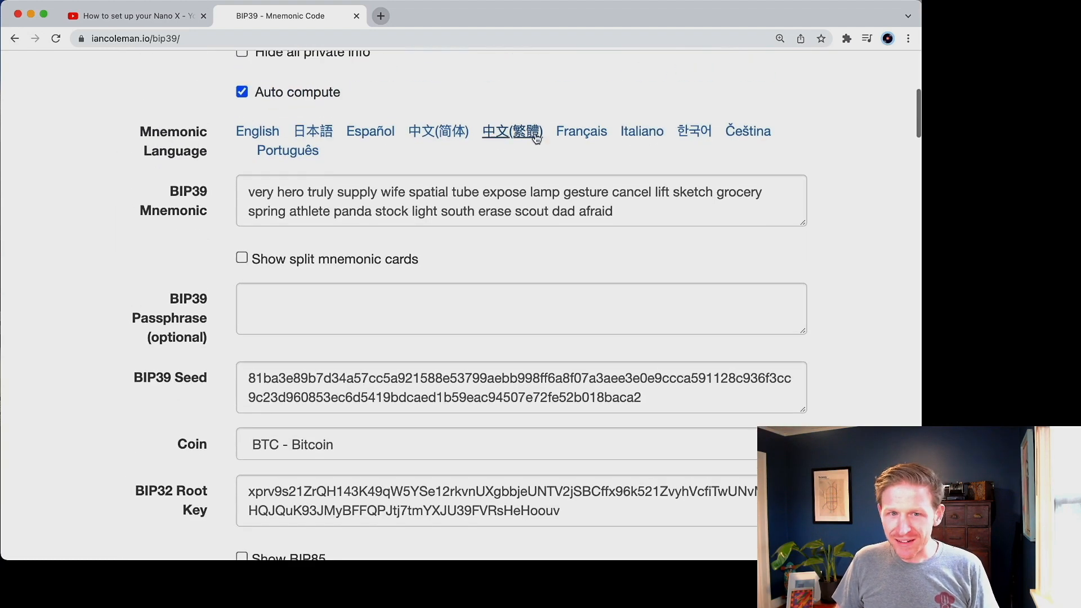
pyautogui.scroll(-3)
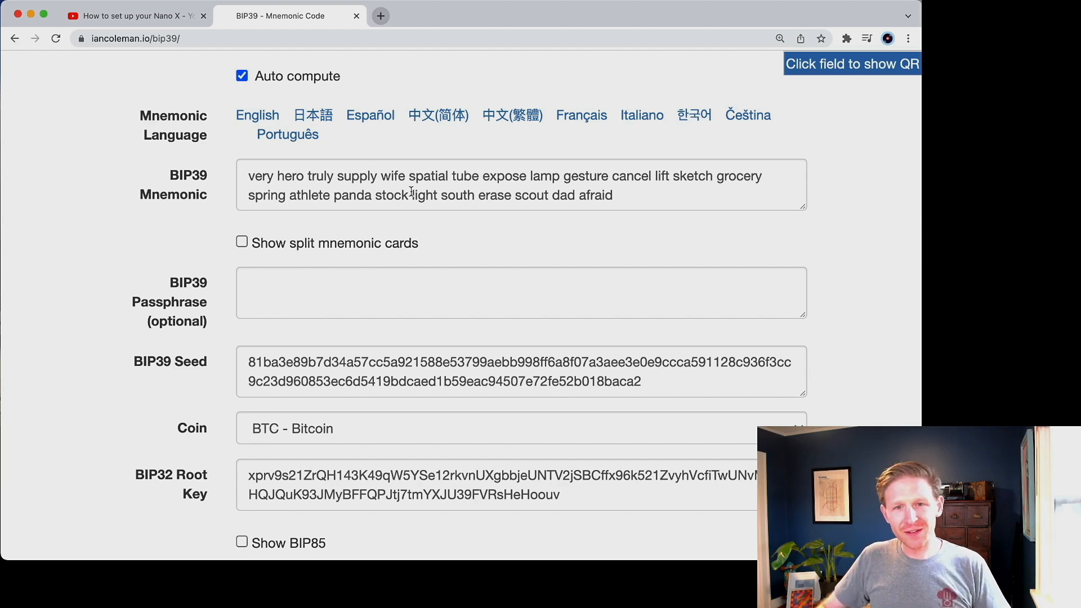
# - Pick ETH - Ethereum and view the 0x addresses derived under m/44'/60'/0'/0
pyautogui.scroll(-3)
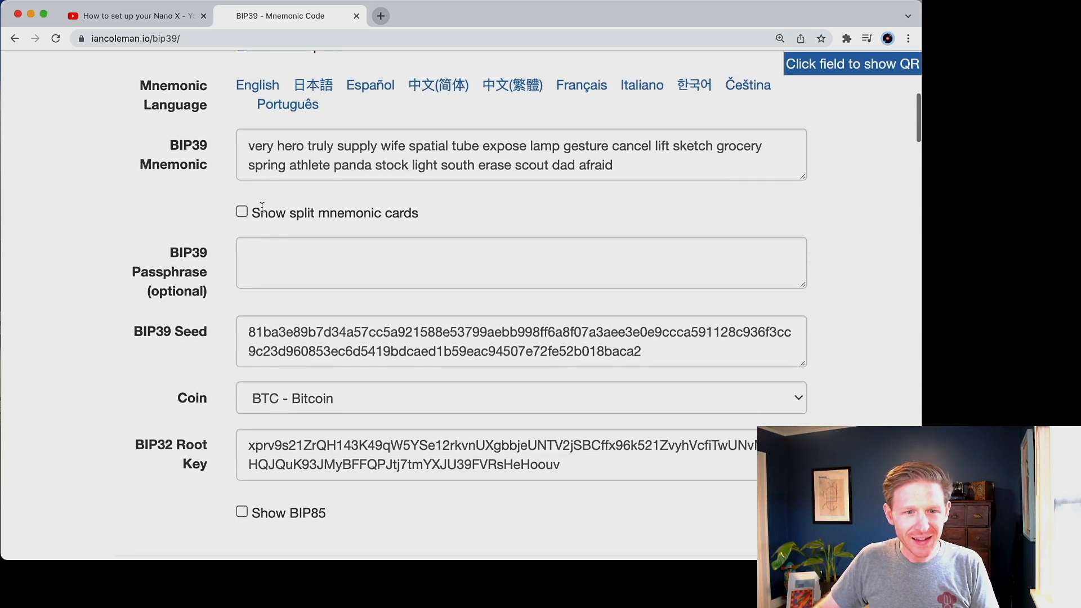
pyautogui.click(520, 398)
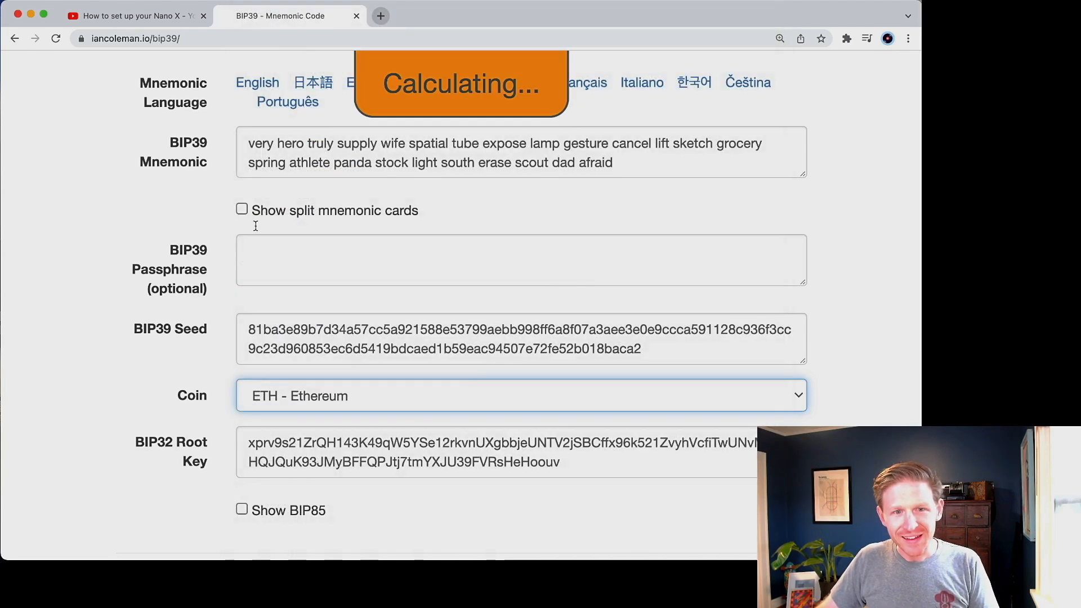
pyautogui.scroll(-3)
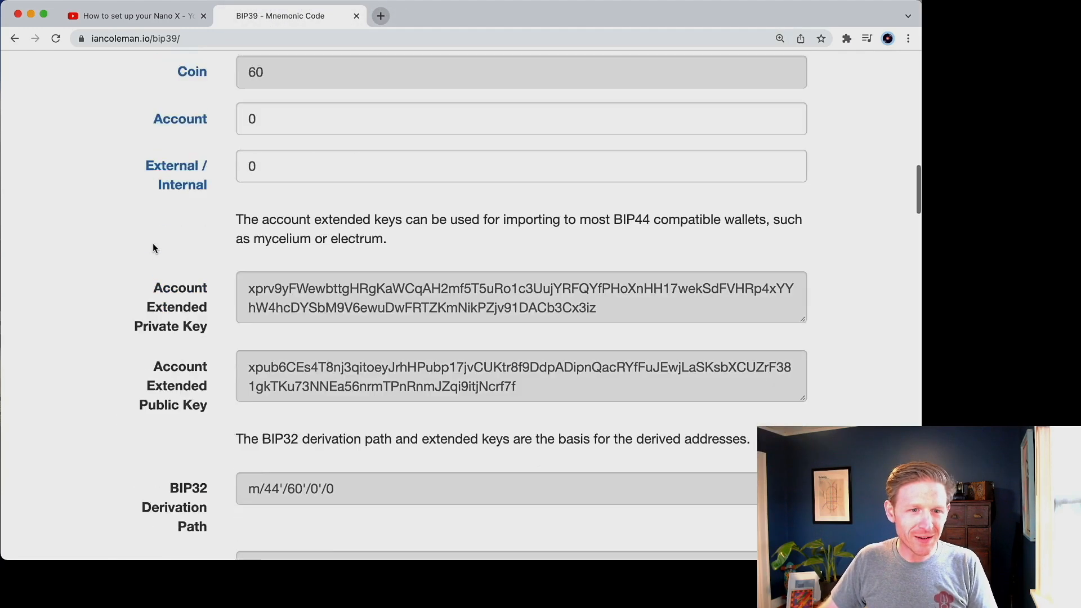
pyautogui.scroll(-3)
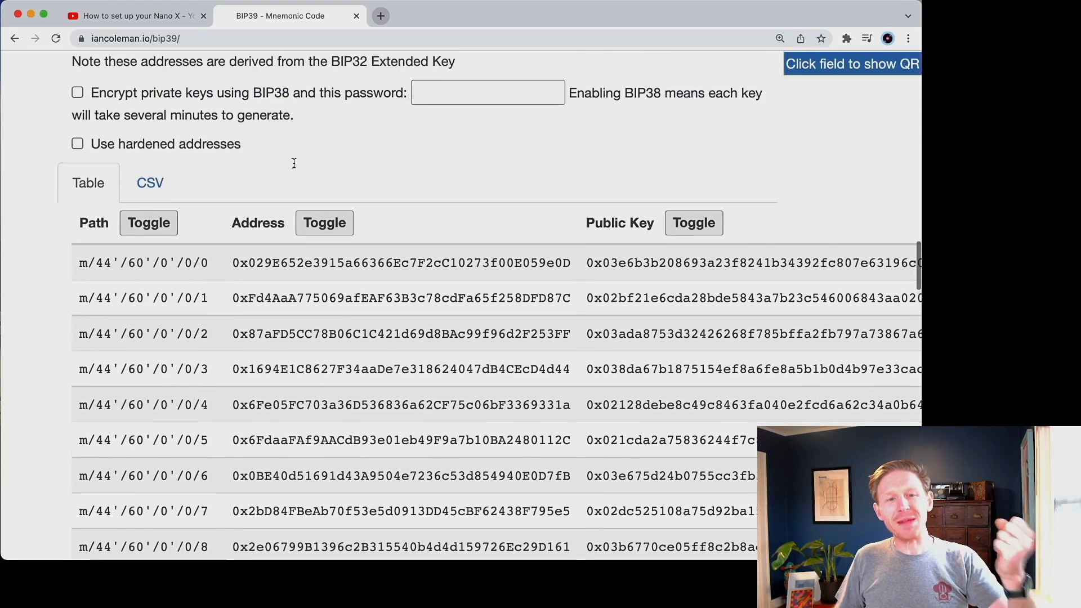
pyautogui.scroll(3)
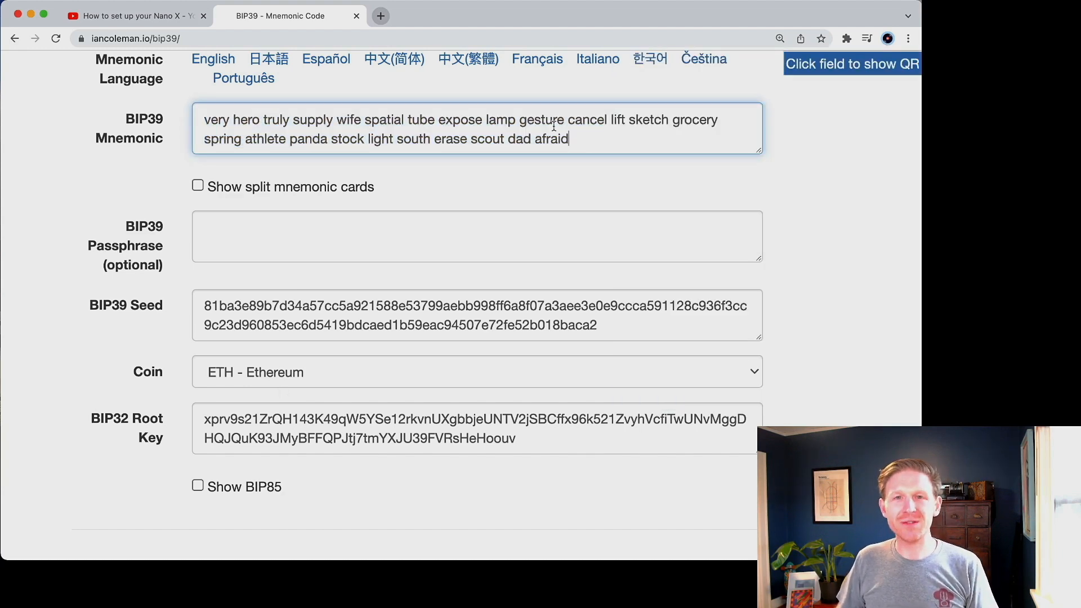
pyautogui.scroll(-3)
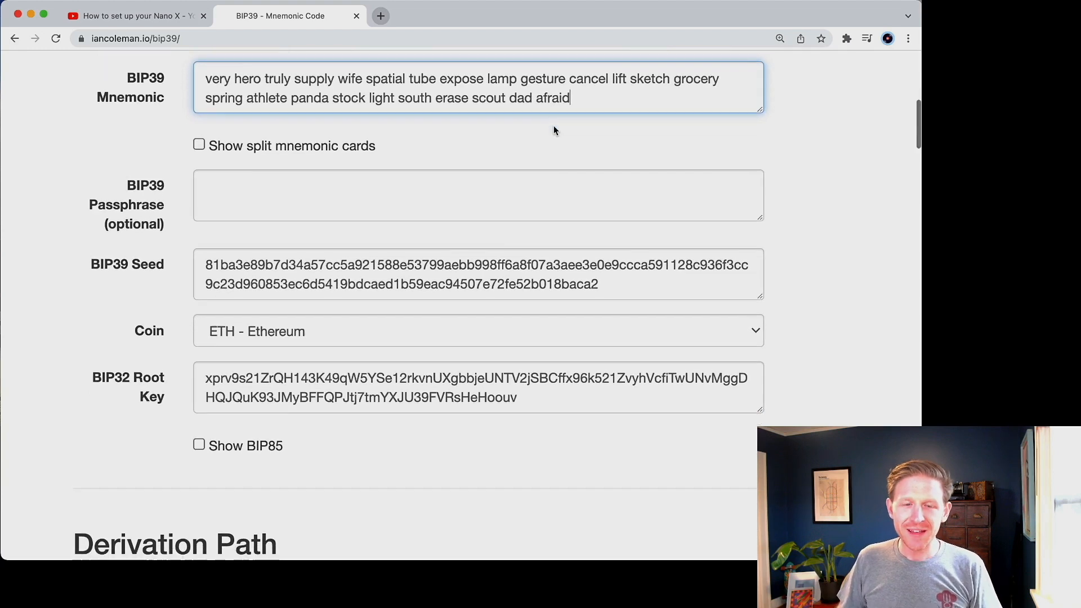
pyautogui.scroll(-3)
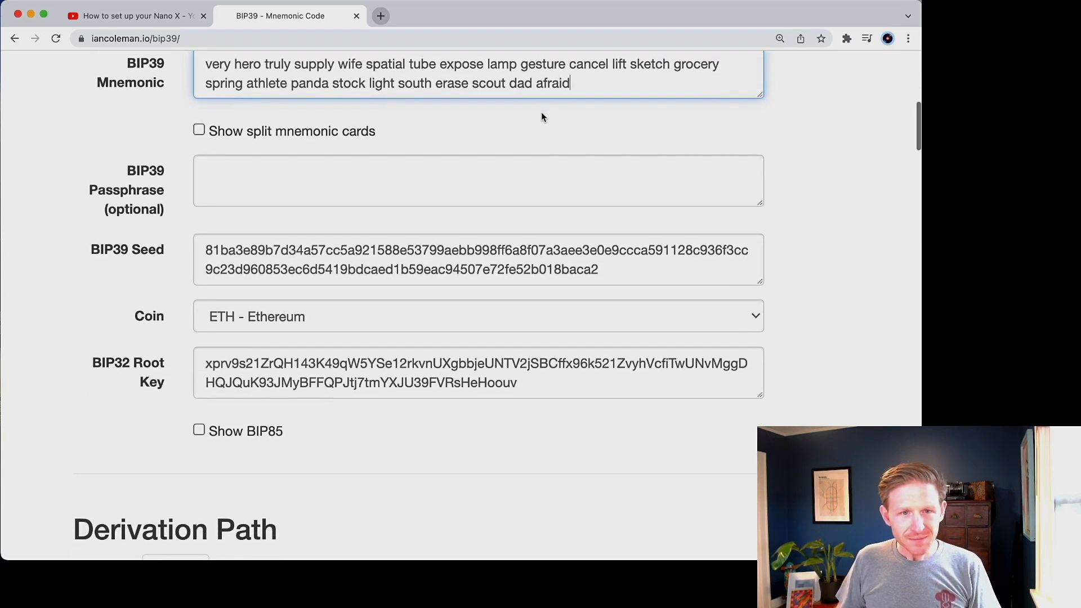
pyautogui.scroll(-3)
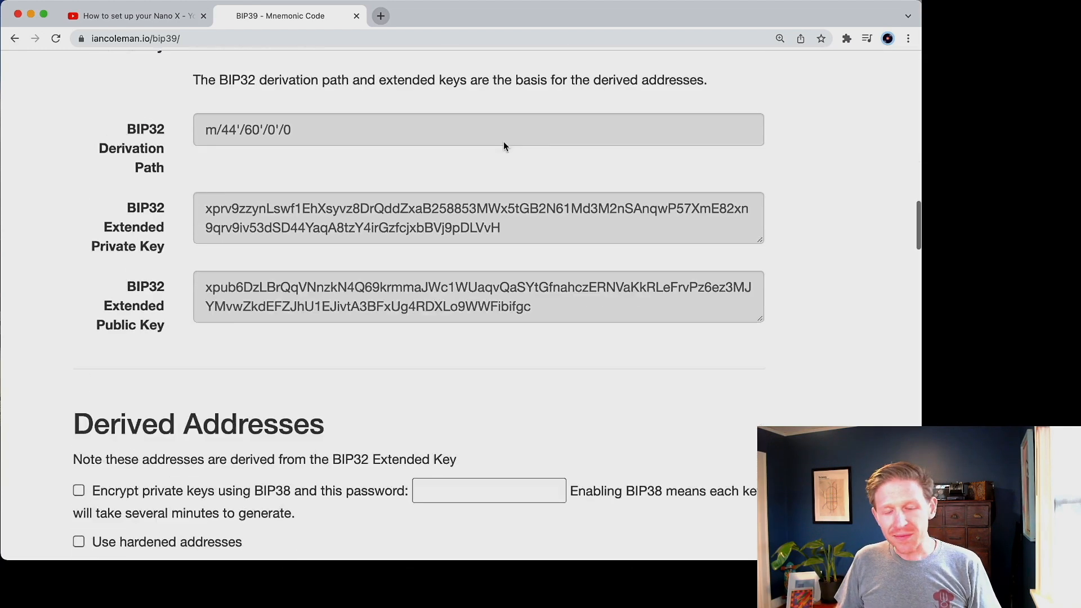
pyautogui.scroll(-3)
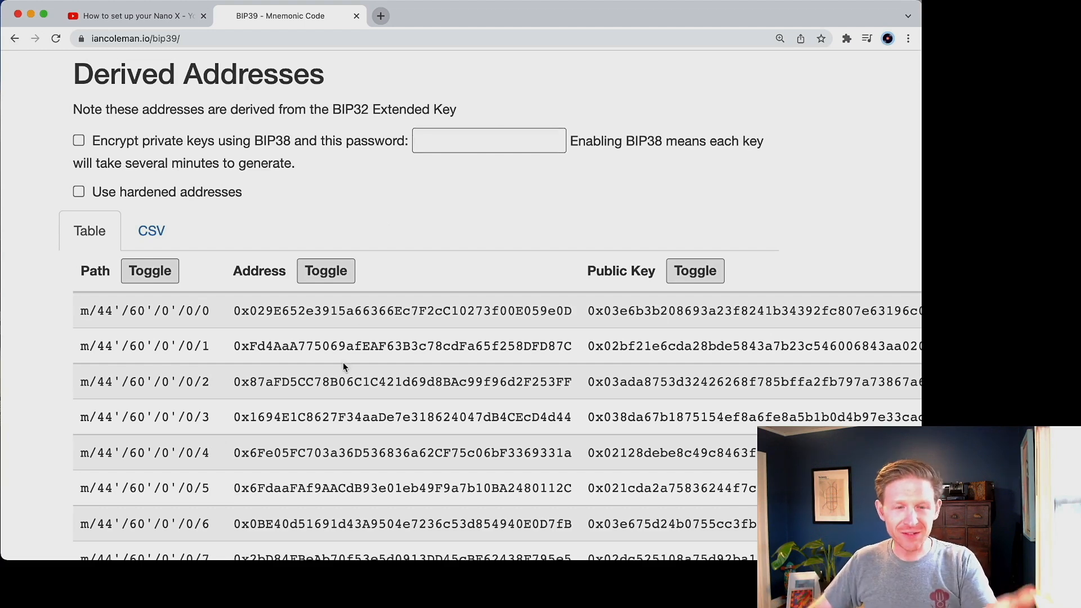
pyautogui.moveTo(288, 324)
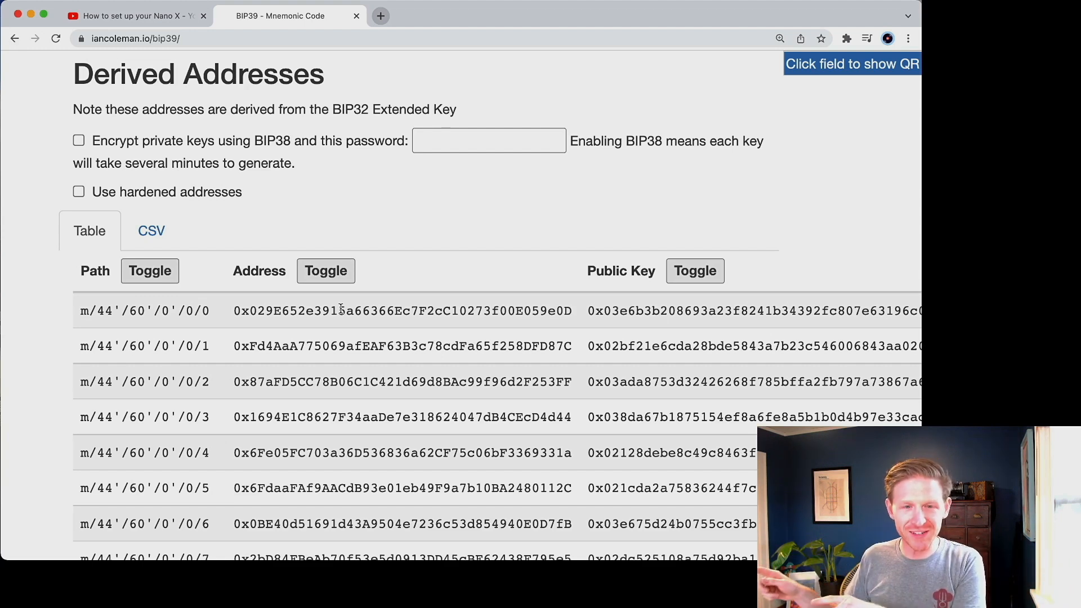
pyautogui.moveTo(282, 291)
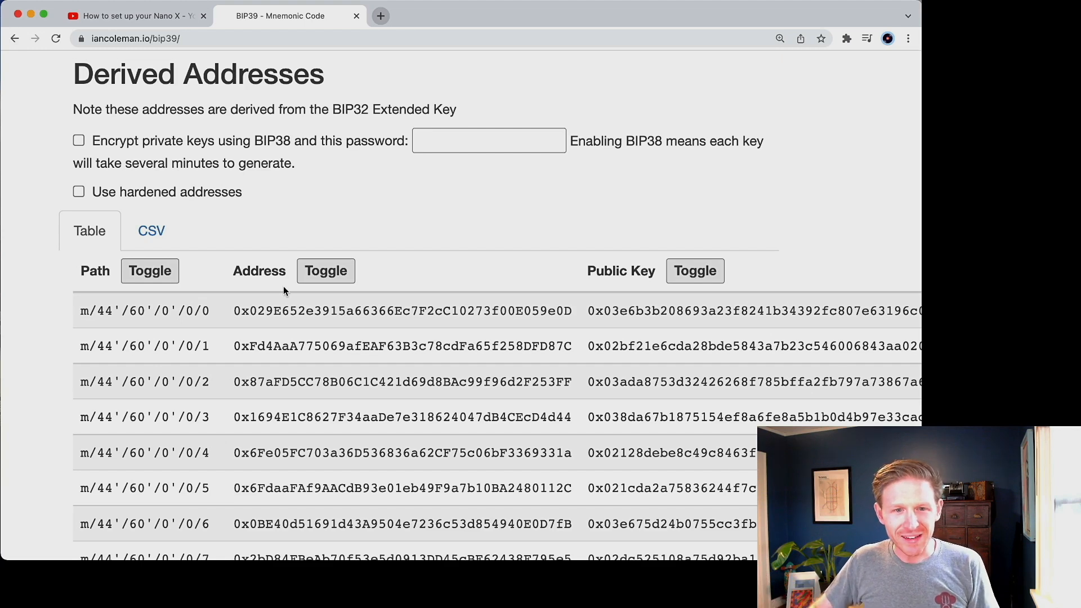
pyautogui.scroll(-3)
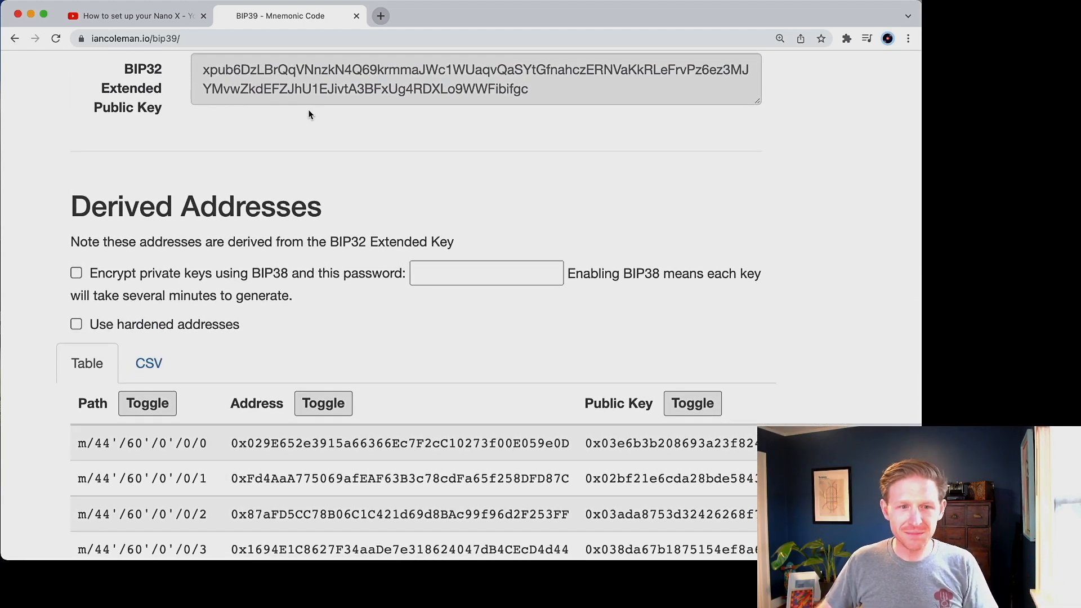
pyautogui.scroll(-3)
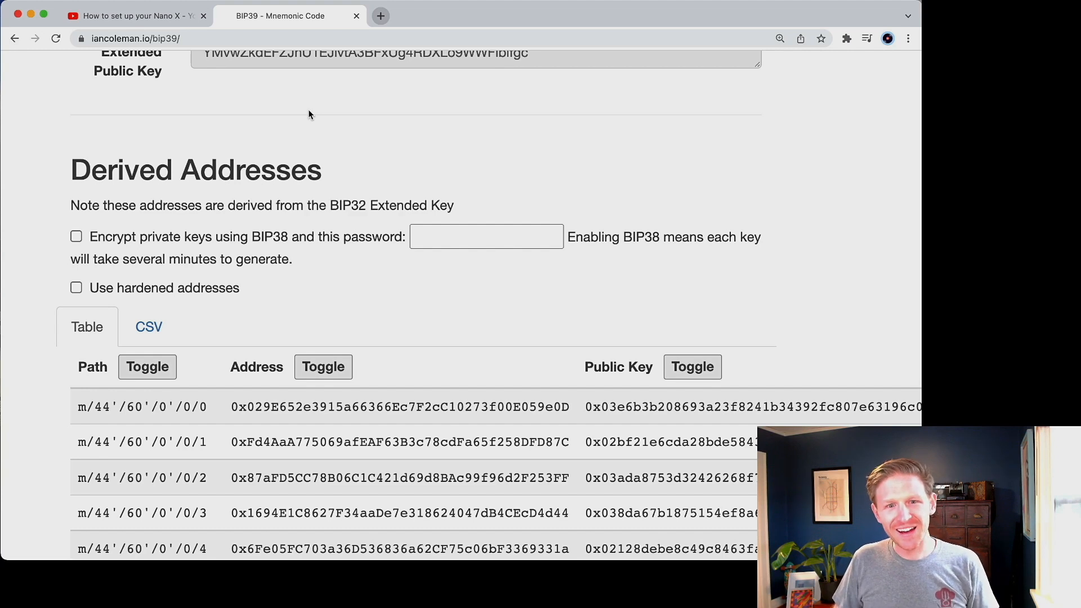
pyautogui.scroll(3)
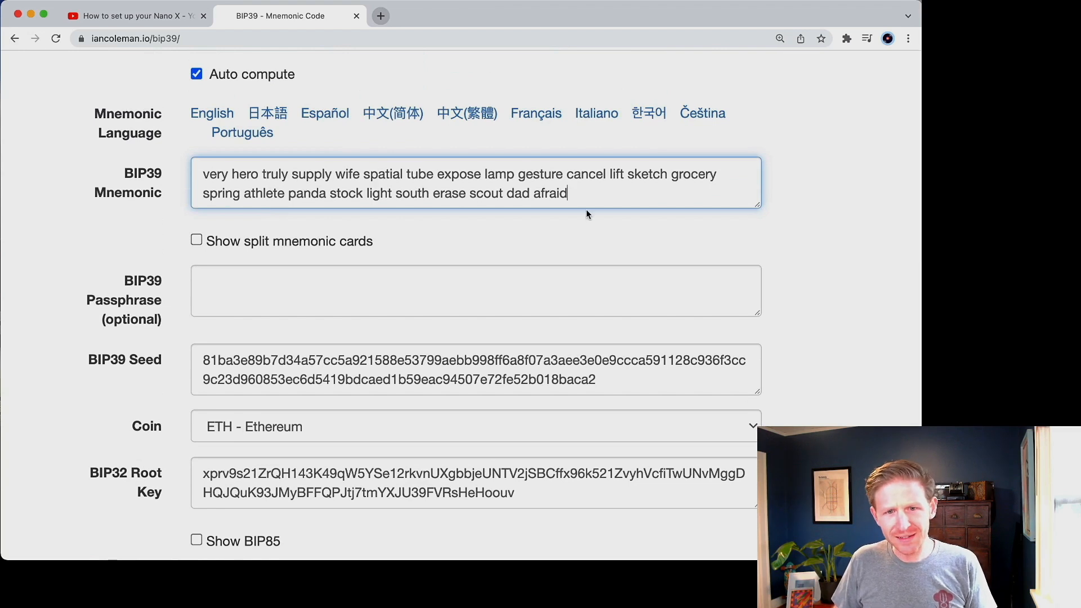
pyautogui.moveTo(654, 244)
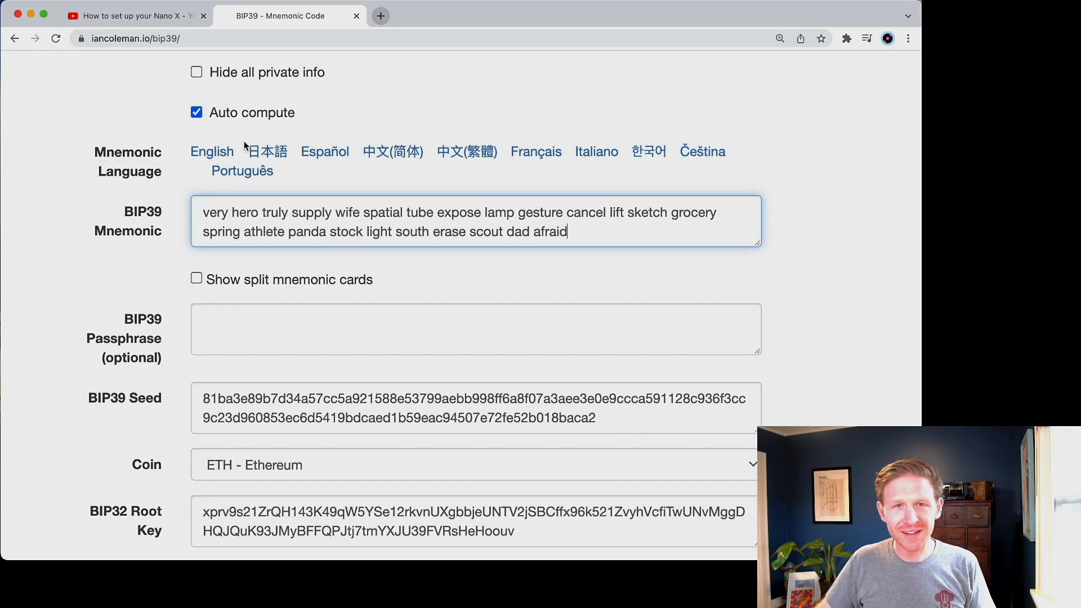
pyautogui.moveTo(351, 206)
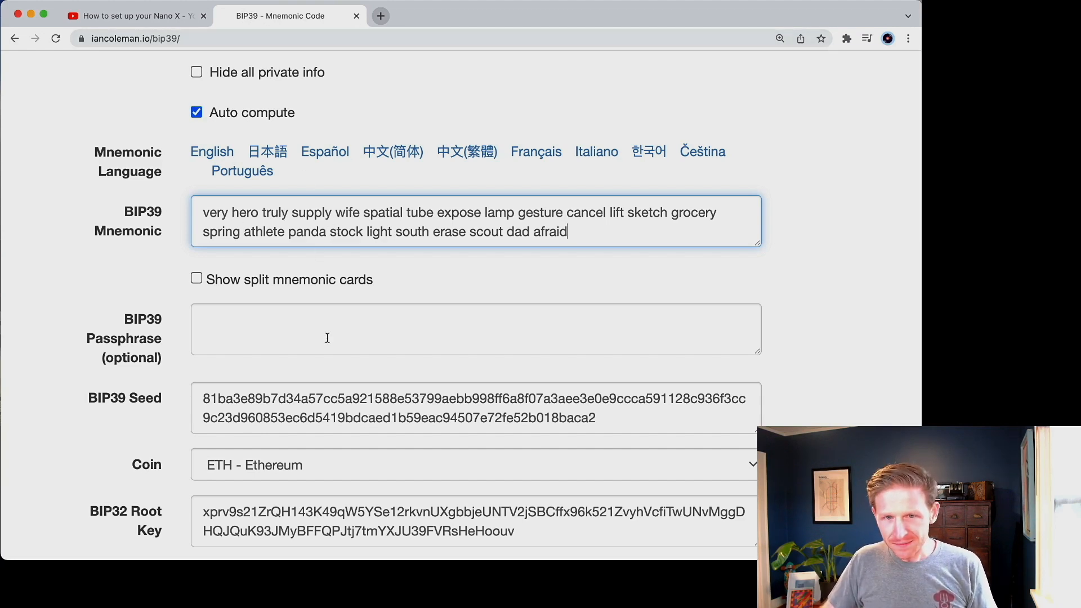
pyautogui.moveTo(799, 418)
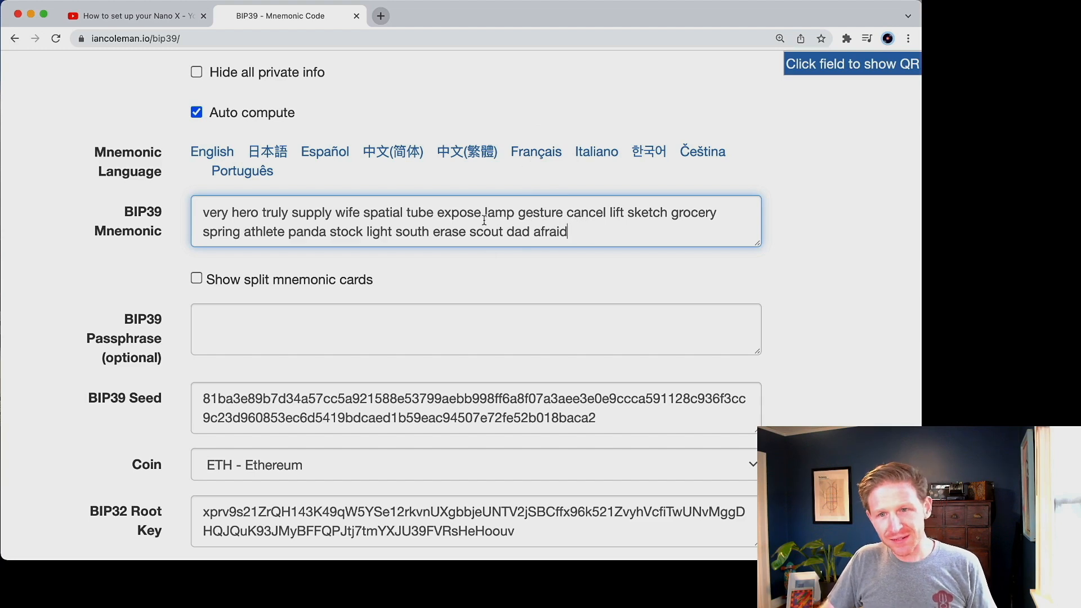
pyautogui.moveTo(584, 234)
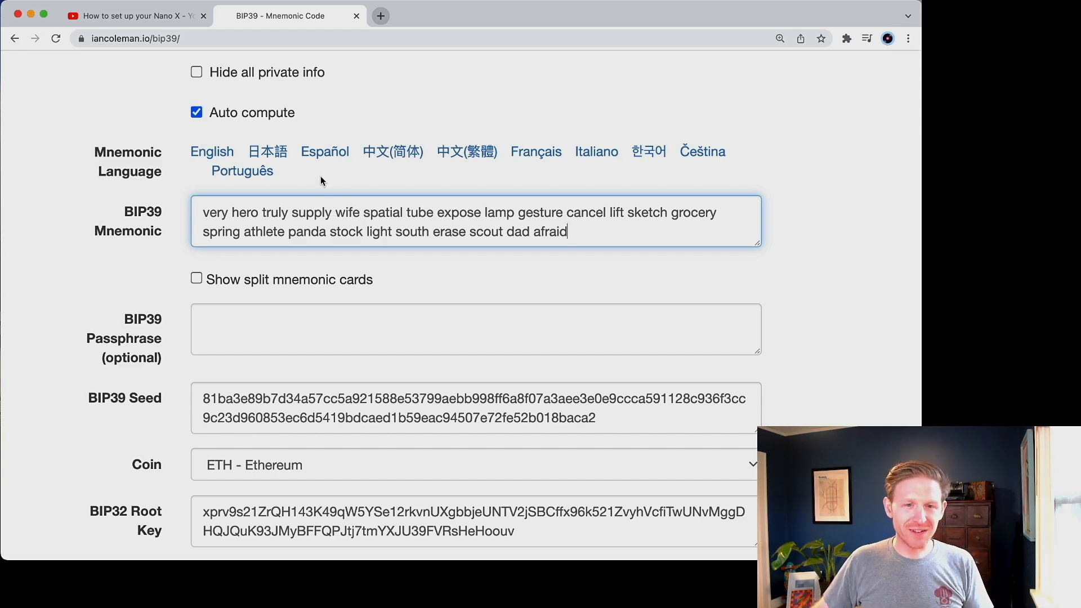
# - Click the 24-word mnemonic field to display and then hide its QR code
pyautogui.scroll(-3)
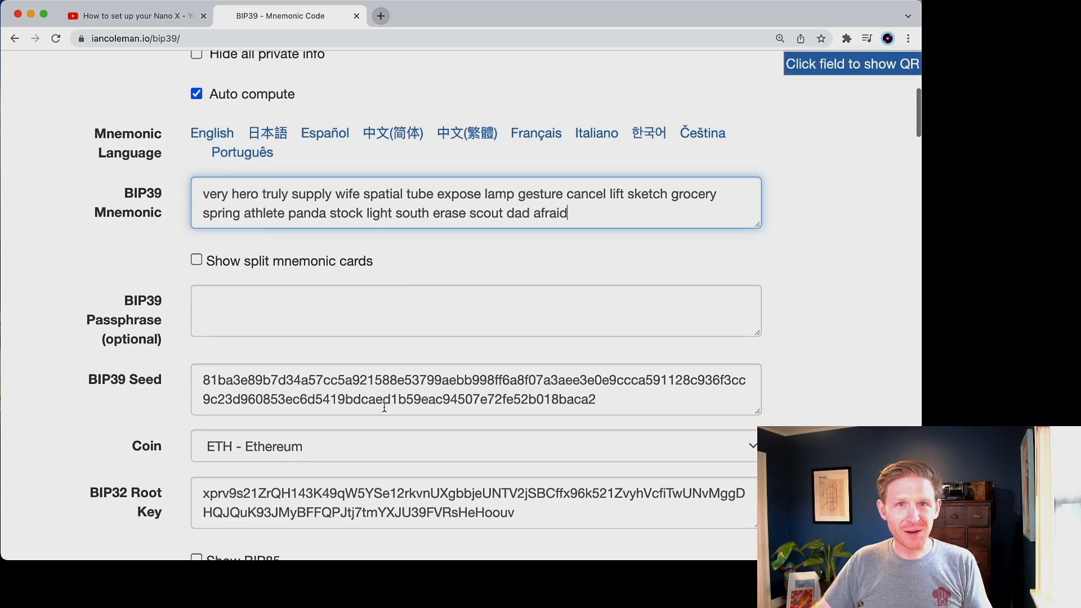
pyautogui.scroll(-3)
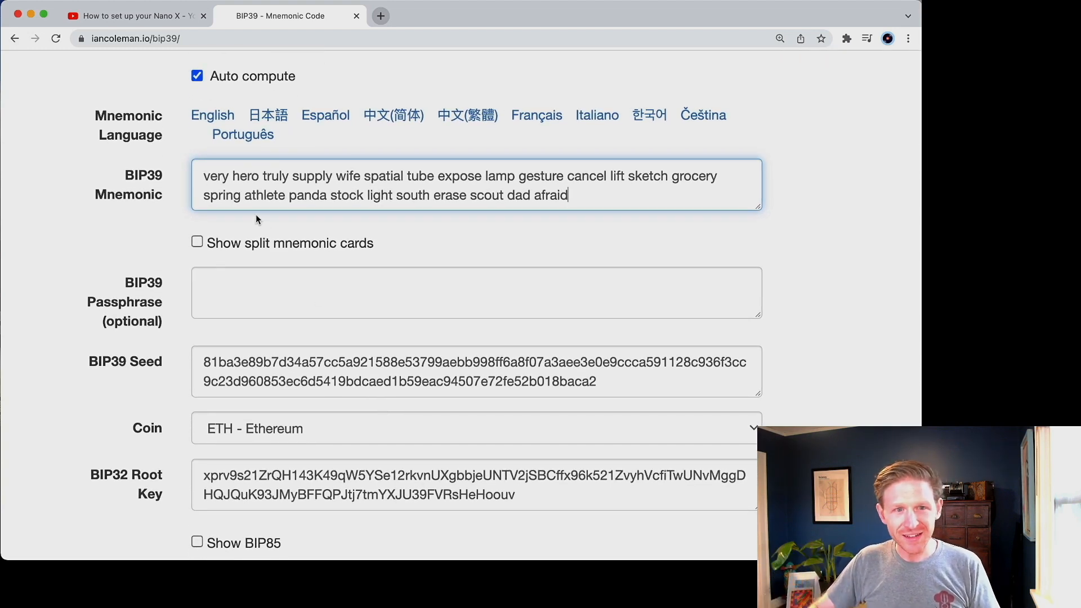
pyautogui.click(476, 184)
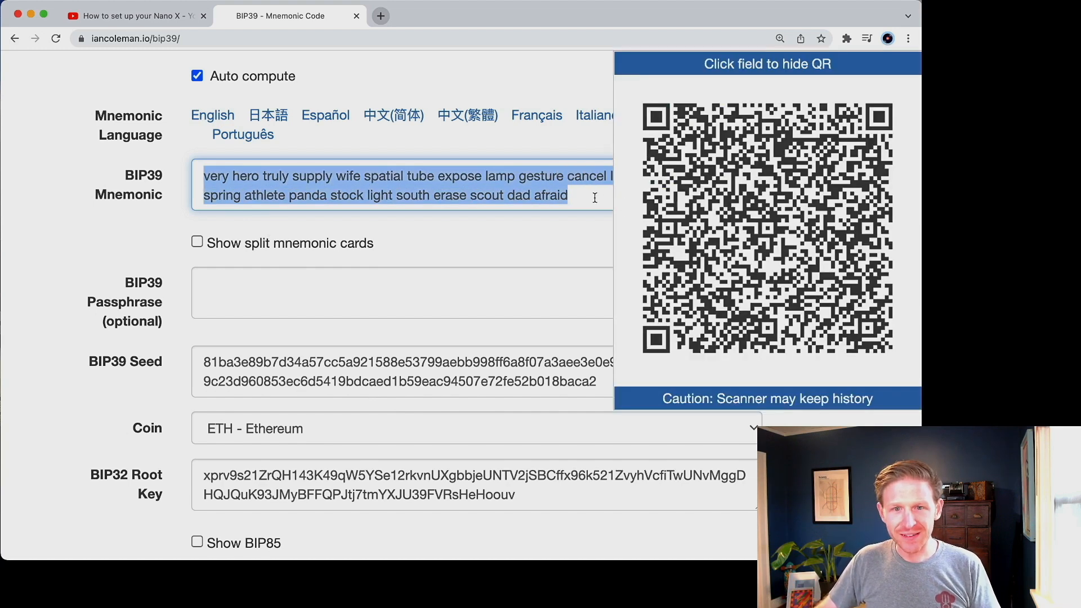
pyautogui.click(448, 186)
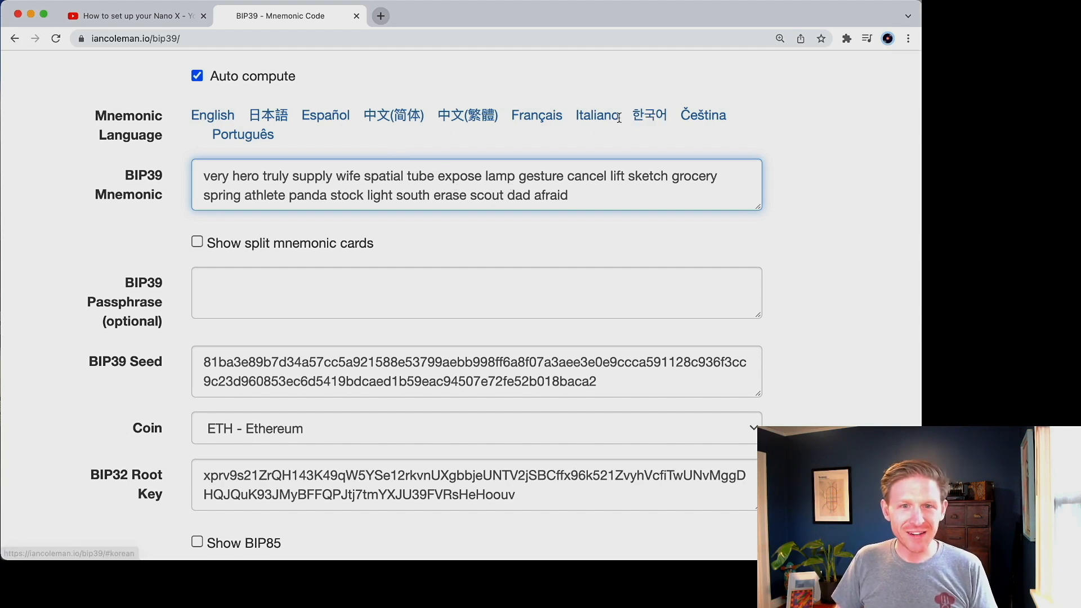
pyautogui.moveTo(521, 179)
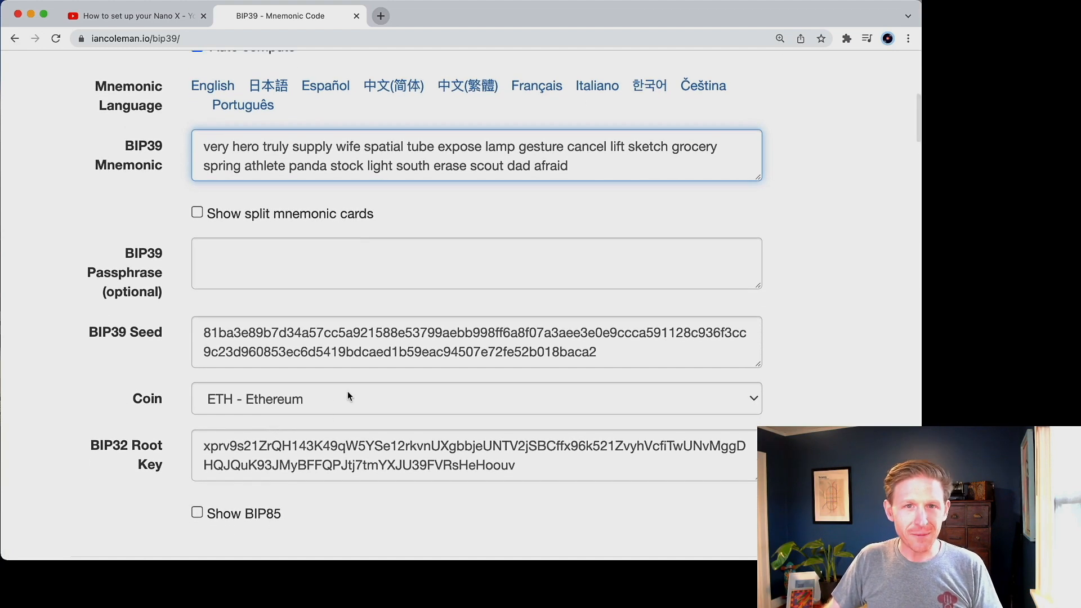
pyautogui.moveTo(261, 401)
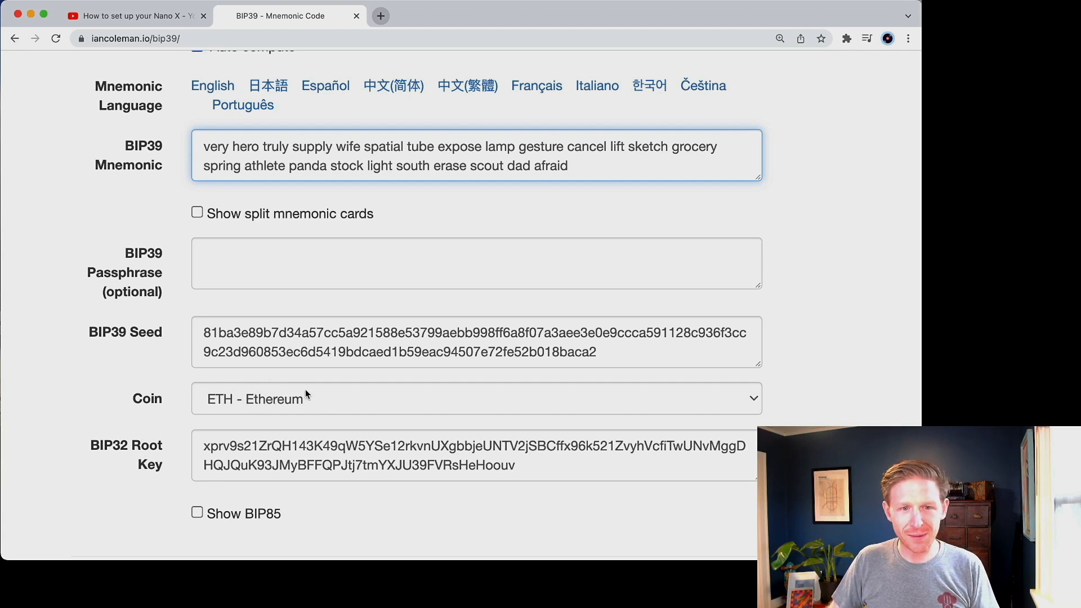
pyautogui.moveTo(351, 402)
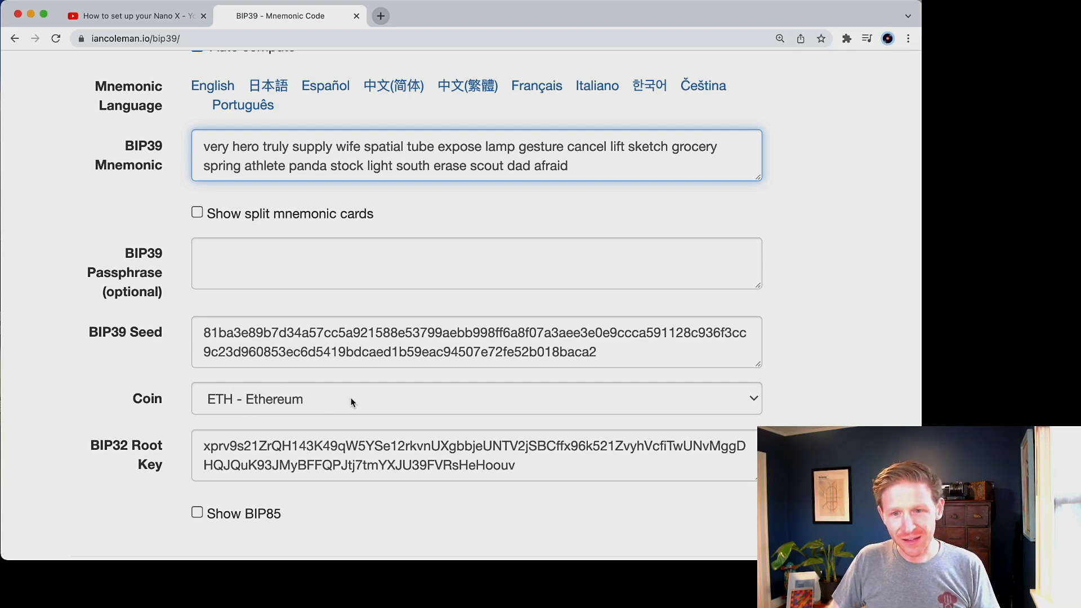
# - Keep ETH - Ethereum as the coin and scroll past Derivation Path to Derived Addresses
pyautogui.click(476, 398)
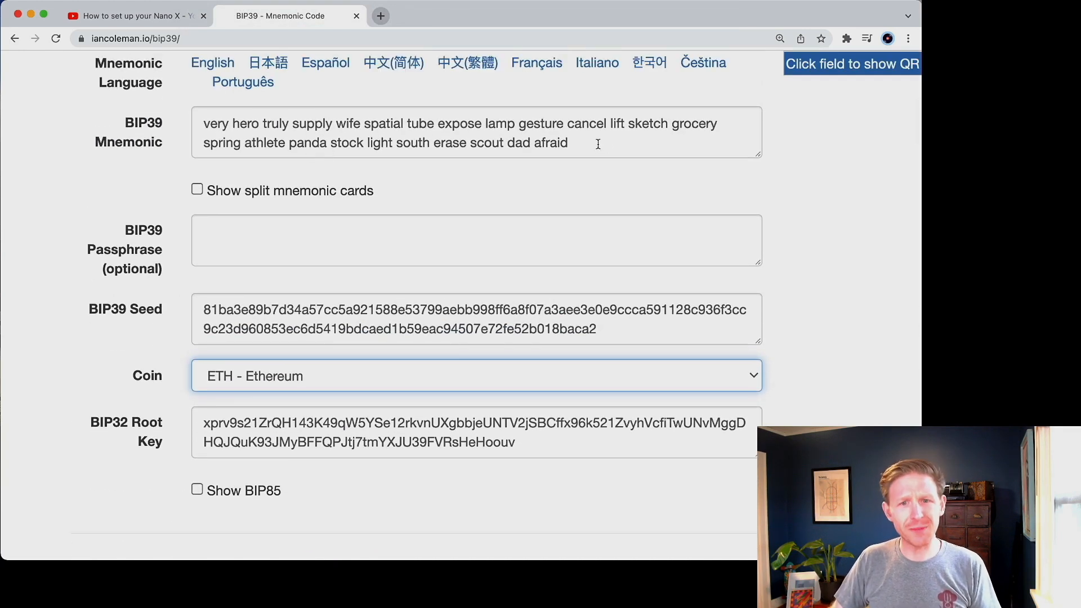
pyautogui.moveTo(238, 350)
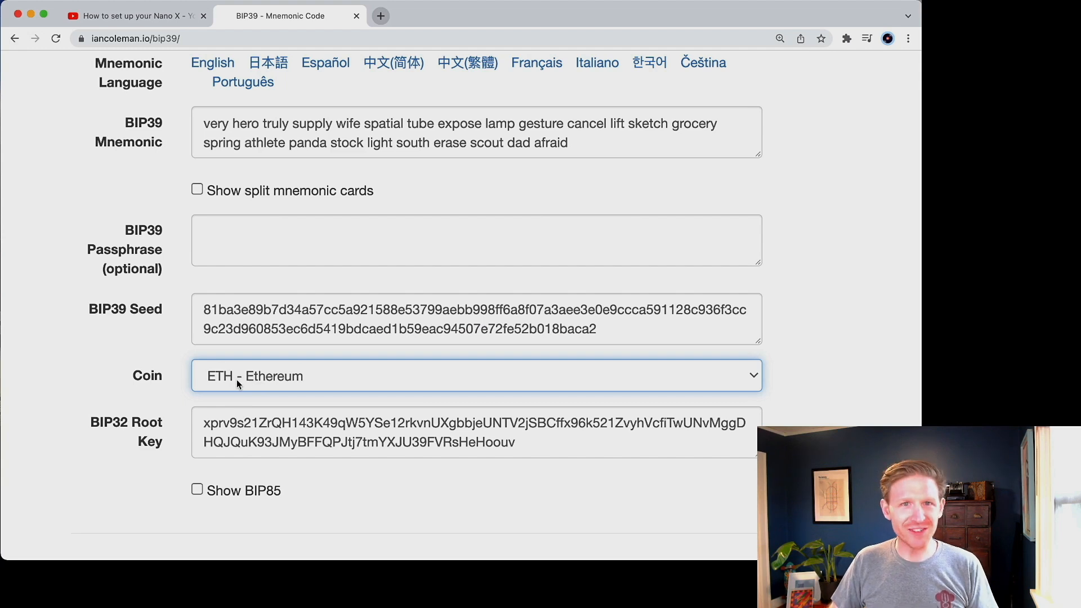
pyautogui.scroll(-3)
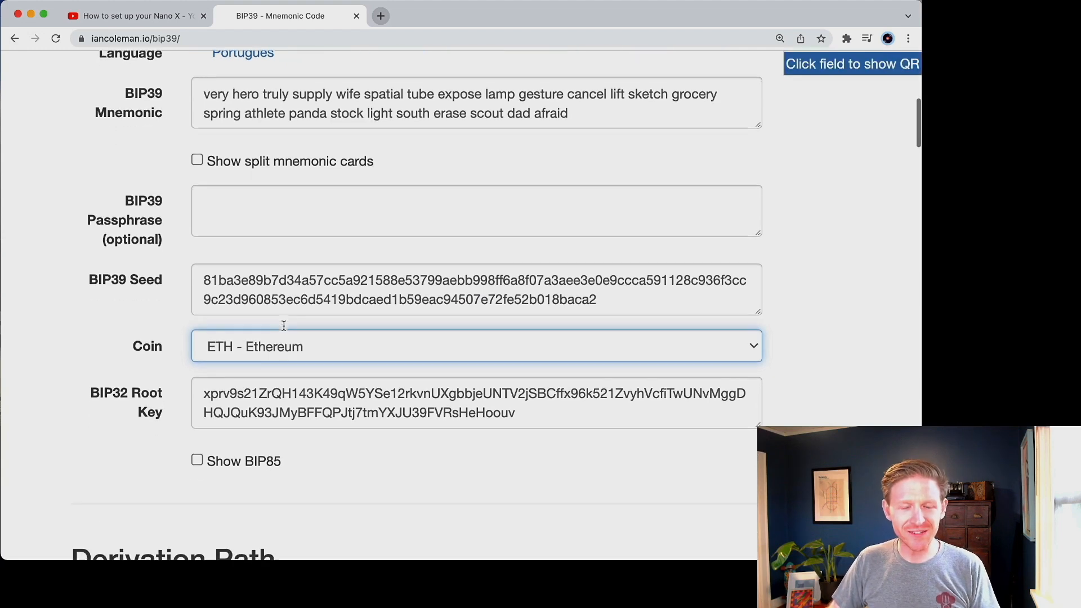
pyautogui.scroll(-3)
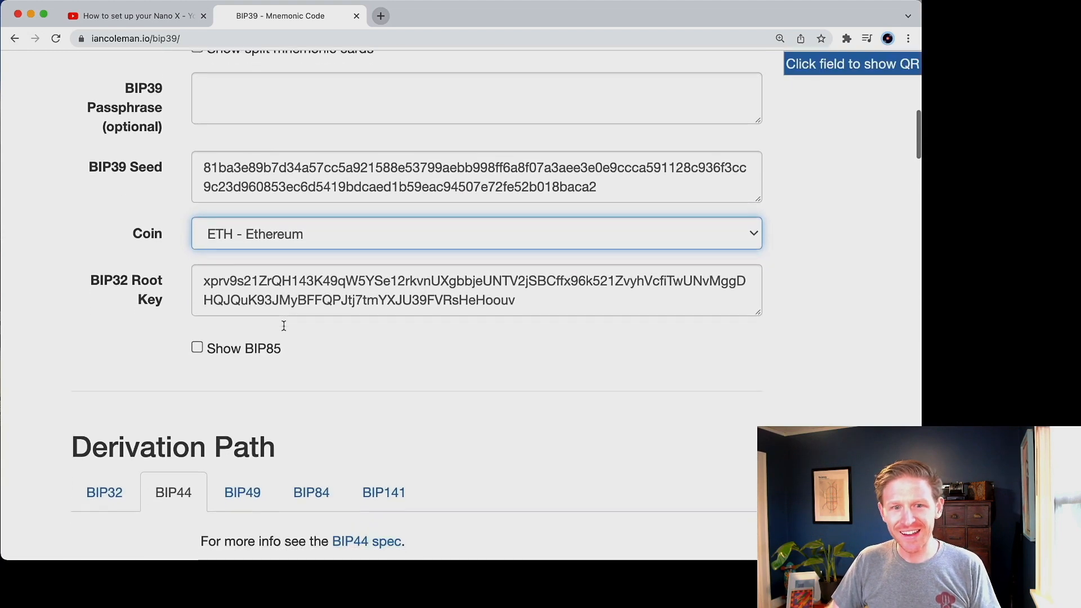
pyautogui.scroll(-3)
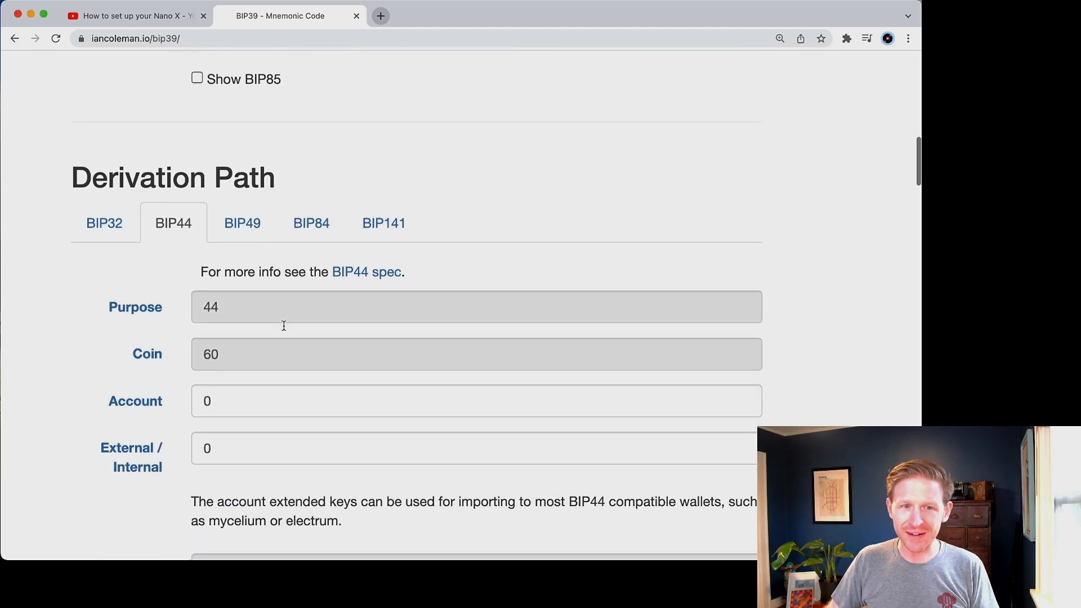
pyautogui.scroll(-3)
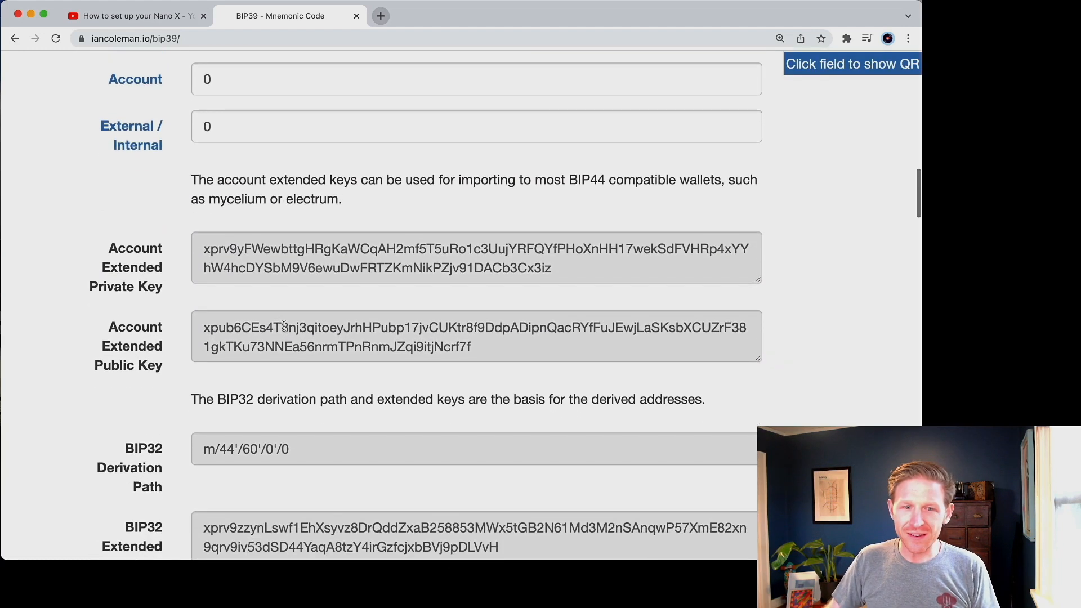
pyautogui.scroll(-3)
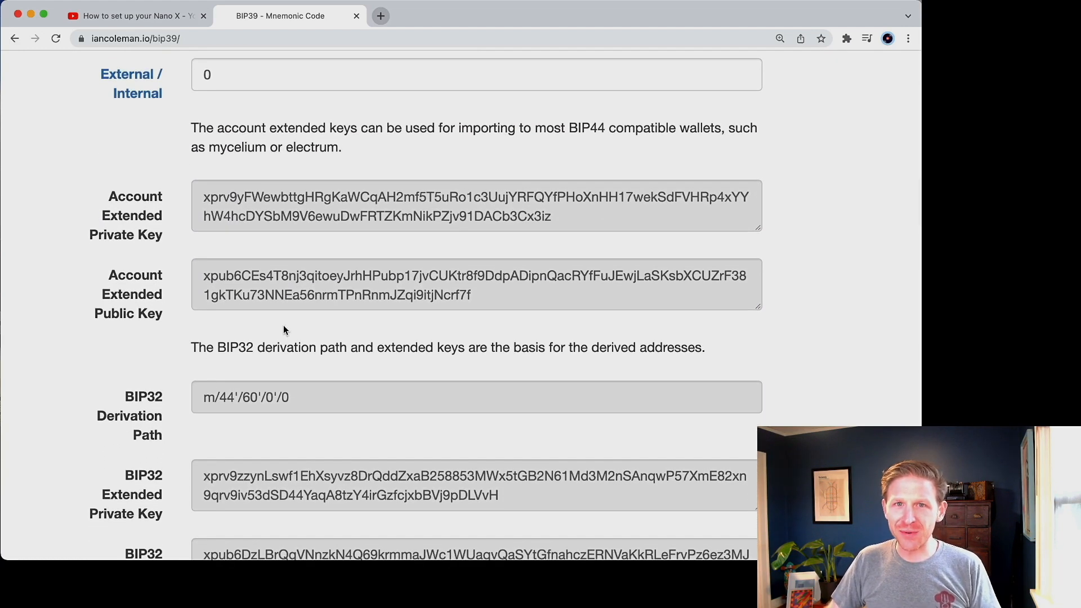
pyautogui.moveTo(279, 335)
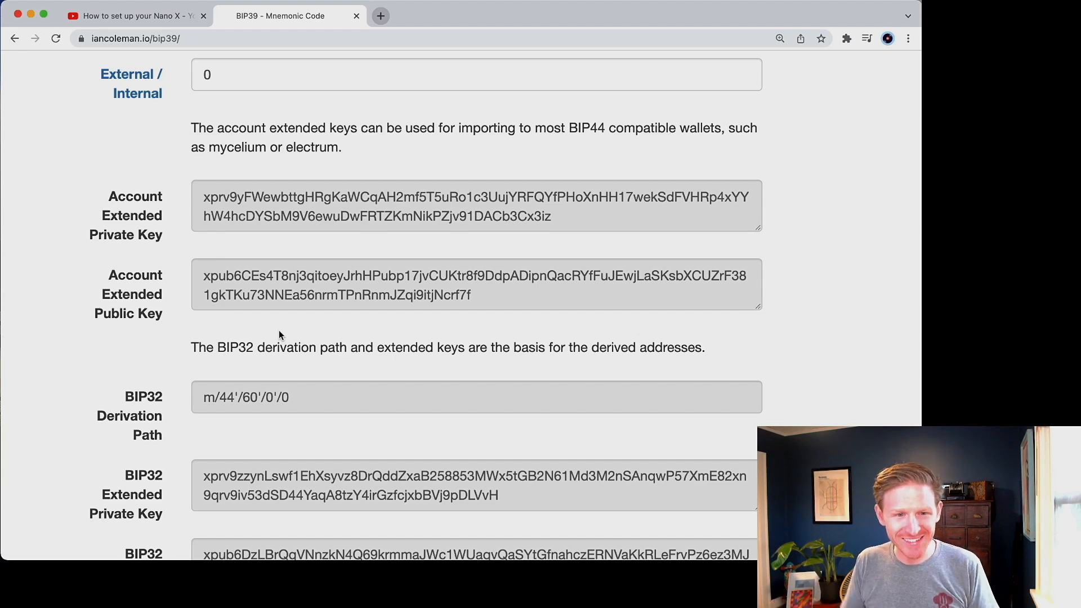
pyautogui.scroll(-3)
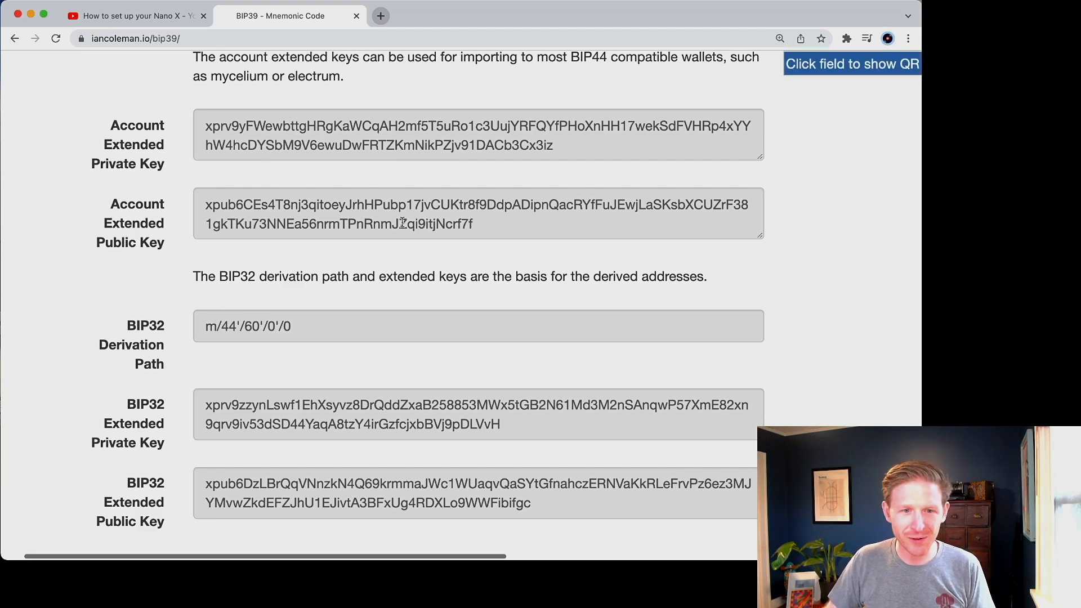
pyautogui.scroll(-3)
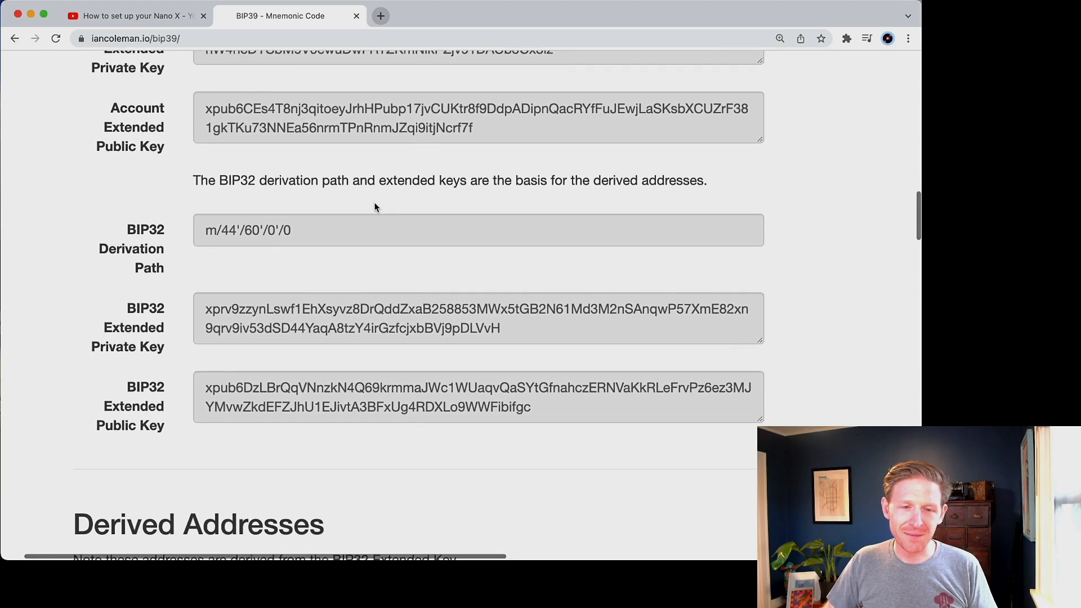
pyautogui.scroll(-3)
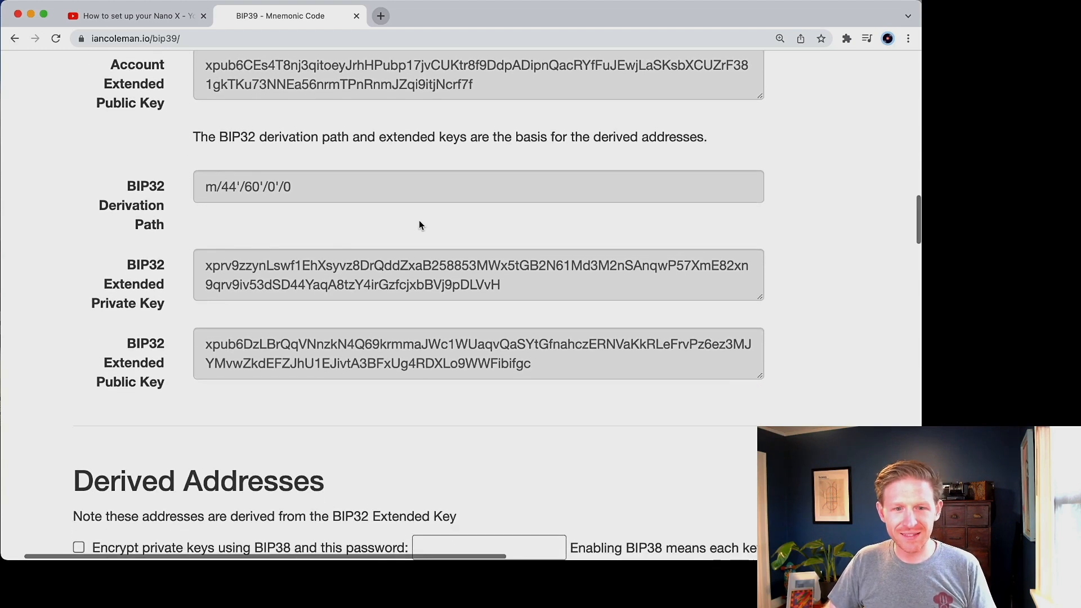
pyautogui.scroll(-3)
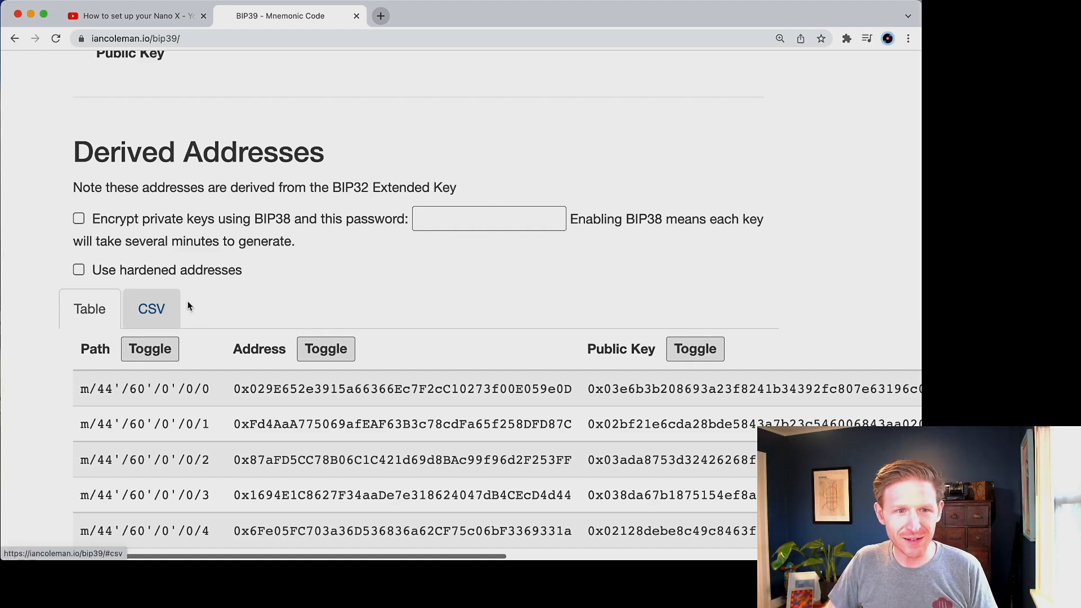
# - Select the first derived Ethereum address (m/44'/60'/0'/0/0) in the Derived Addresses table
pyautogui.click(89, 309)
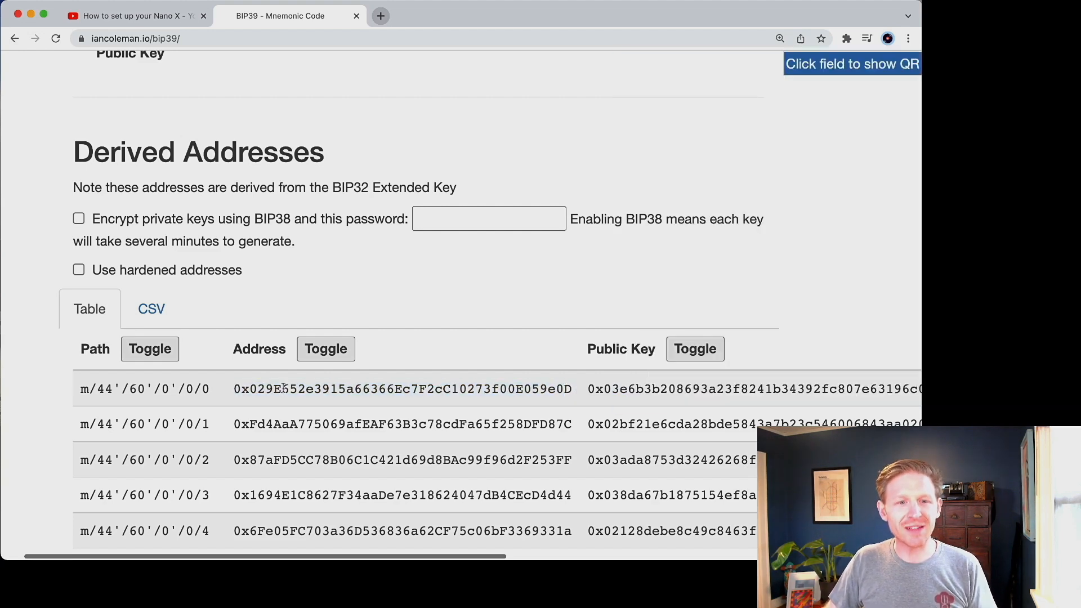
pyautogui.scroll(-3)
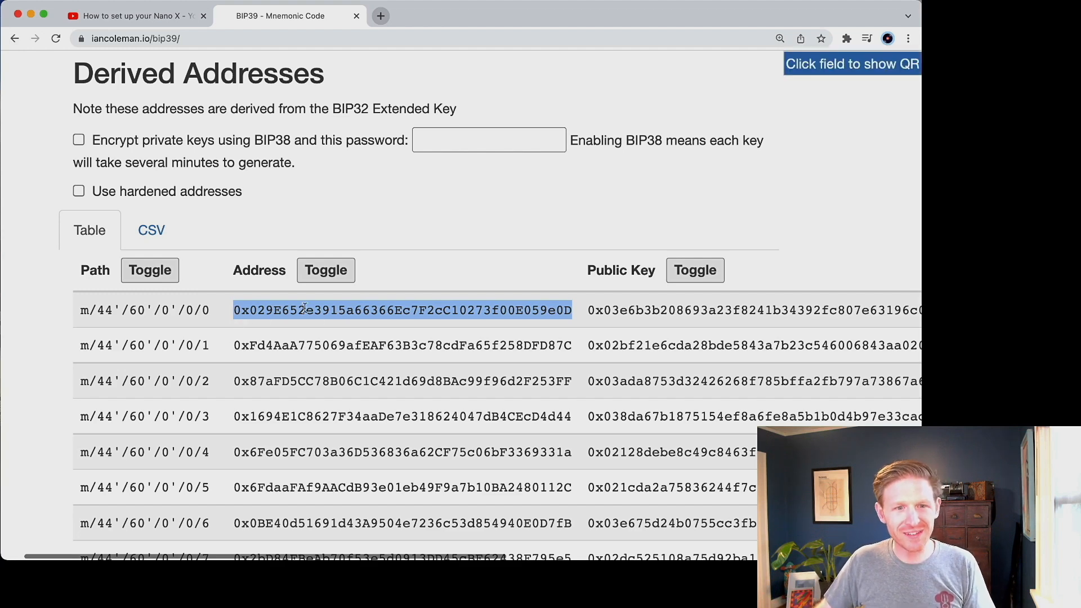
pyautogui.moveTo(278, 435)
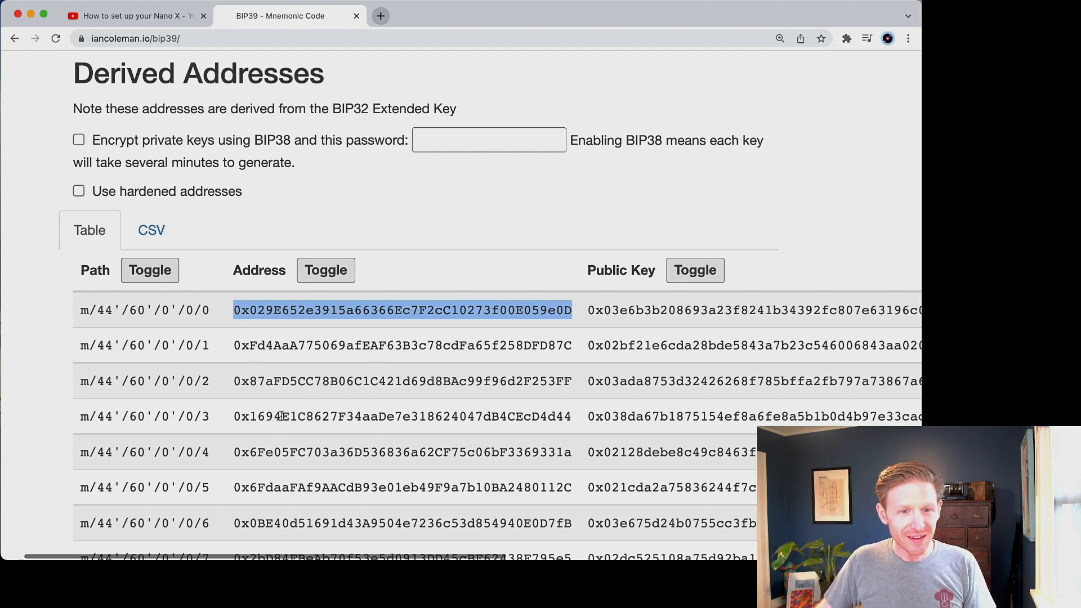
pyautogui.scroll(-3)
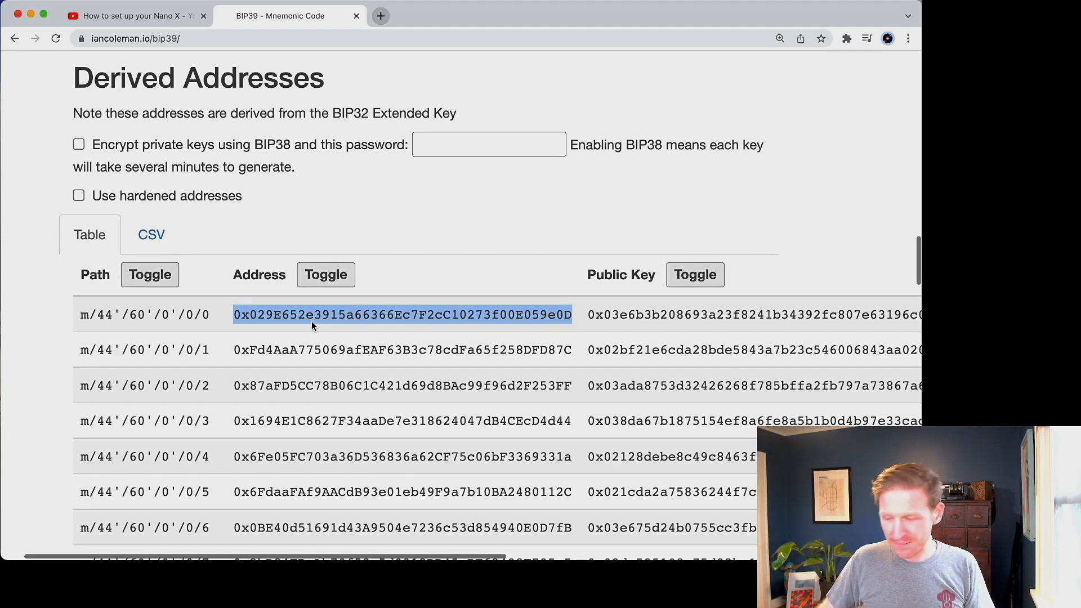
pyautogui.scroll(3)
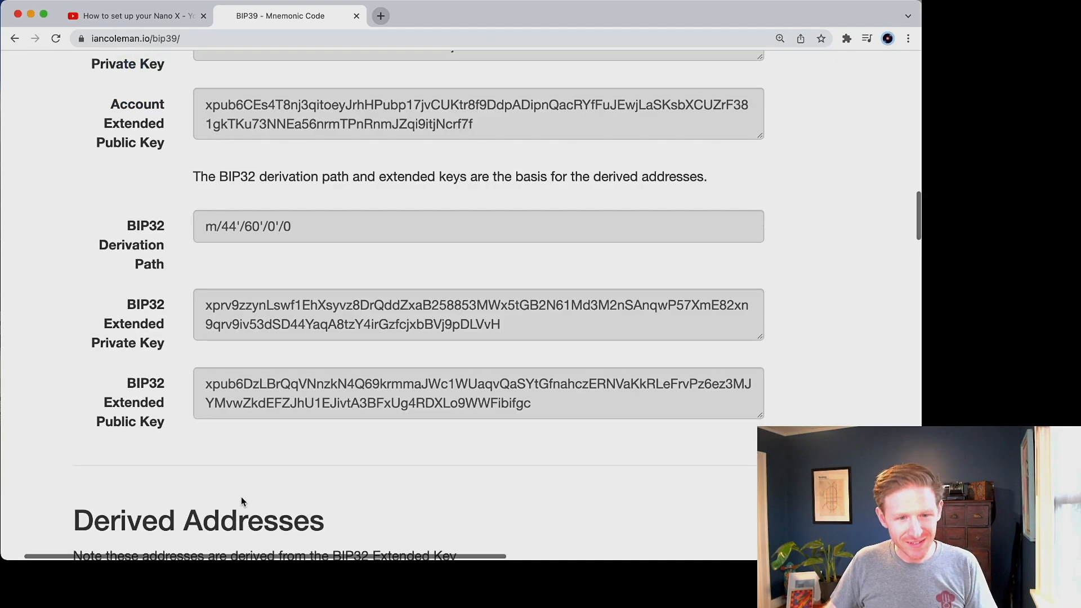
# - Scroll the page back to the 24-word BIP39 mnemonic field
pyautogui.scroll(-3)
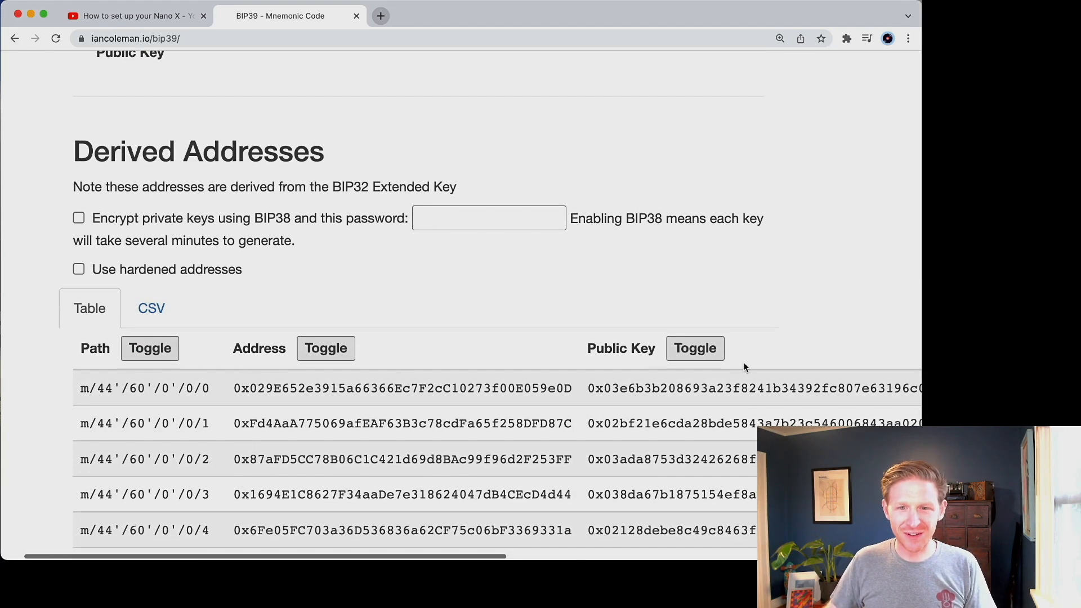
pyautogui.hscroll(3)
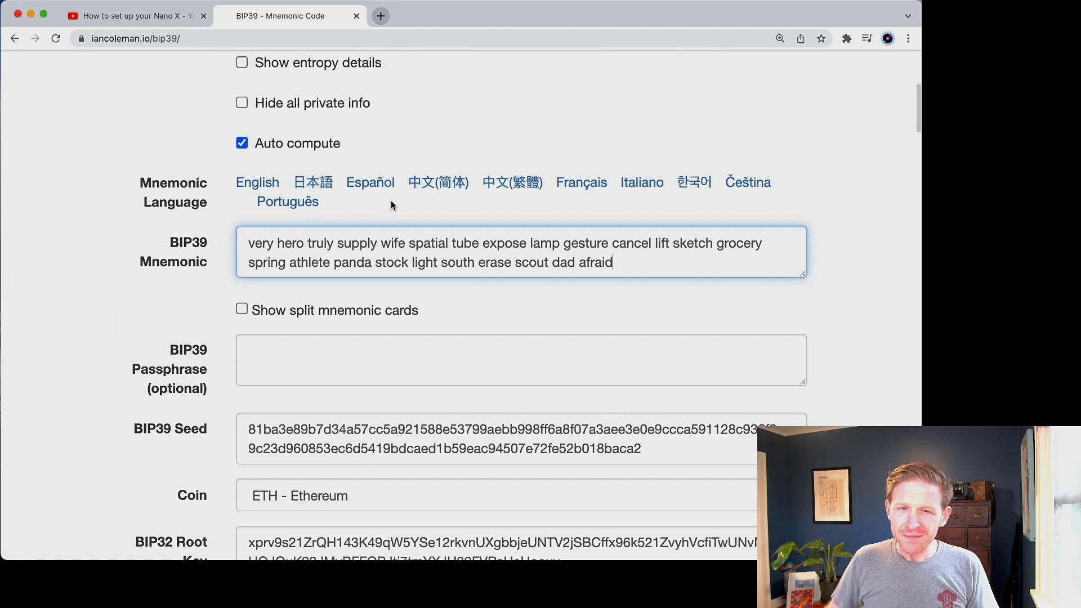
pyautogui.moveTo(473, 129)
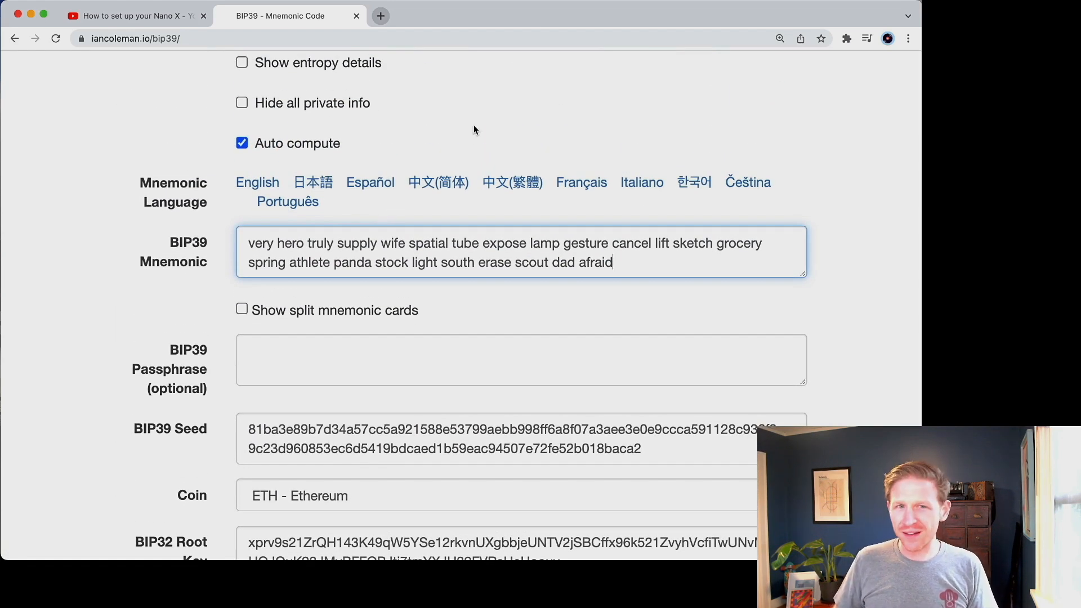